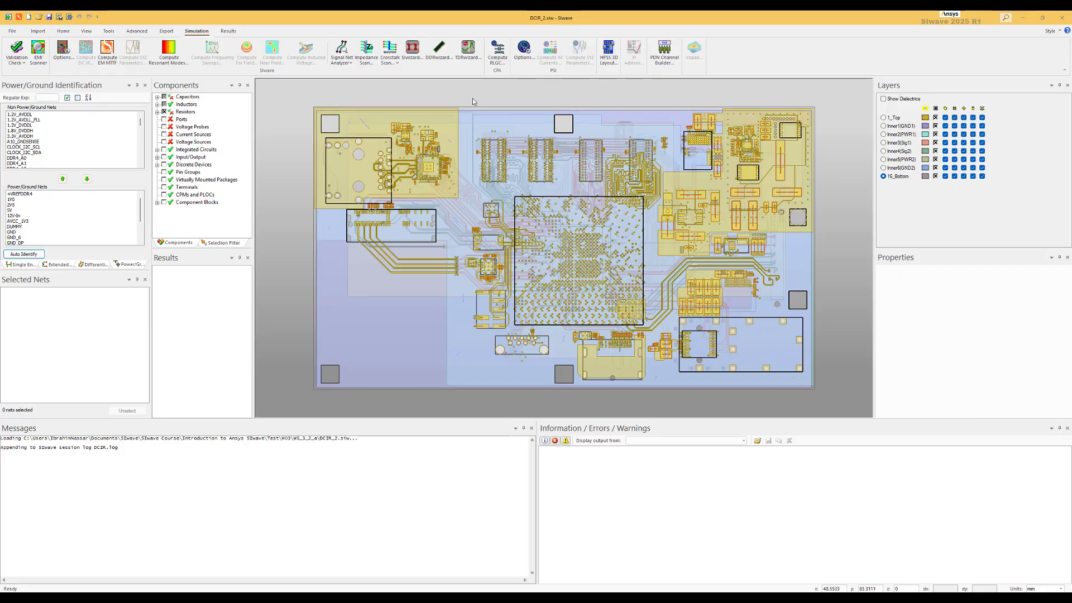
mouse_move(348, 95)
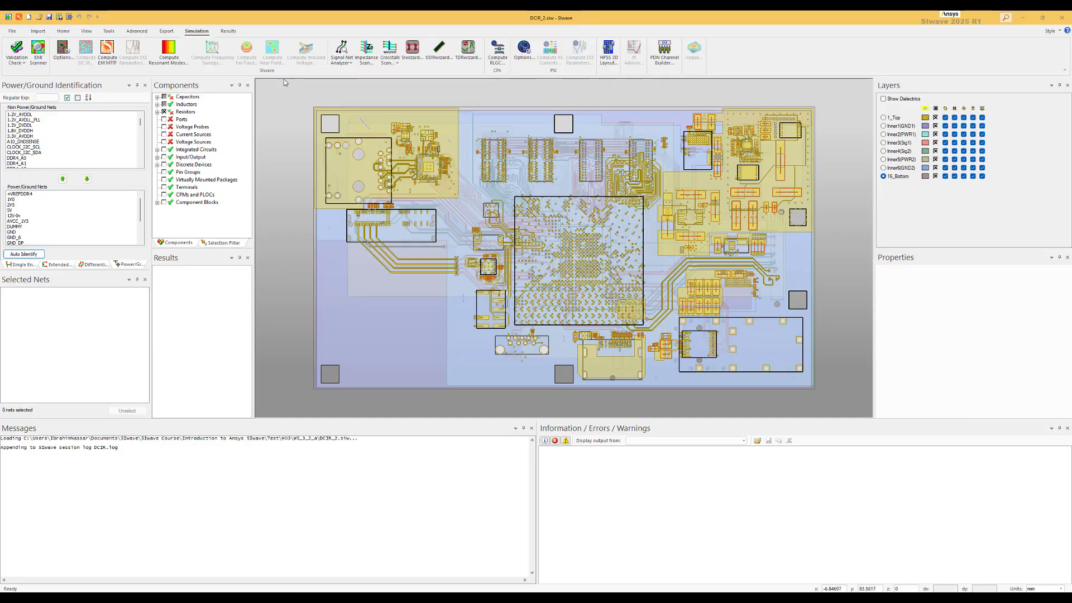
Step: Show the Import ribbon options for bringing in layouts and design data
left_click(38, 31)
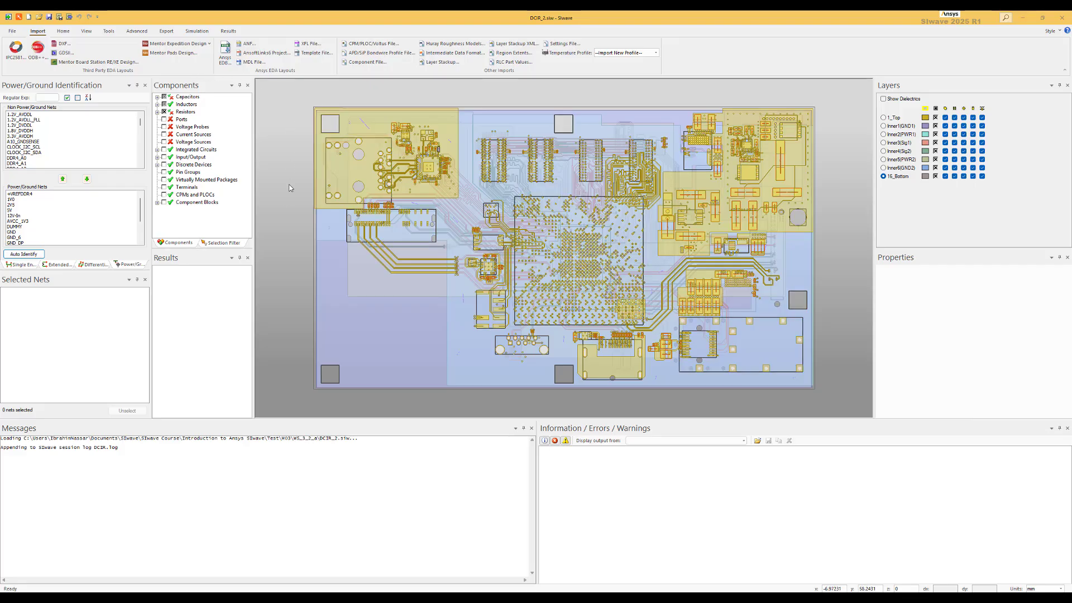
Step: Review the board's layer stackup from the Home ribbon and close it
left_click(62, 31)
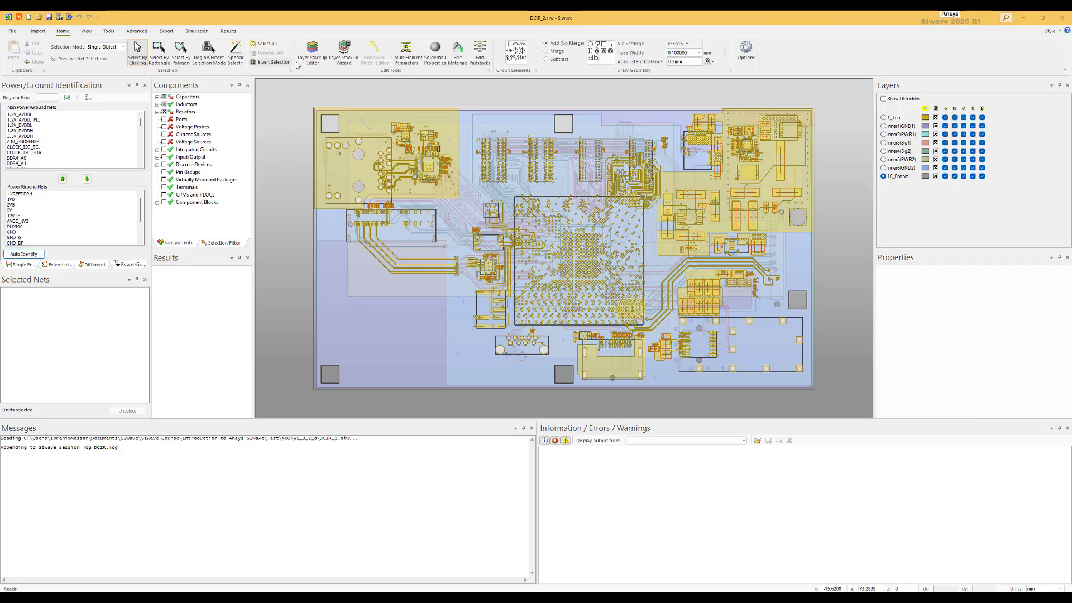
left_click(312, 53)
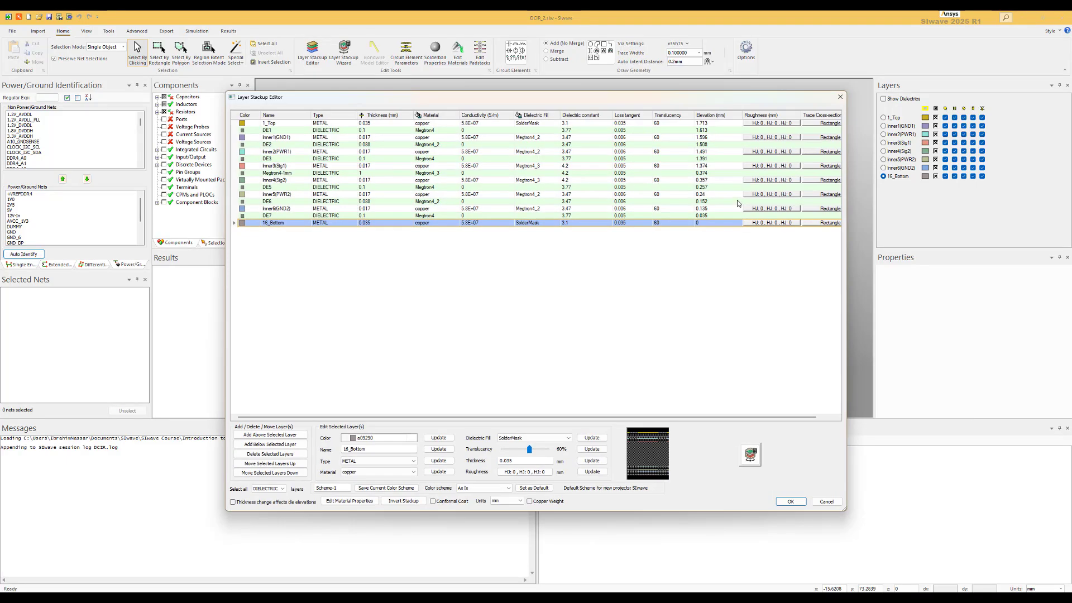
mouse_move(847, 96)
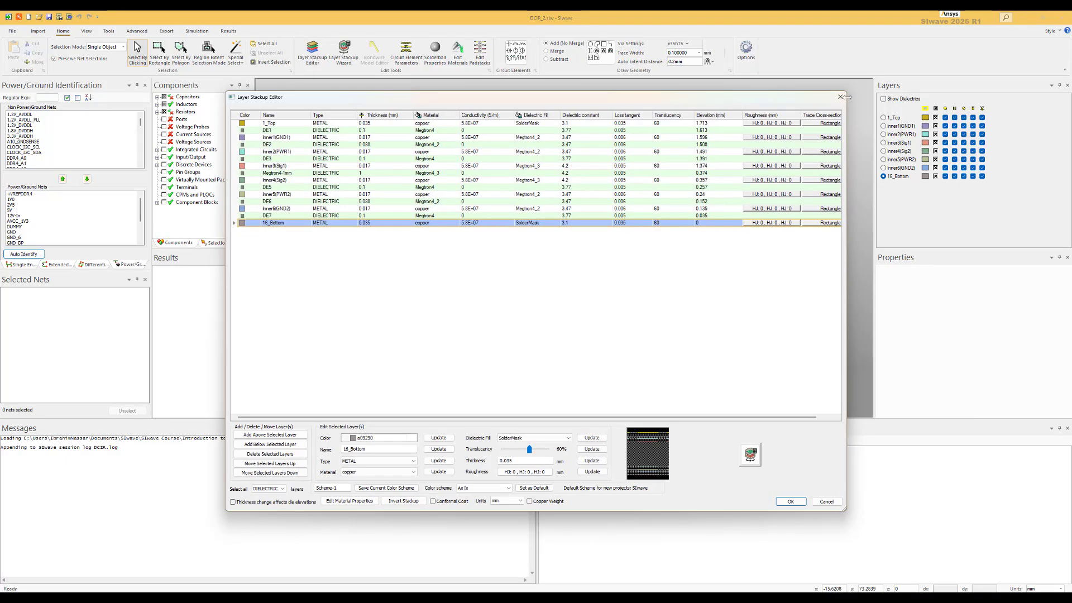
left_click(791, 501)
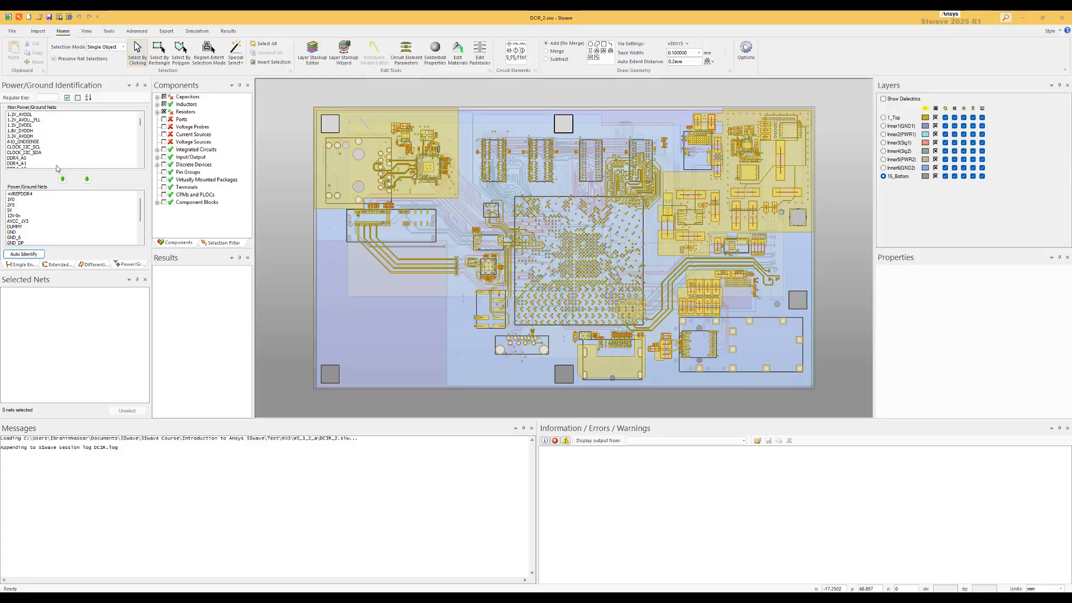
mouse_move(96, 165)
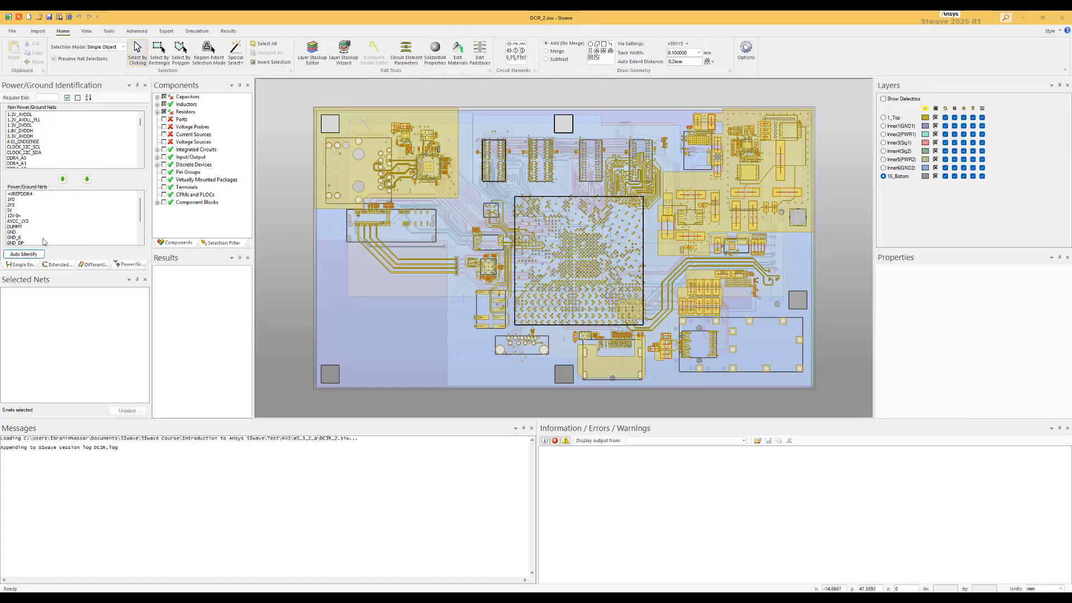
Step: View the single-ended, extended and differential net lists in turn
left_click(22, 265)
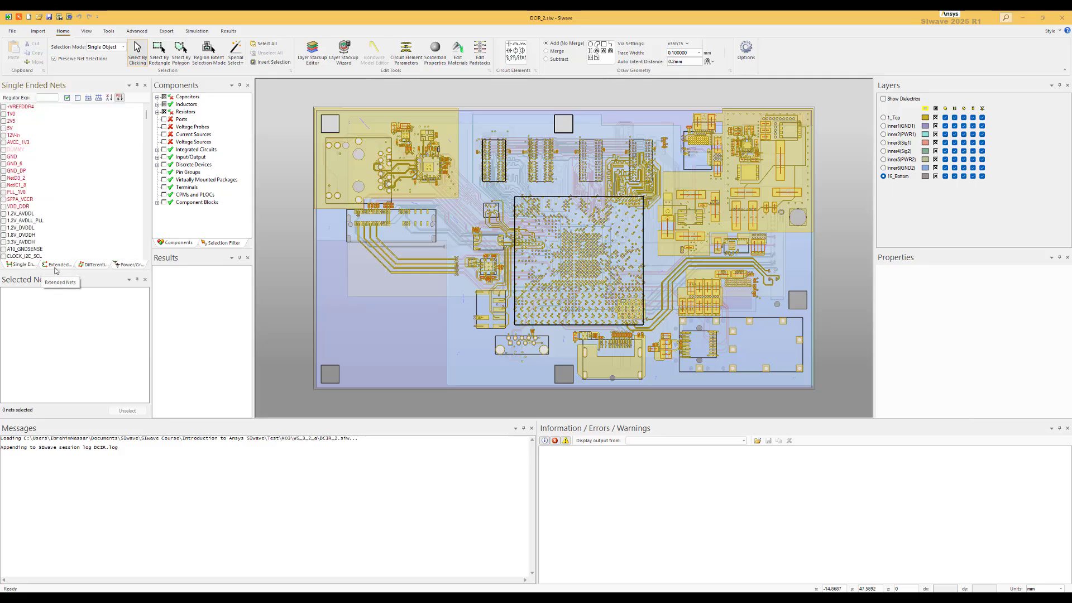
left_click(58, 265)
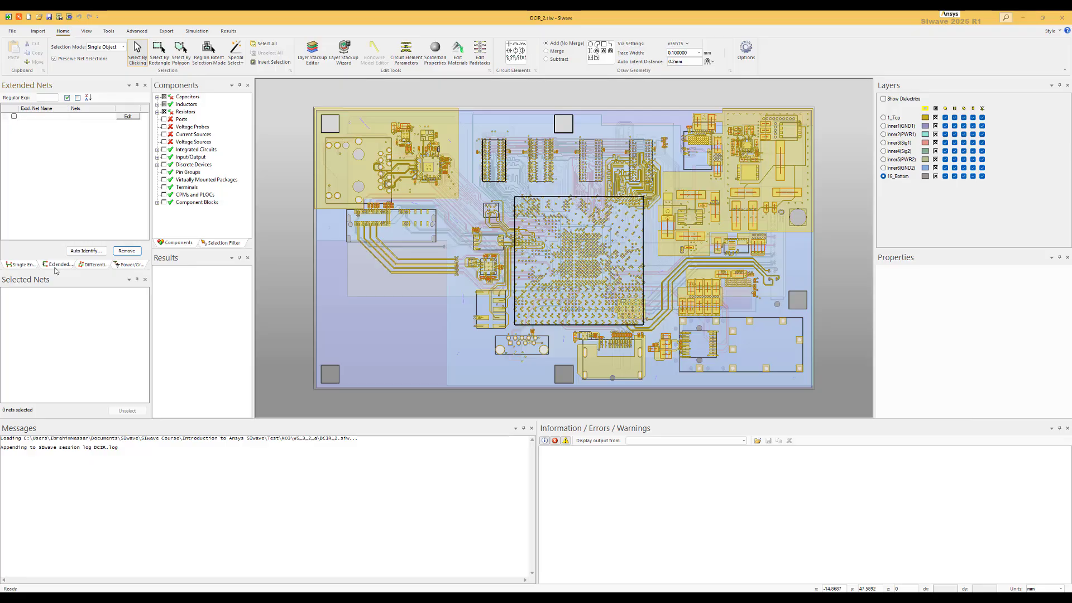
mouse_move(41, 165)
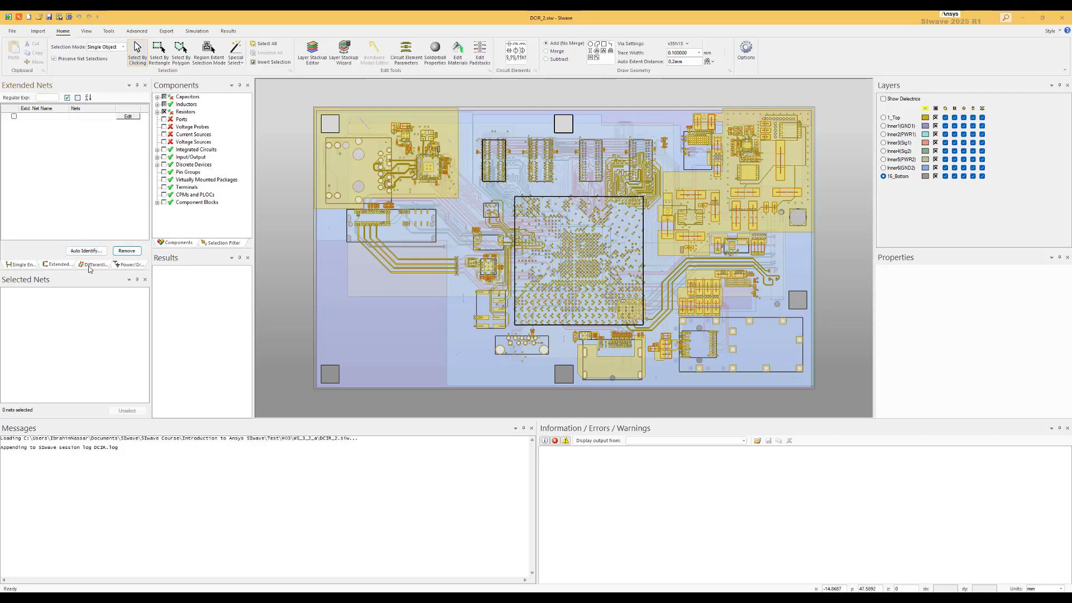
left_click(94, 265)
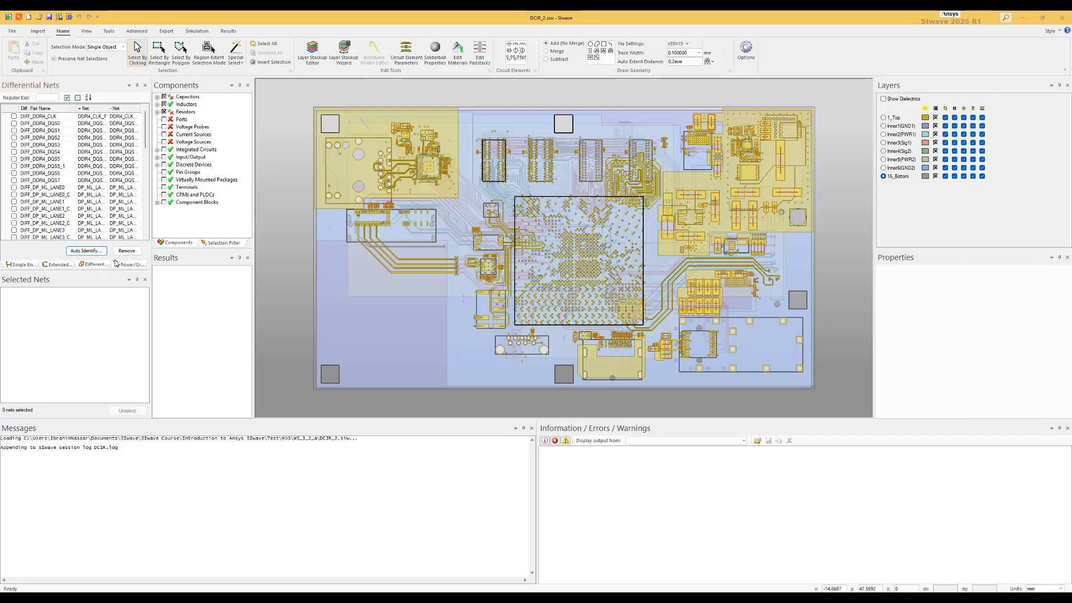
Step: Return to the power/ground net list and show plane shapes on all layers again
left_click(129, 265)
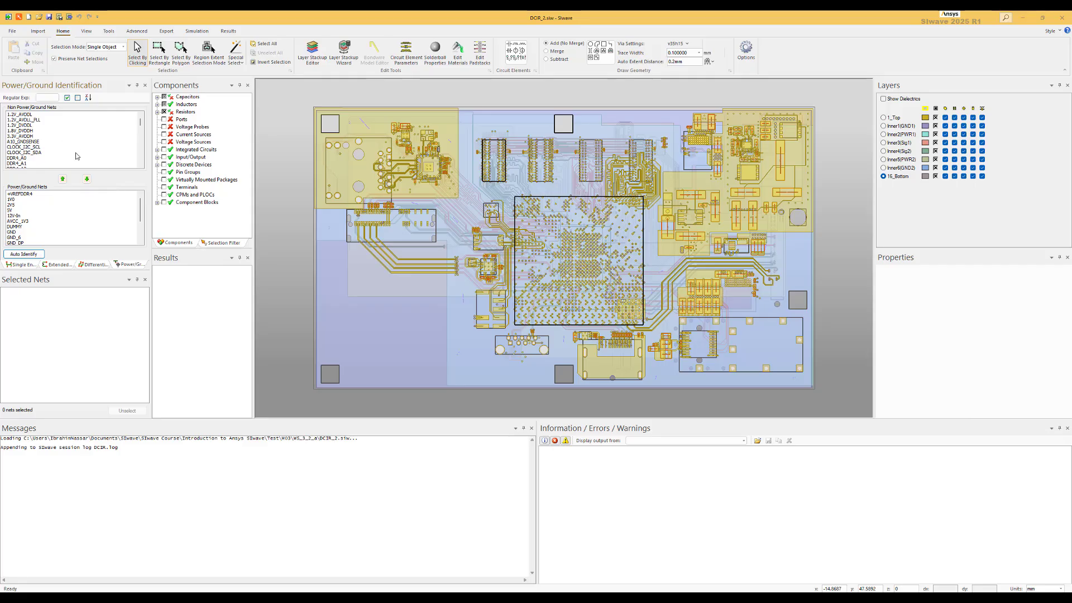
mouse_move(88, 215)
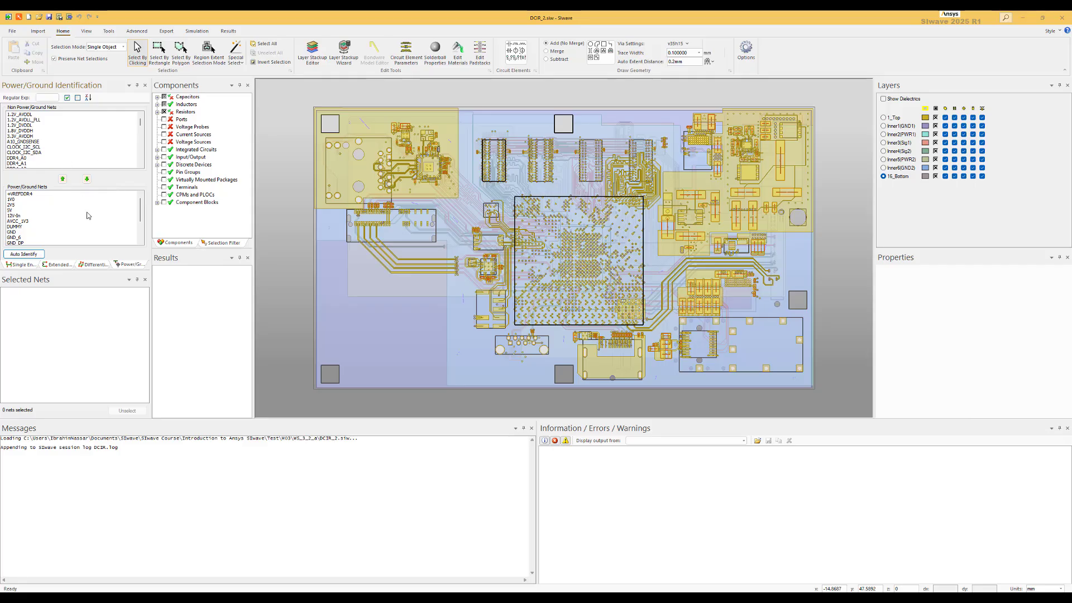
mouse_move(91, 215)
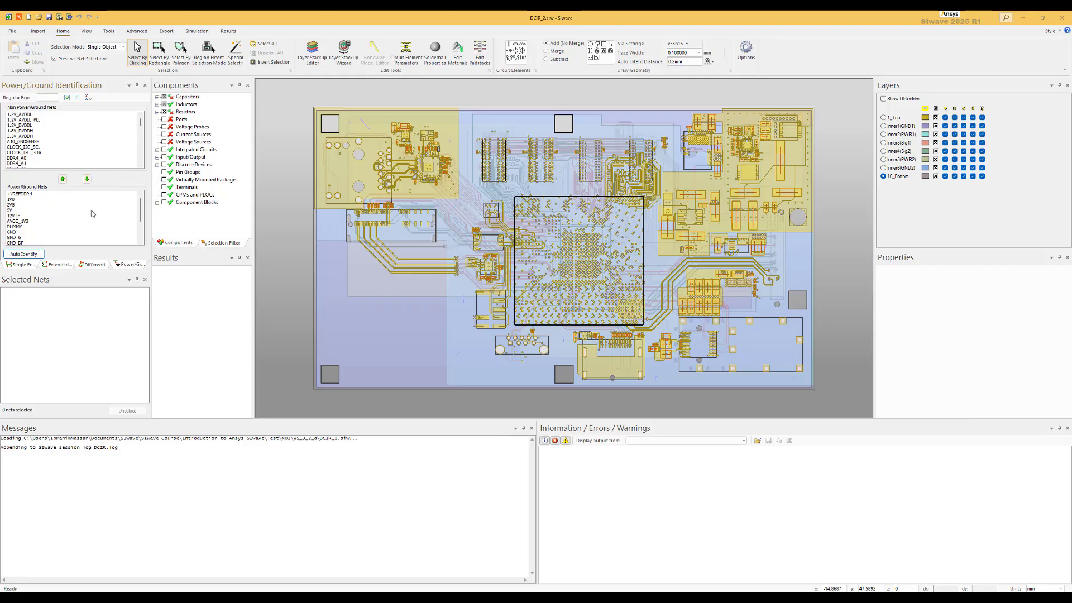
mouse_move(77, 173)
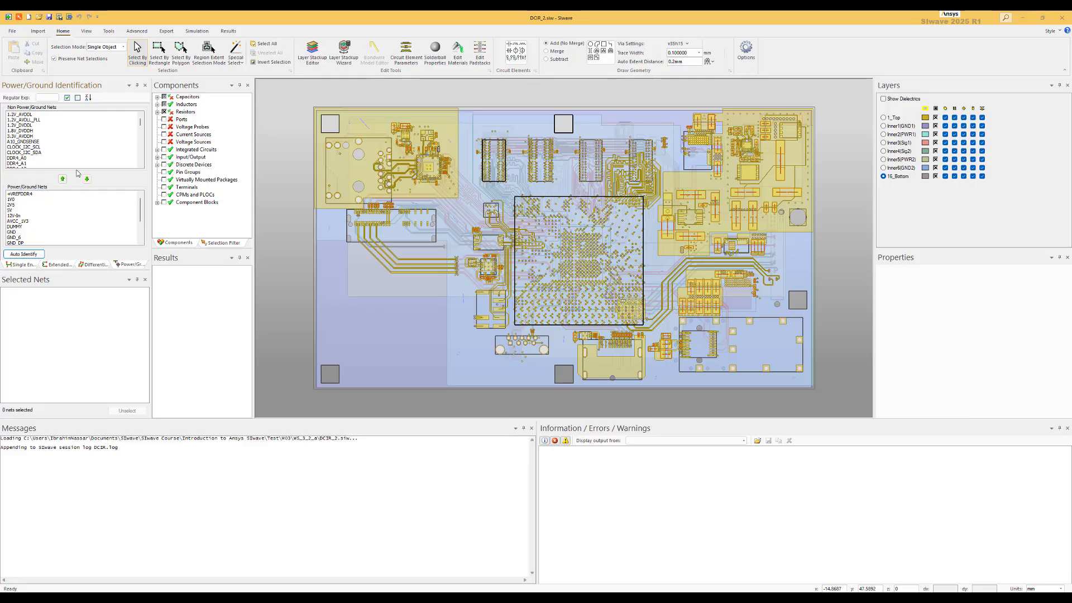
mouse_move(60, 156)
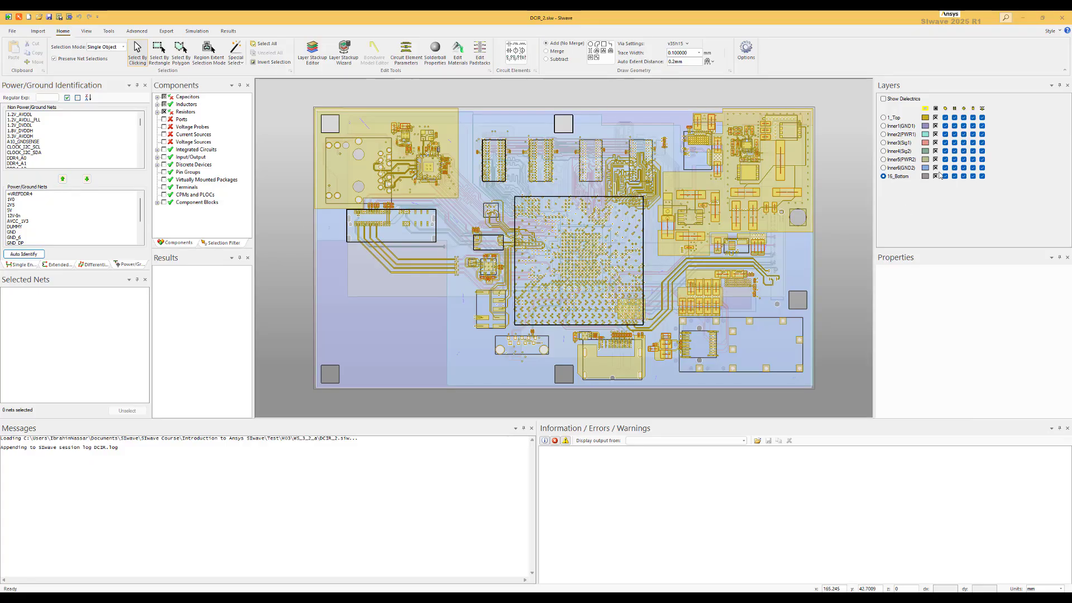
mouse_move(935, 108)
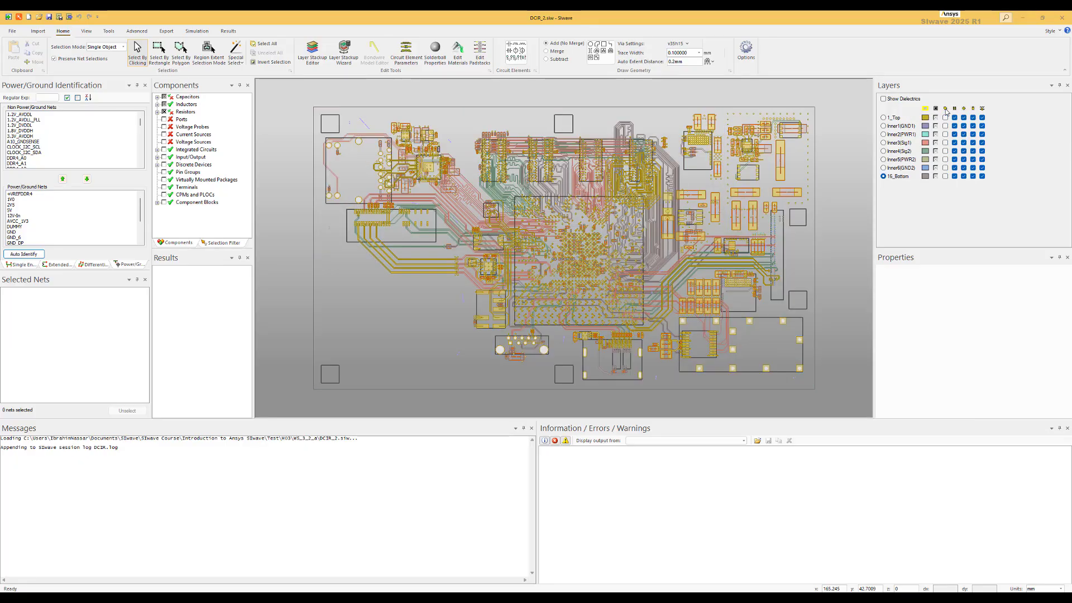
left_click(982, 109)
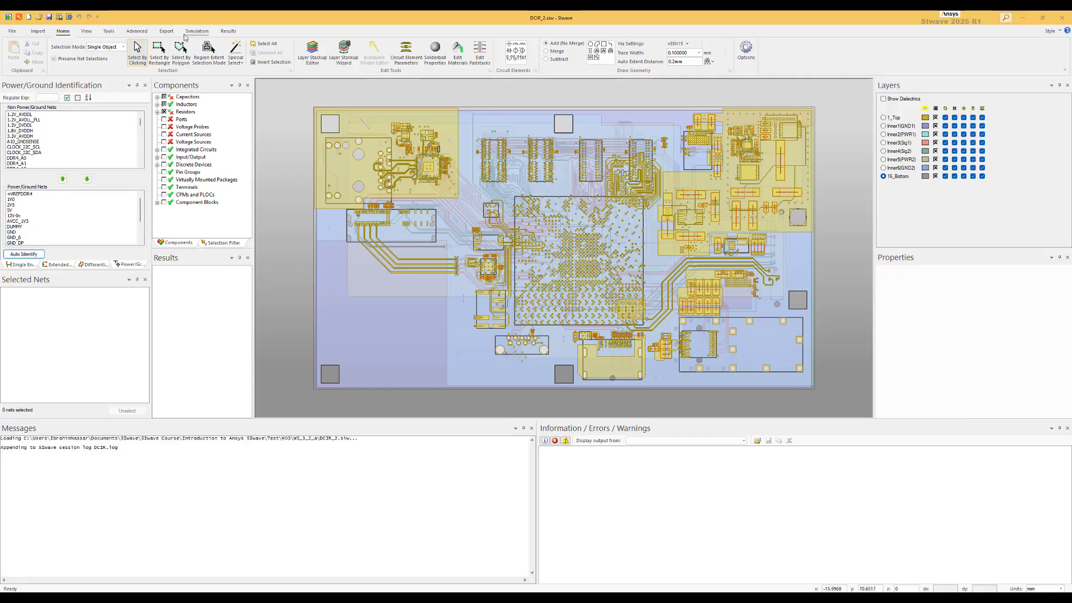
left_click(196, 31)
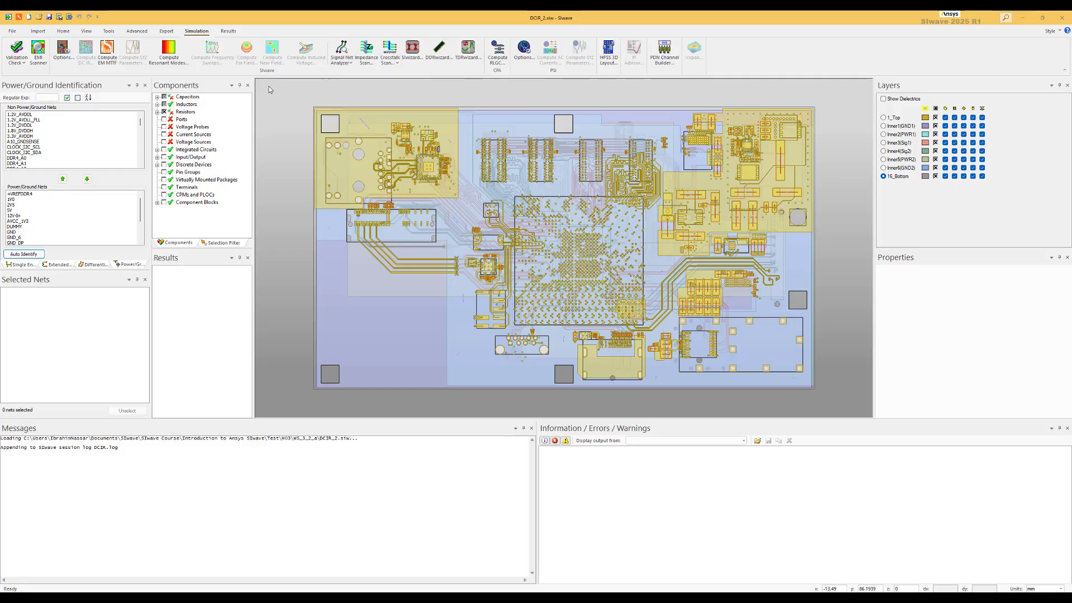
mouse_move(132, 53)
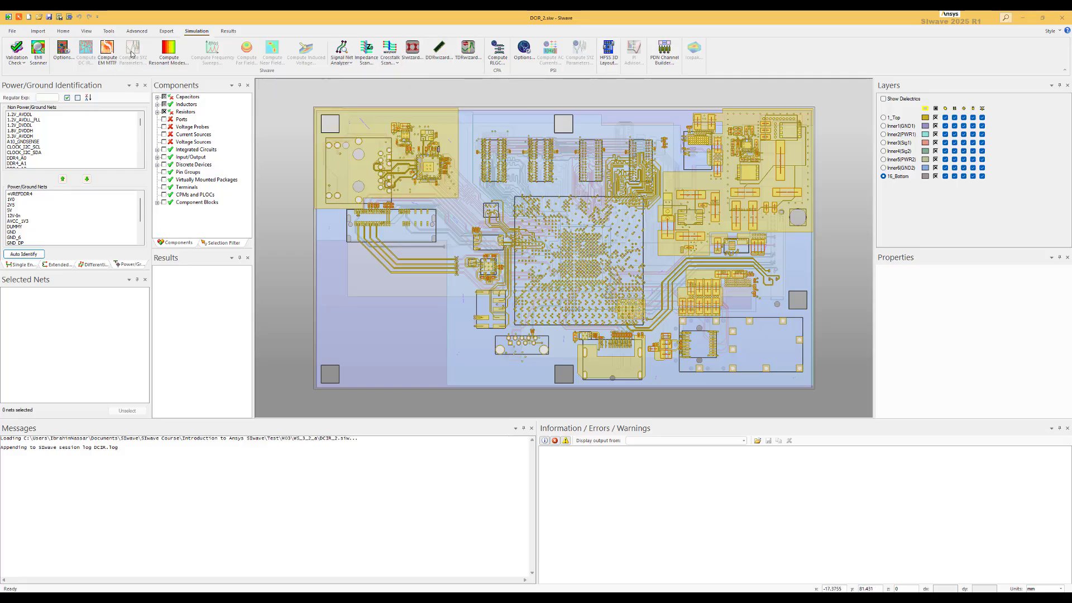
mouse_move(133, 53)
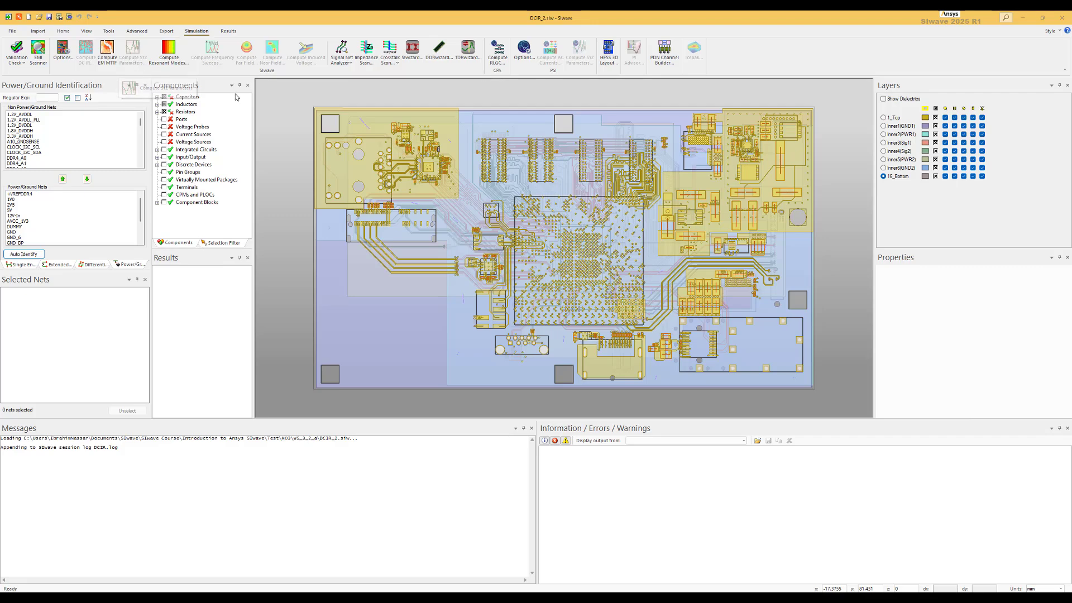
mouse_move(169, 53)
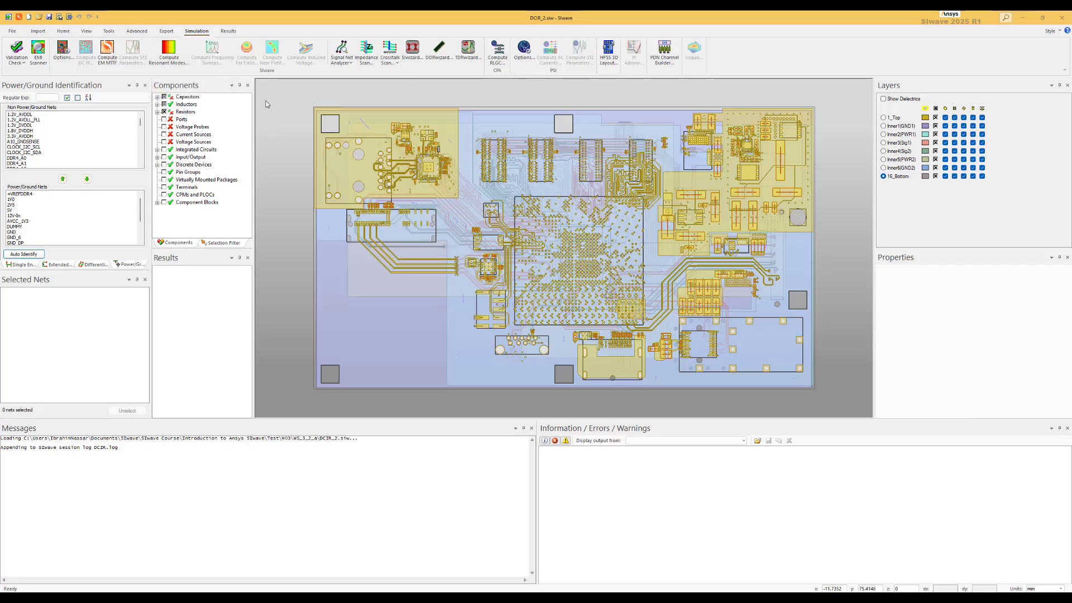
mouse_move(208, 93)
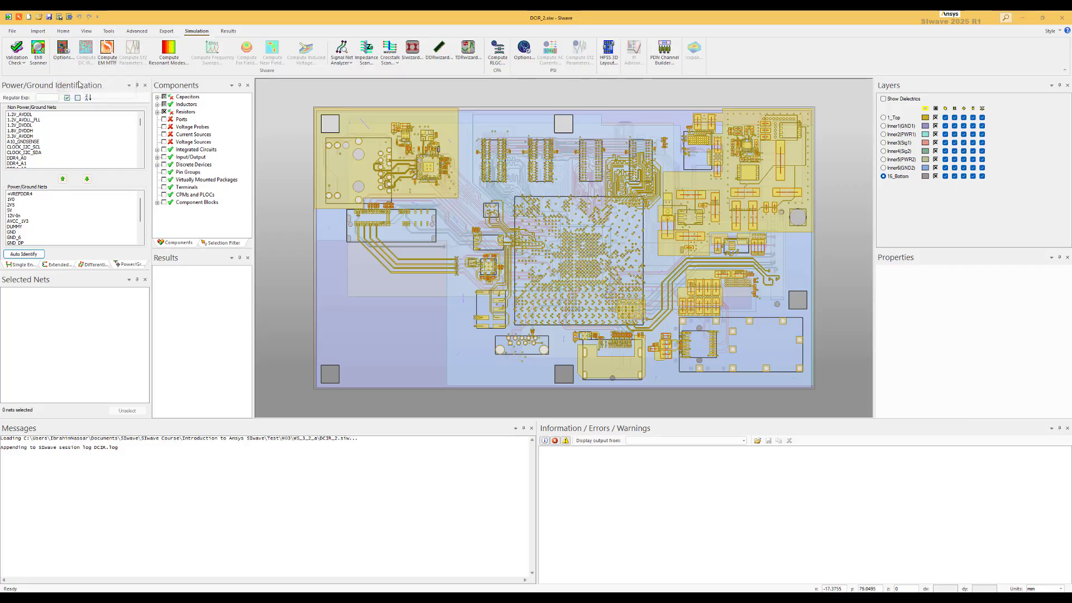
mouse_move(84, 52)
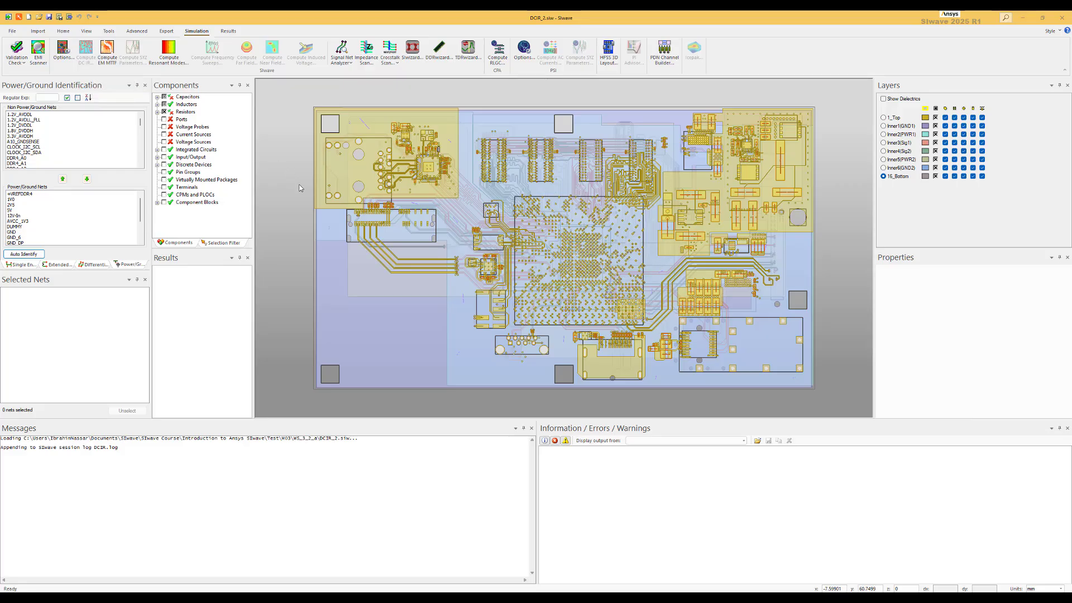
mouse_move(299, 190)
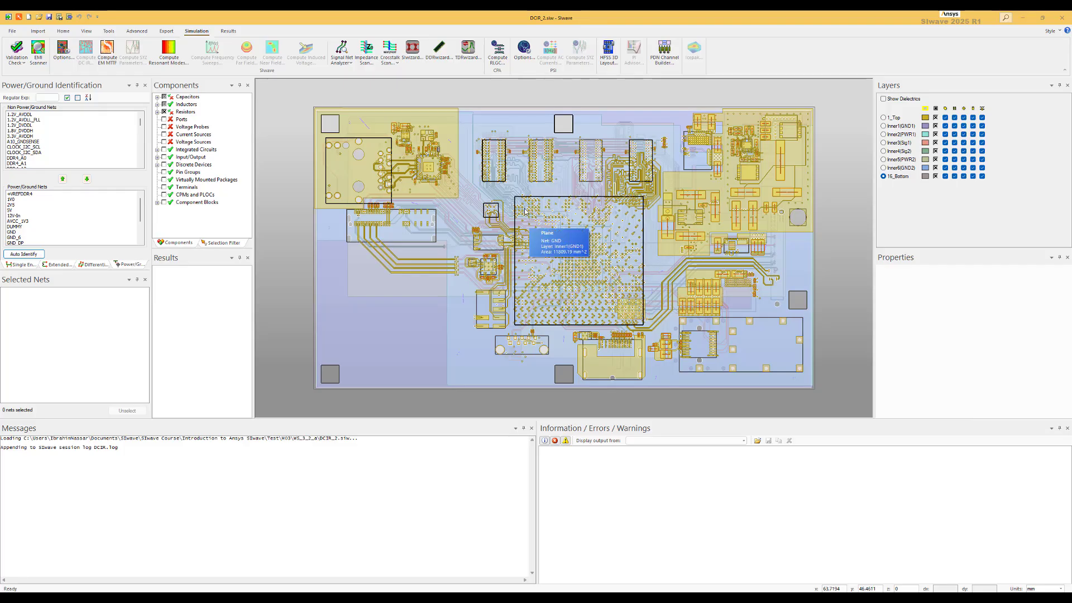
mouse_move(507, 186)
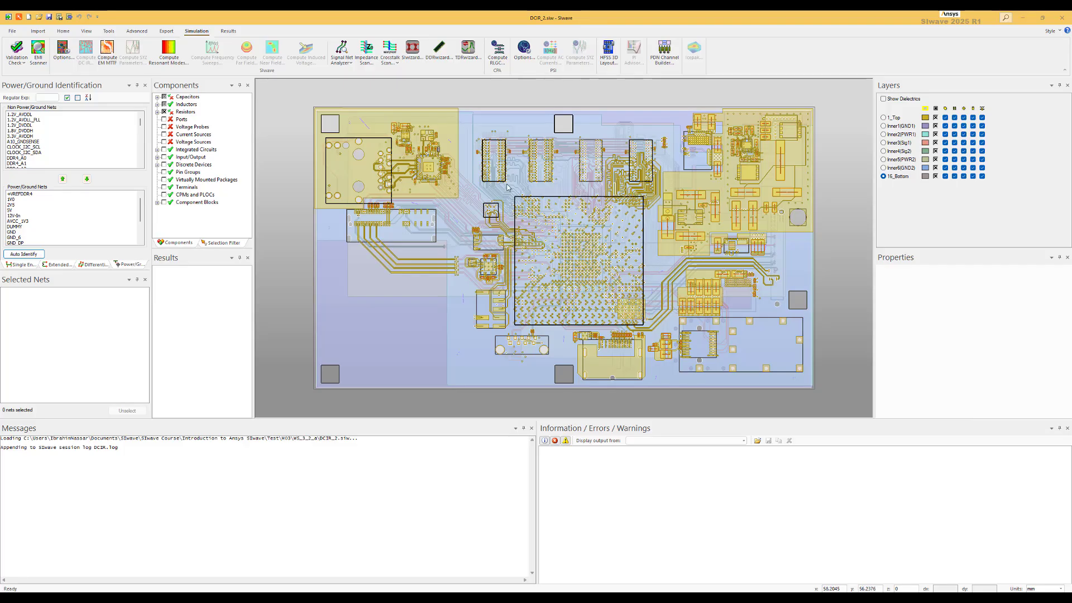
mouse_move(504, 206)
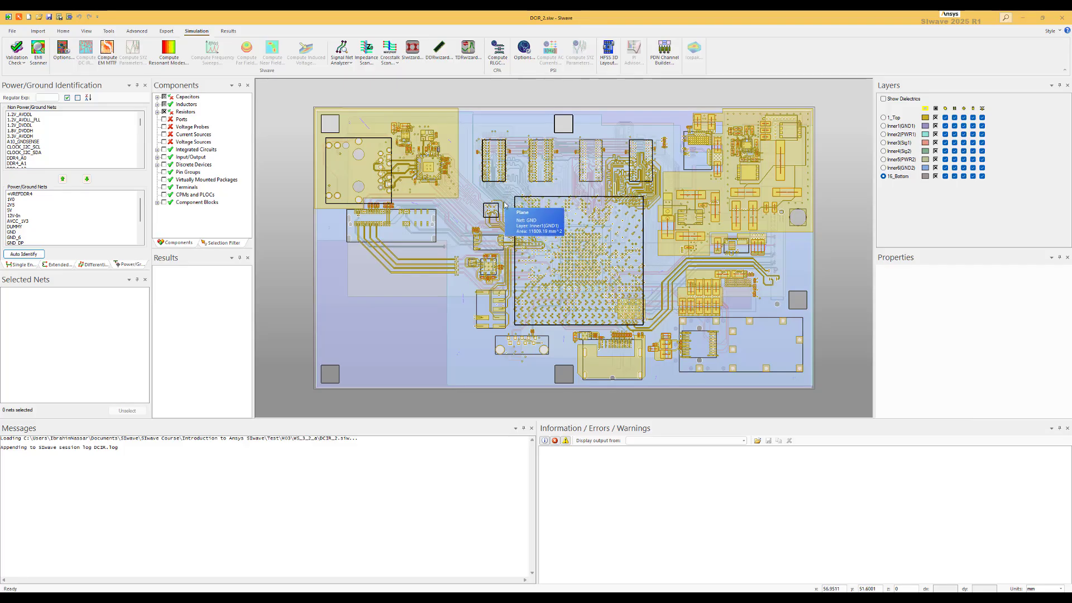
mouse_move(297, 142)
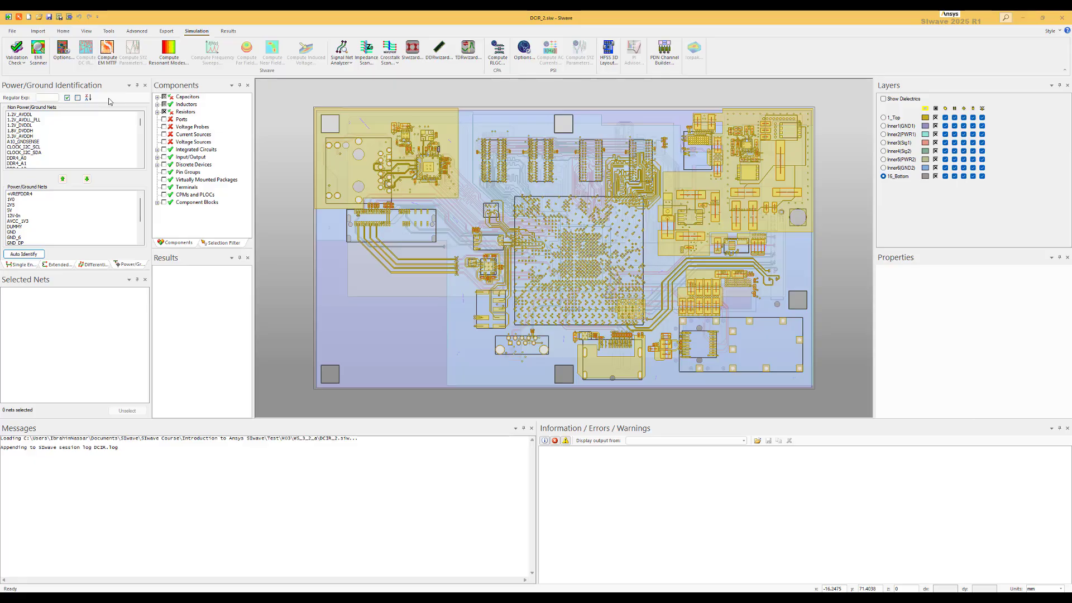
mouse_move(355, 103)
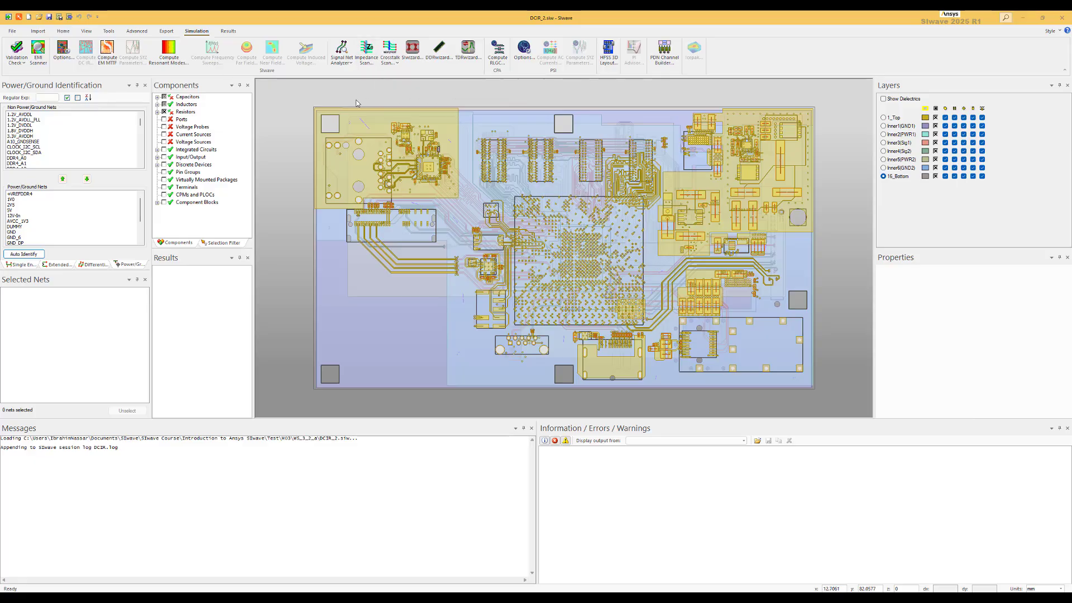
mouse_move(317, 97)
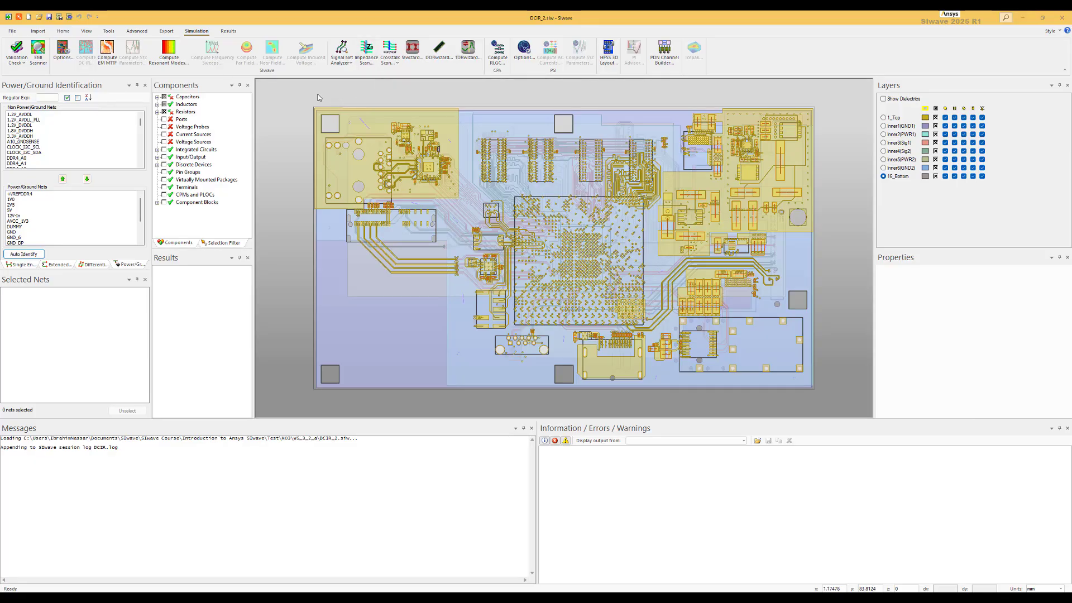
mouse_move(23, 32)
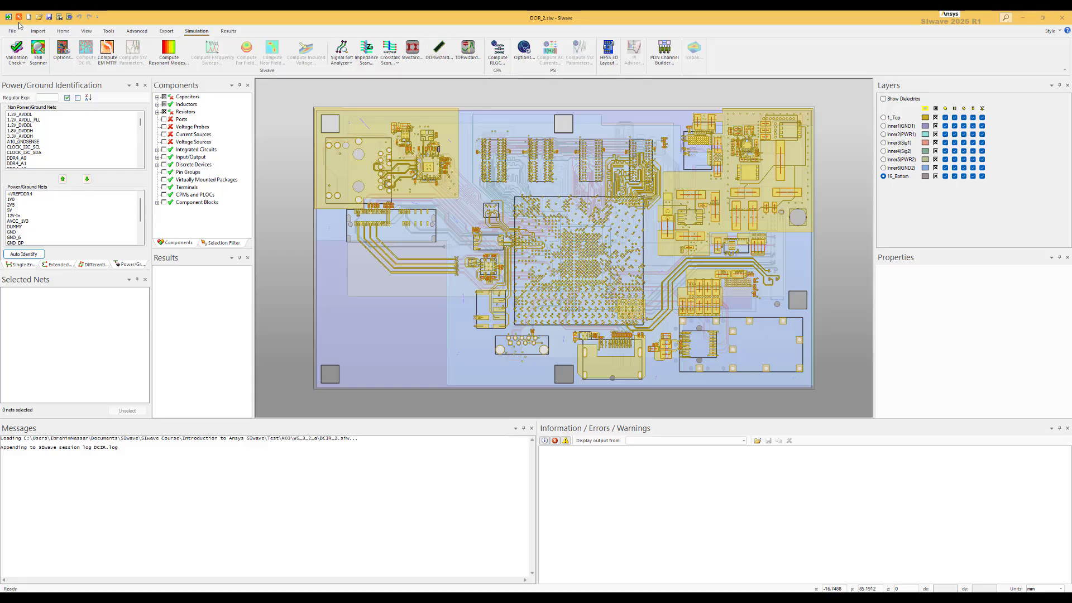
mouse_move(19, 17)
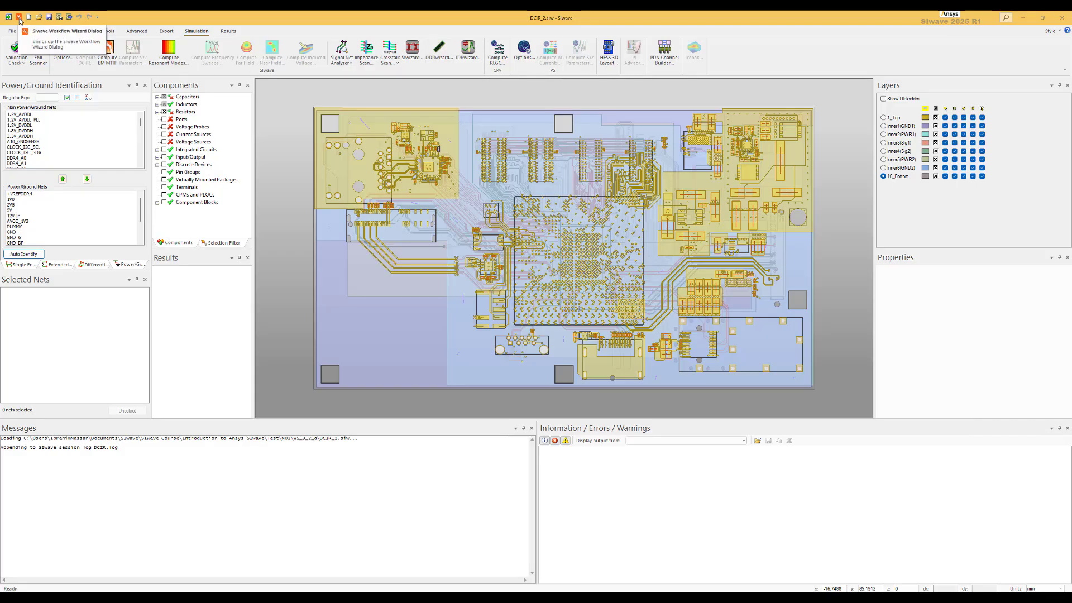
Step: Bring up the SIwave Workflow Wizard listing setup and analysis steps
left_click(19, 17)
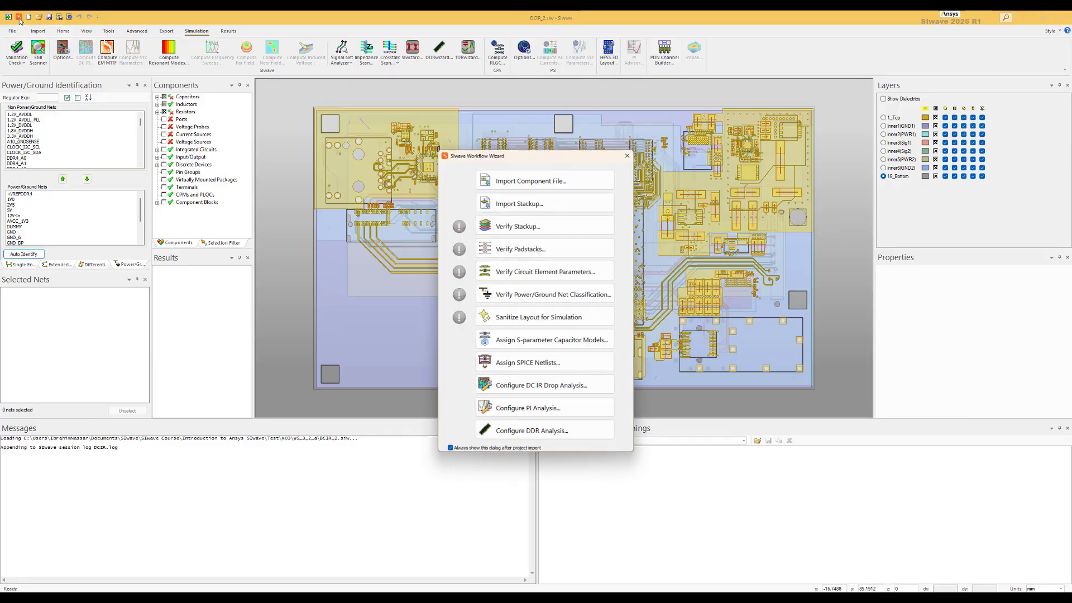
mouse_move(544, 202)
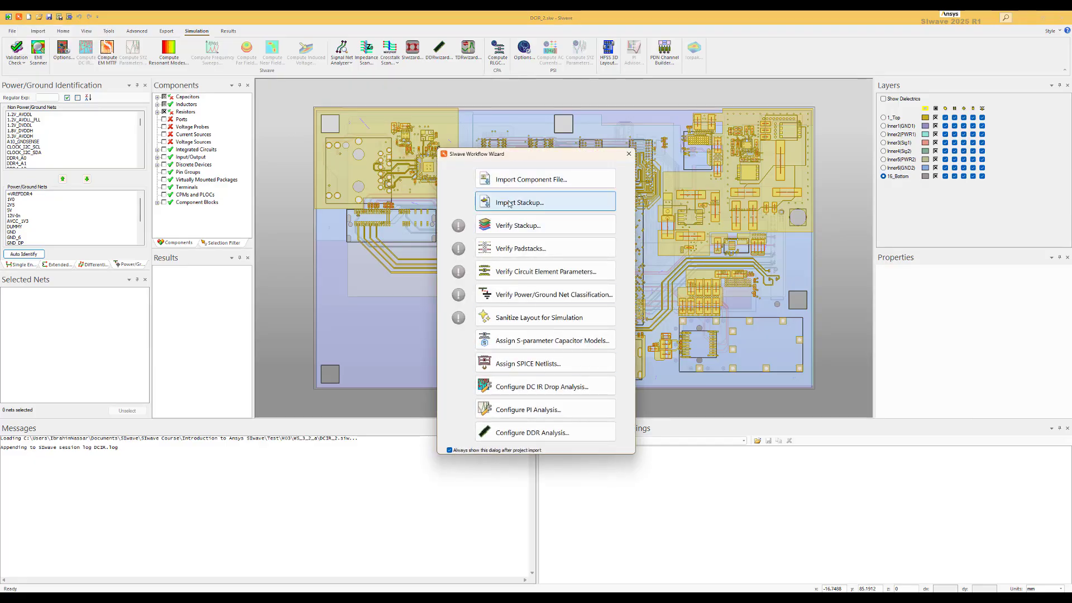
mouse_move(543, 179)
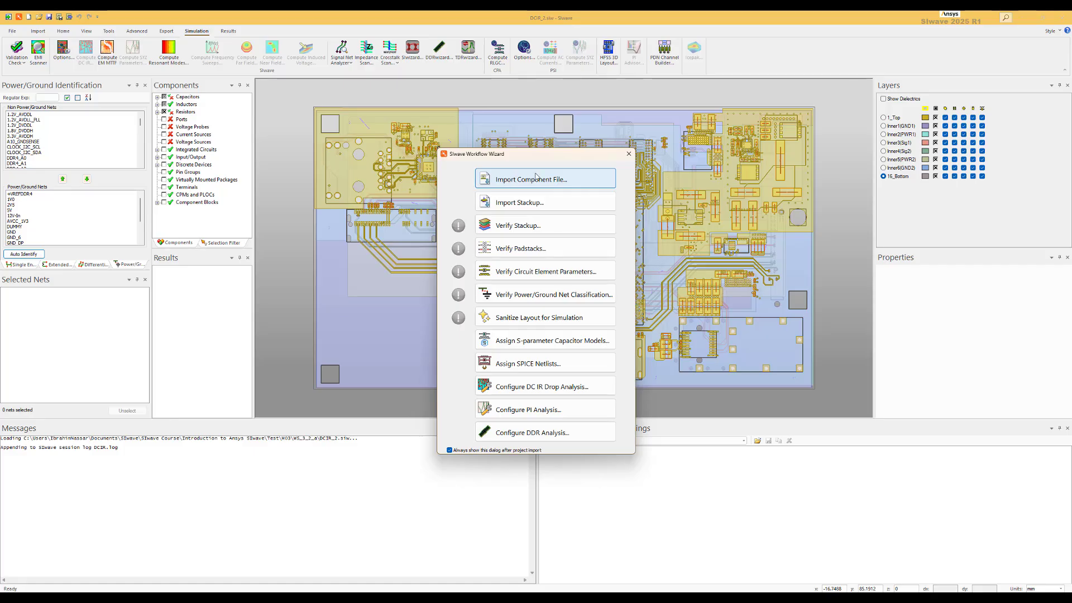
mouse_move(517, 224)
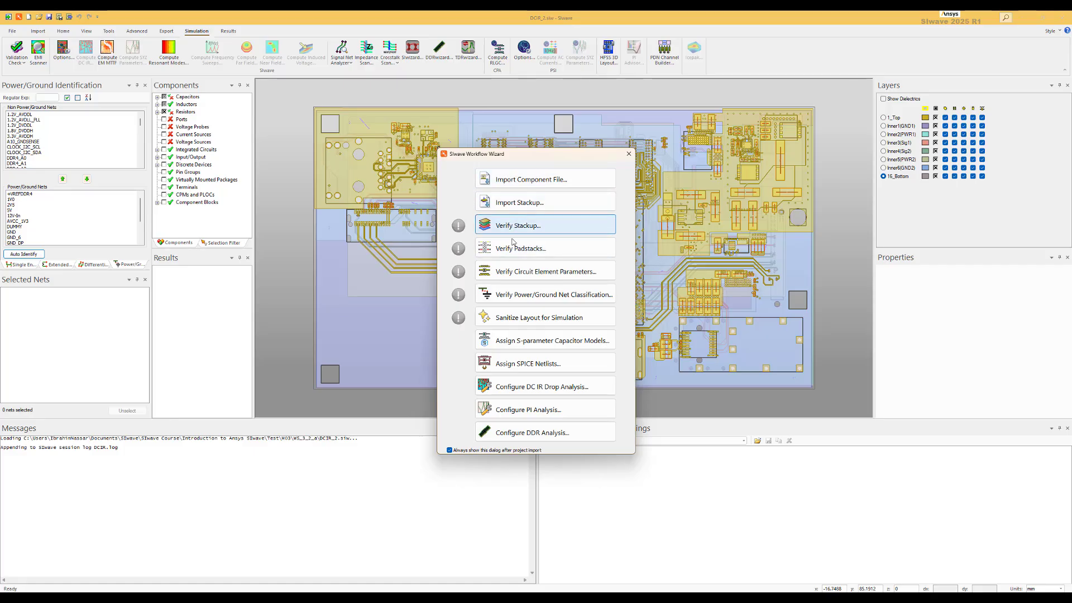
mouse_move(470, 211)
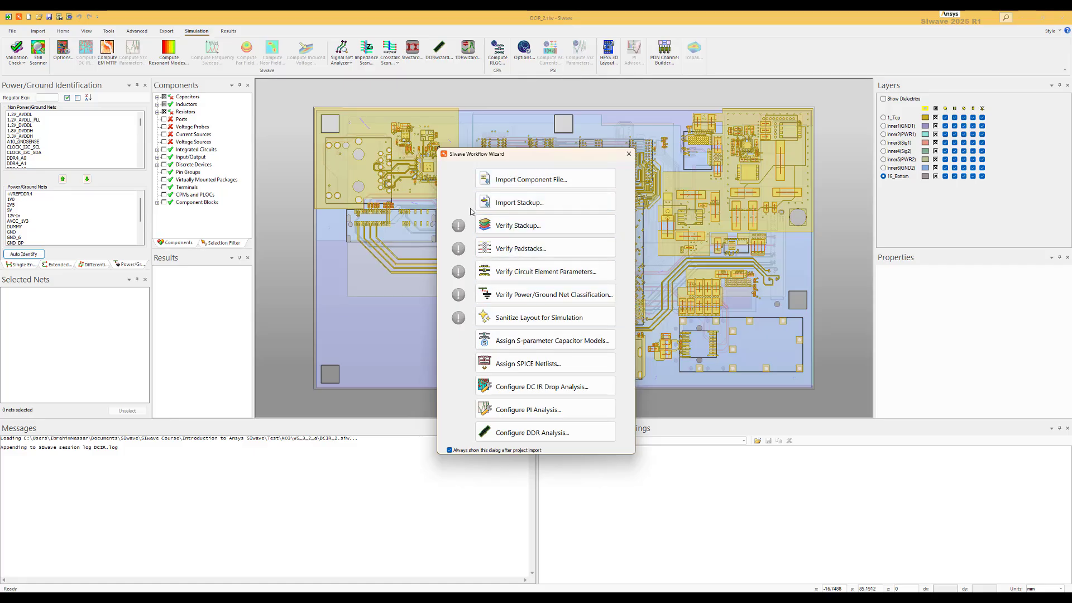
mouse_move(544, 386)
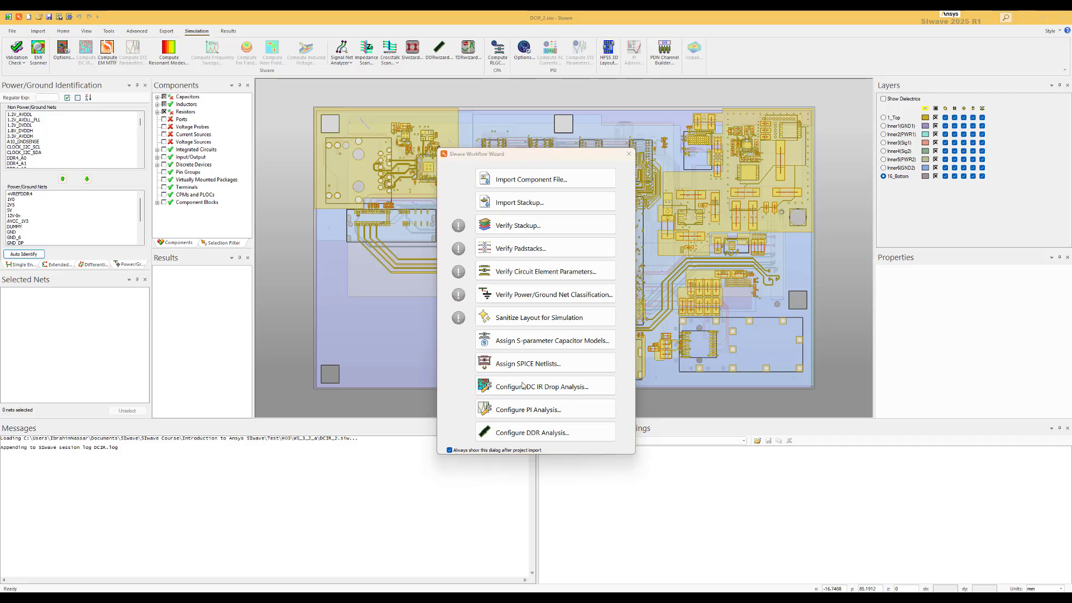
Step: Start DC IR drop configuration and include the 1V0 net, listing U1 and U2 against GND
left_click(543, 385)
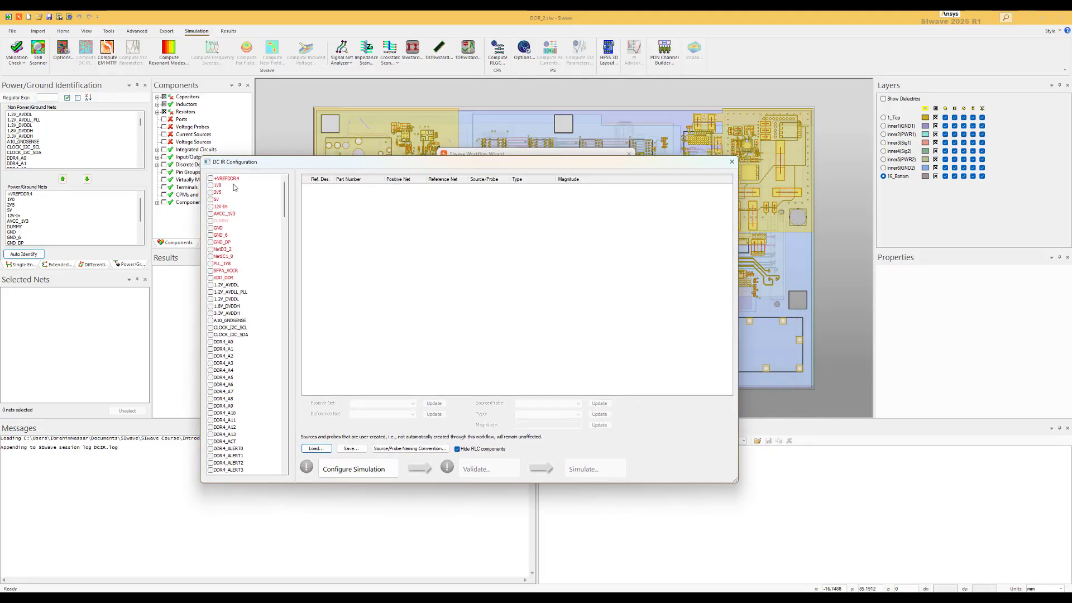
mouse_move(223, 224)
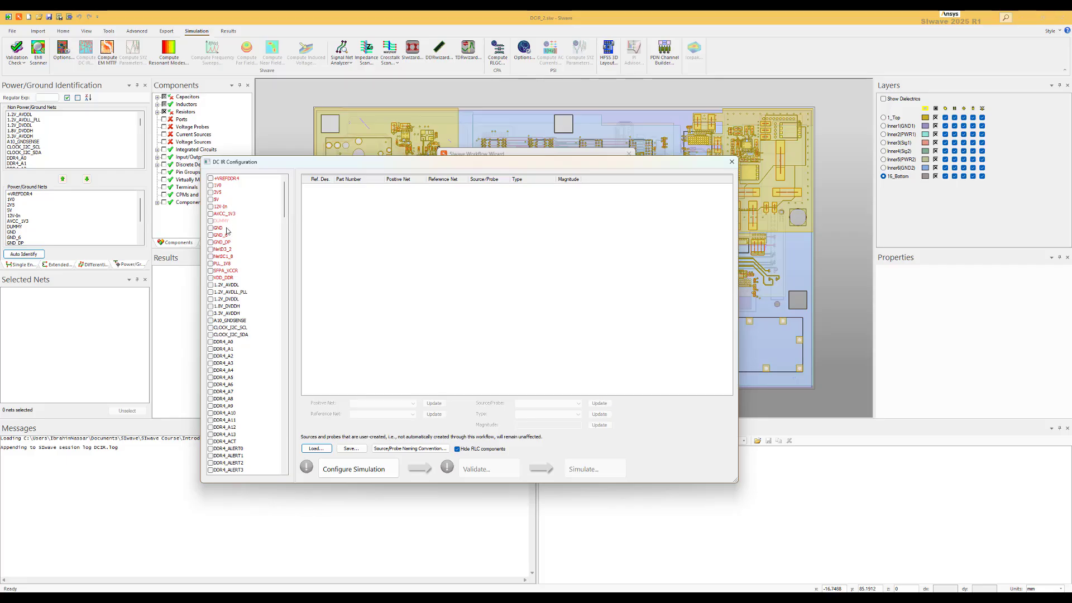
mouse_move(258, 205)
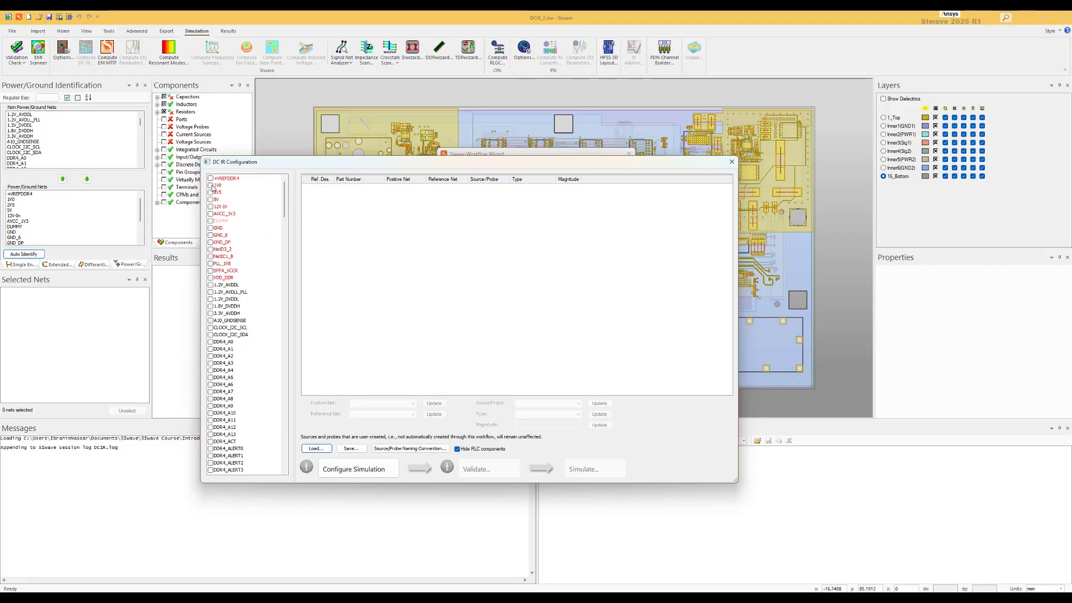
left_click(218, 186)
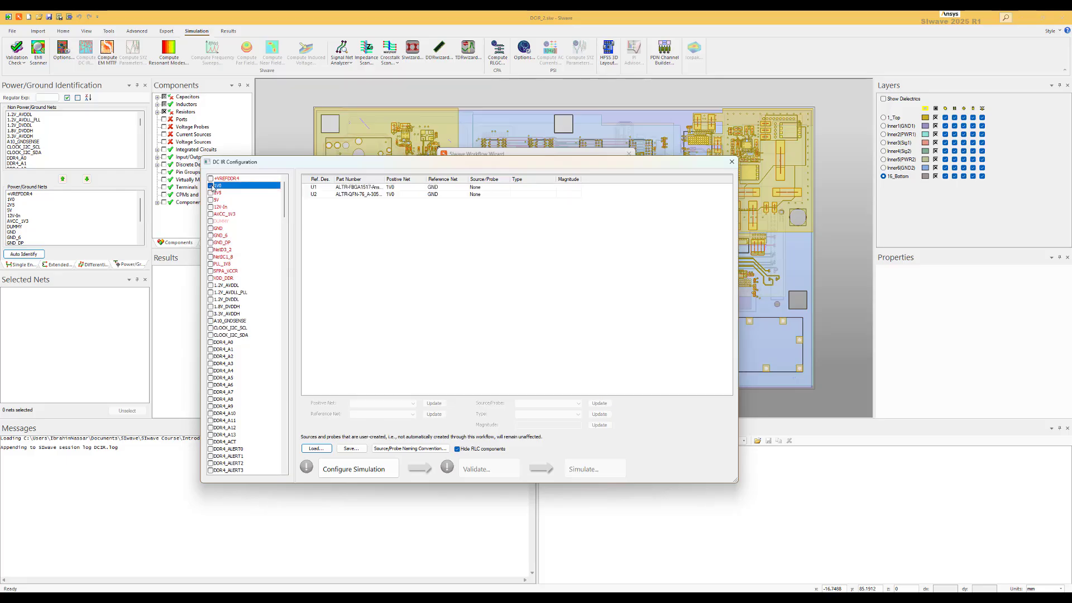
mouse_move(326, 190)
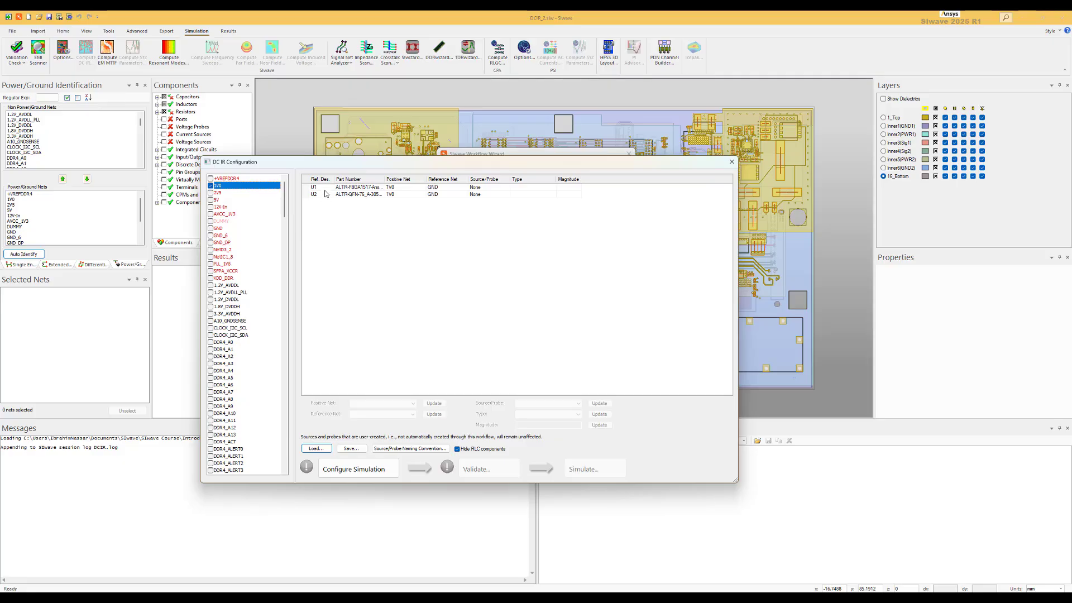
mouse_move(374, 193)
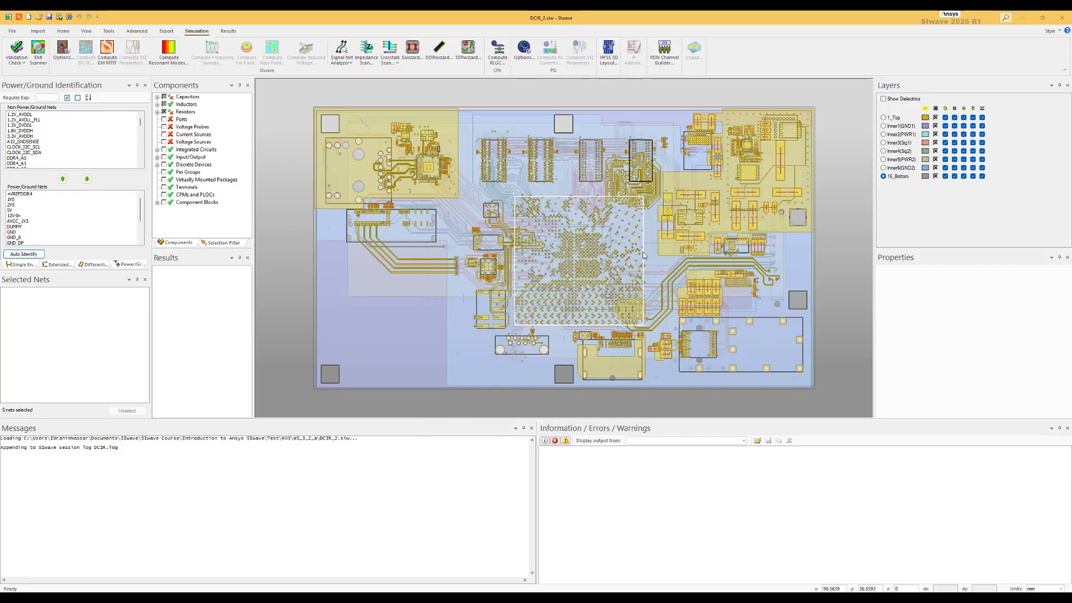
mouse_move(644, 253)
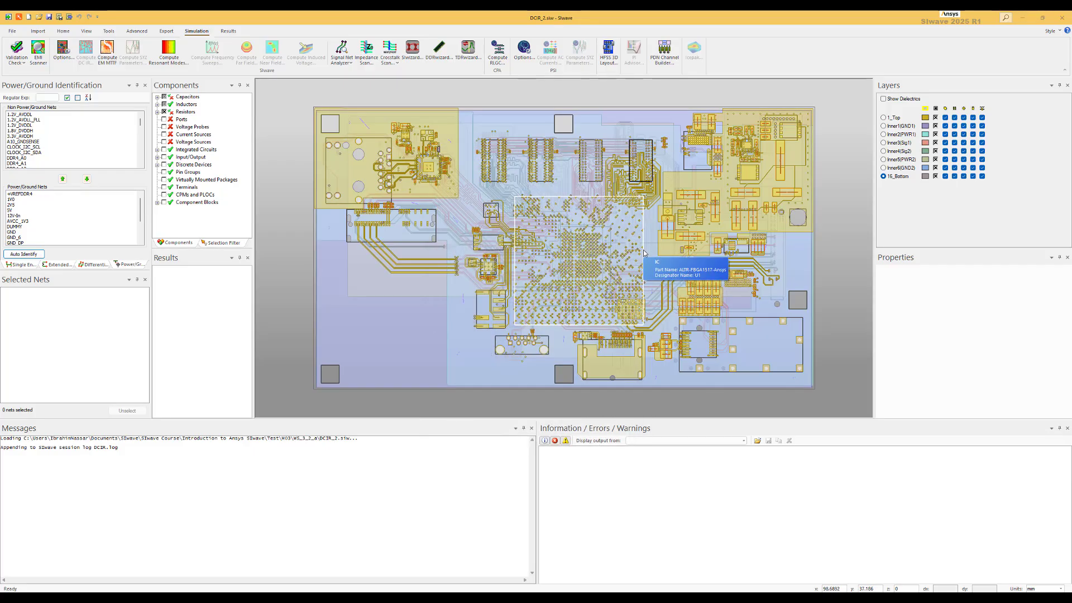
Step: Inspect the properties of IC U1 on the top layer and U2 on the bottom layer
left_click(578, 260)
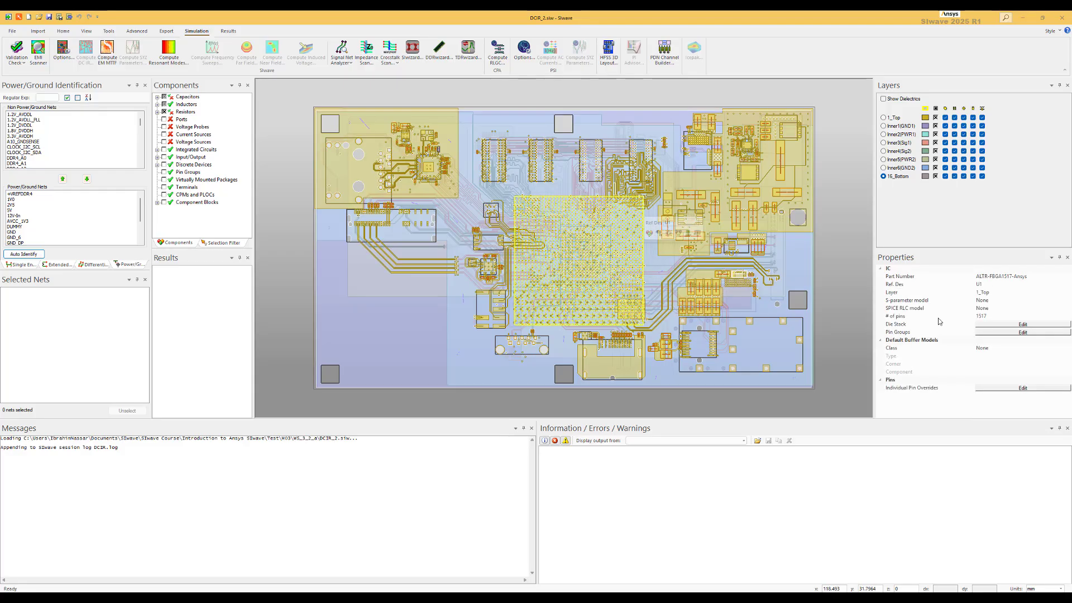
mouse_move(756, 306)
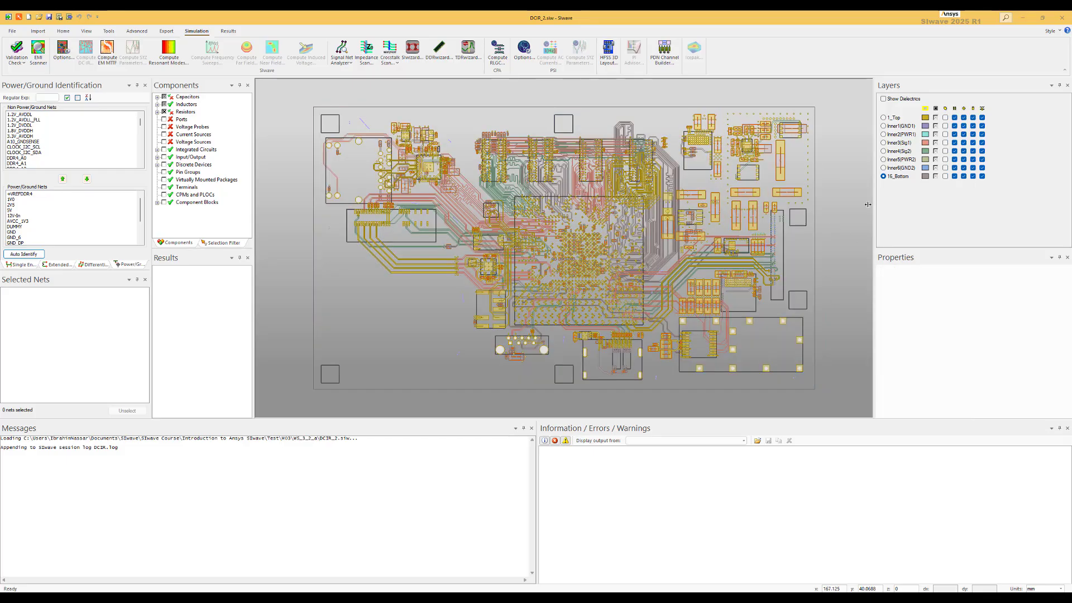
left_click(745, 291)
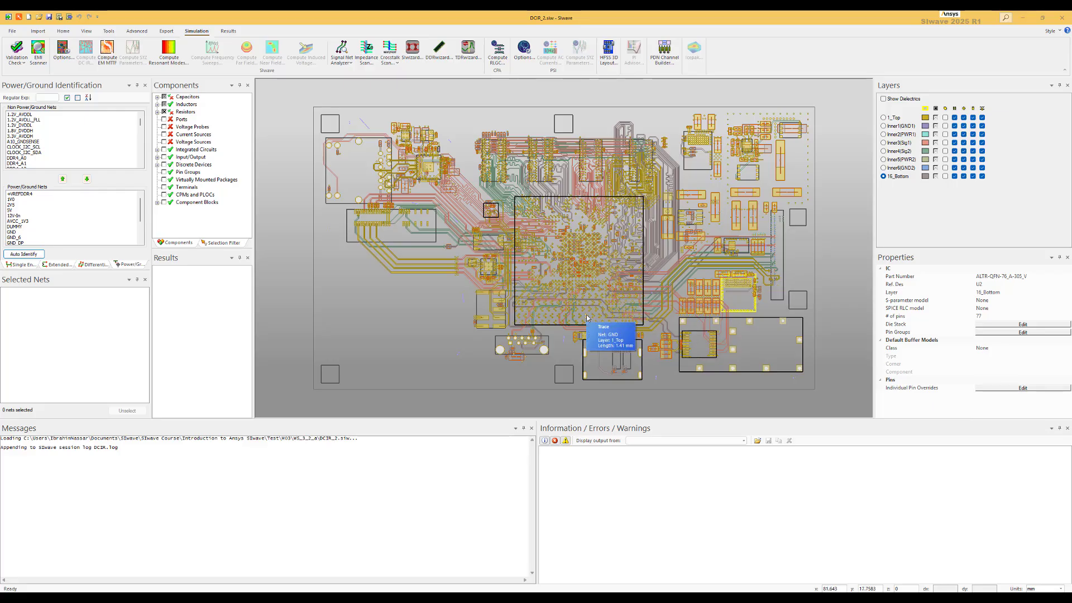
mouse_move(421, 242)
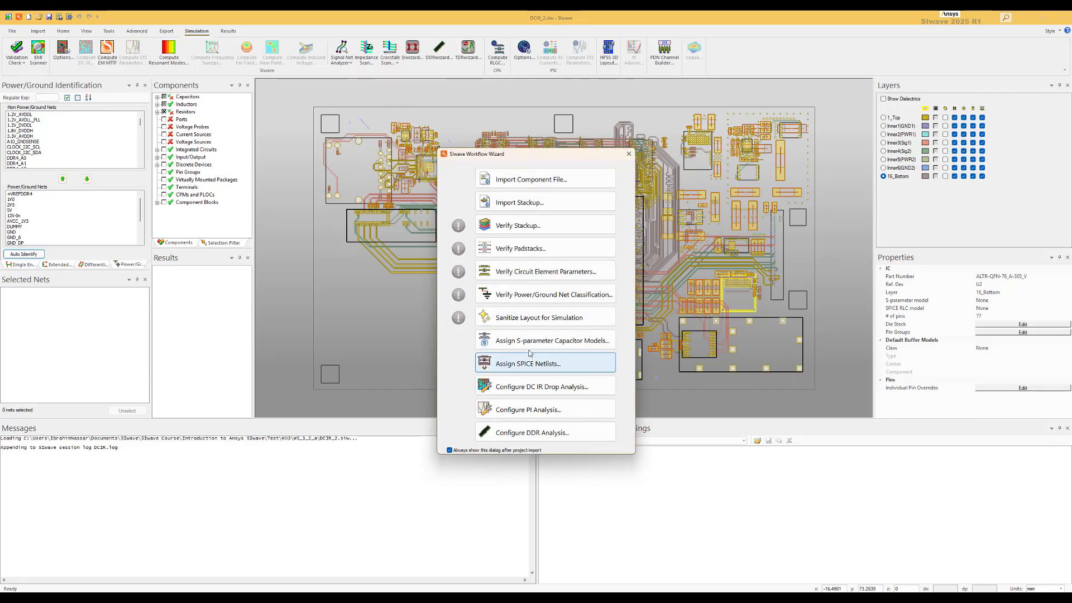
Step: Reopen DC IR drop configuration and include the 1V0 net with U1 and U2 against GND
left_click(540, 386)
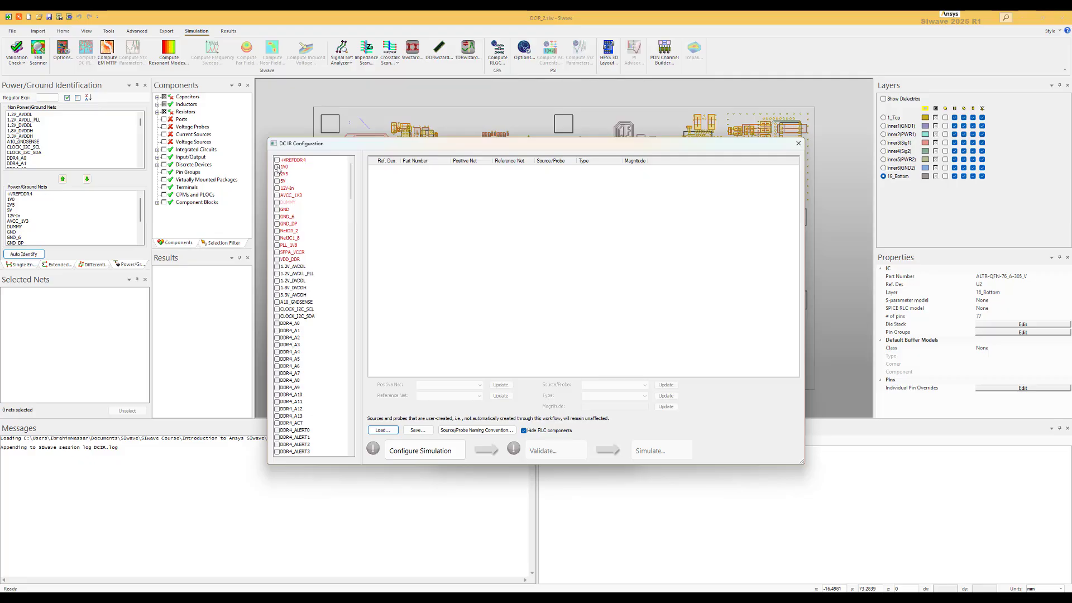
left_click(284, 166)
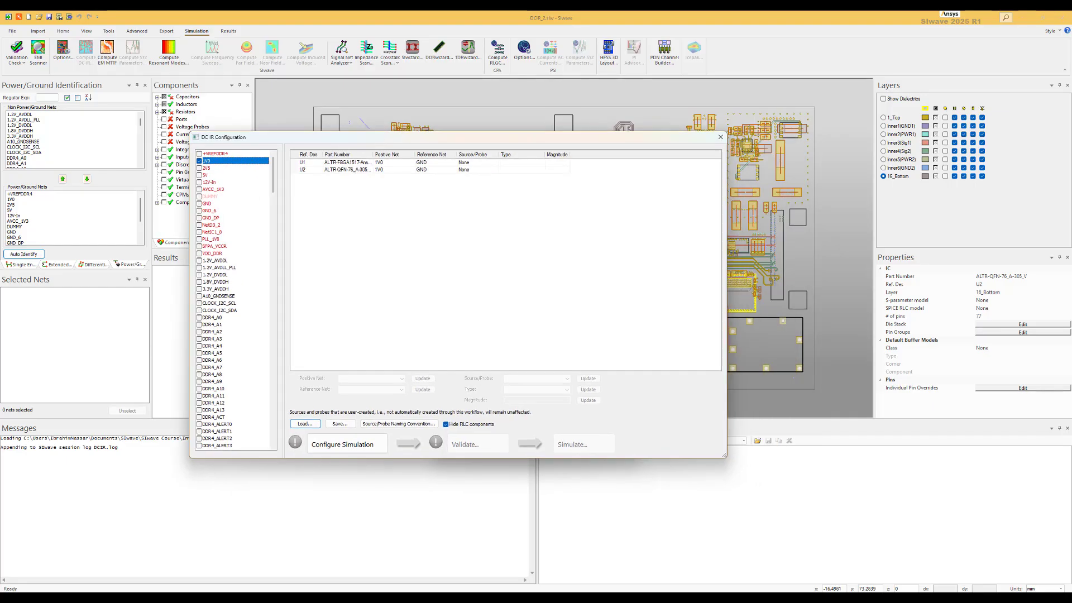
mouse_move(617, 266)
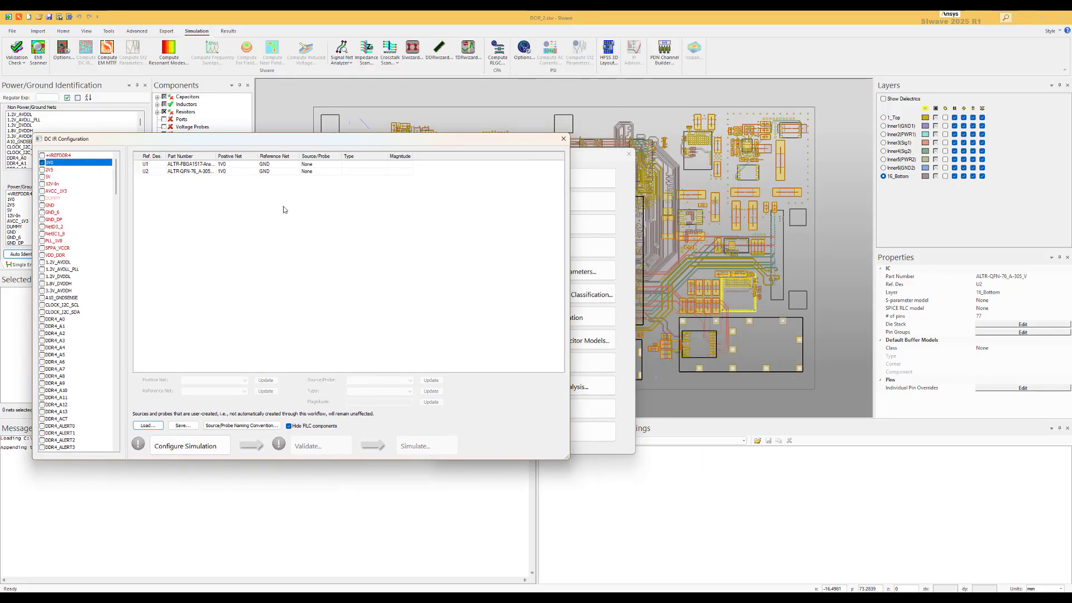
mouse_move(267, 200)
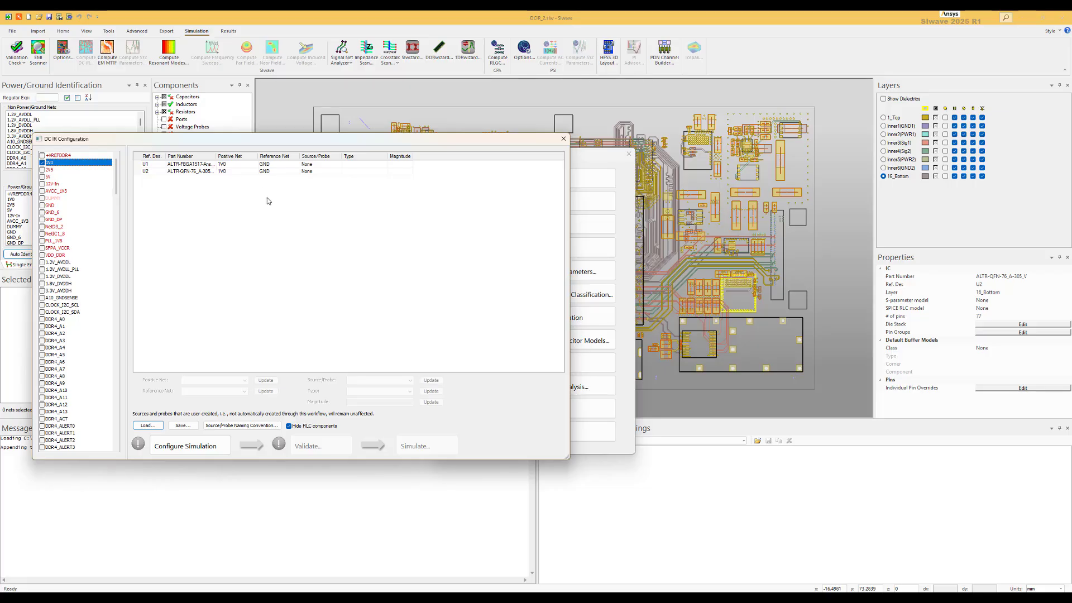
mouse_move(269, 187)
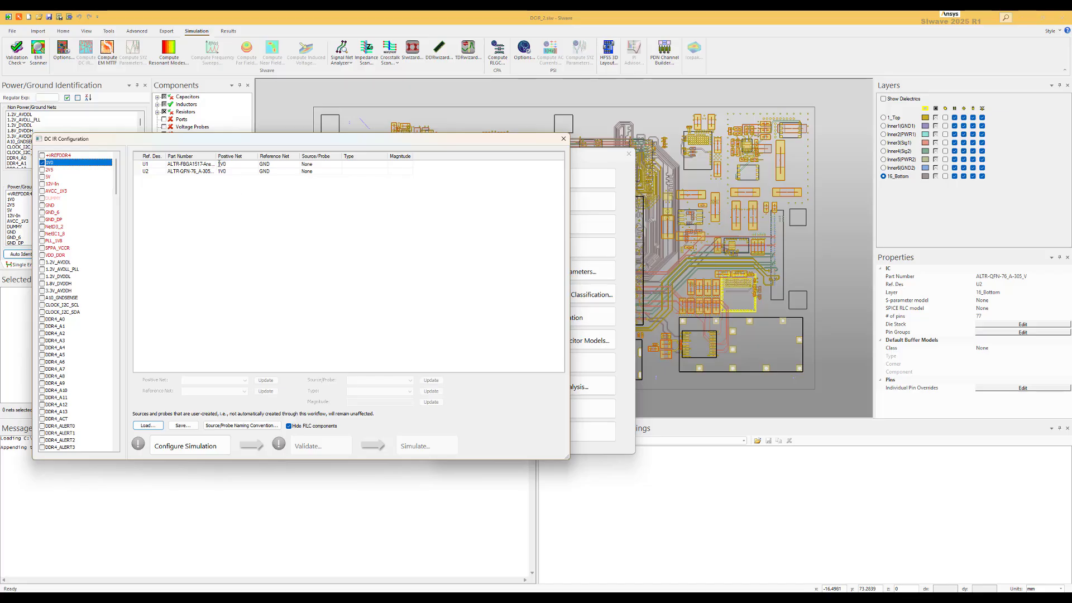
mouse_move(274, 179)
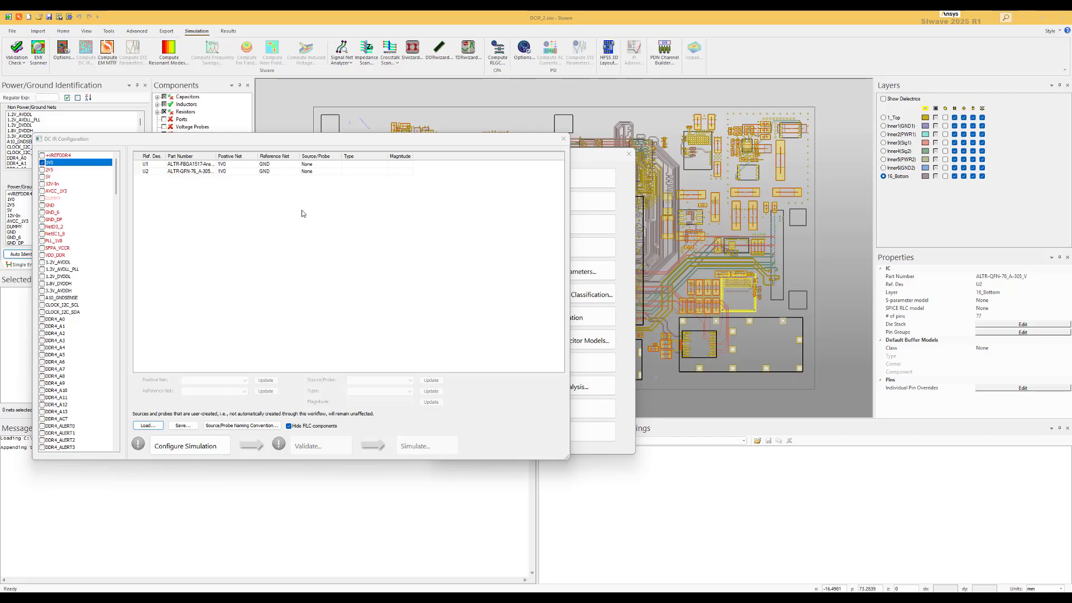
Step: Make U2 a 1.0V voltage source and U1 a 10A current source in the DC IR setup
left_click(319, 171)
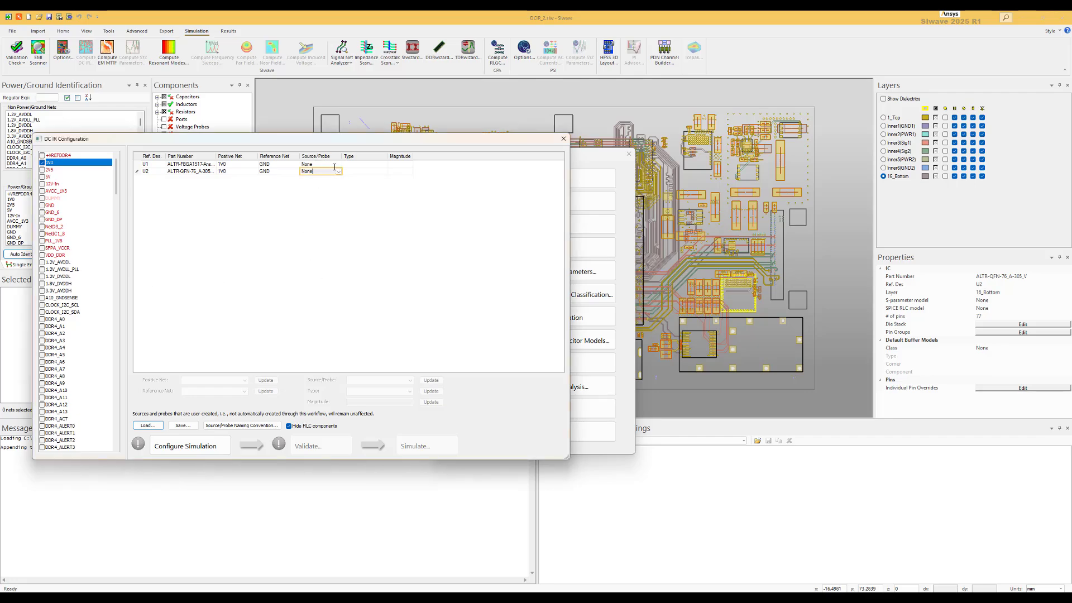
left_click(336, 172)
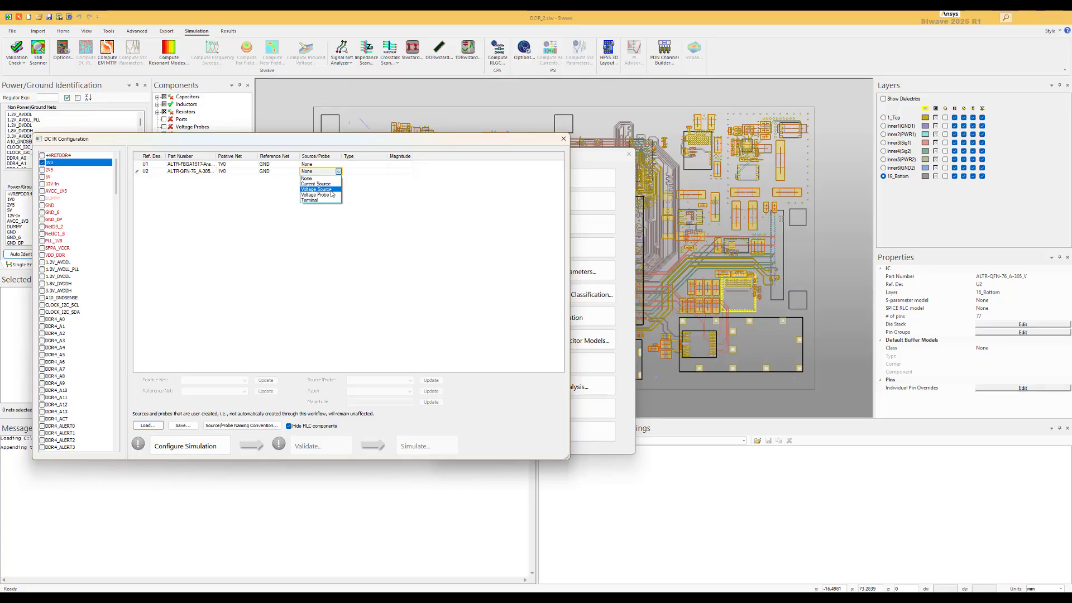
left_click(315, 190)
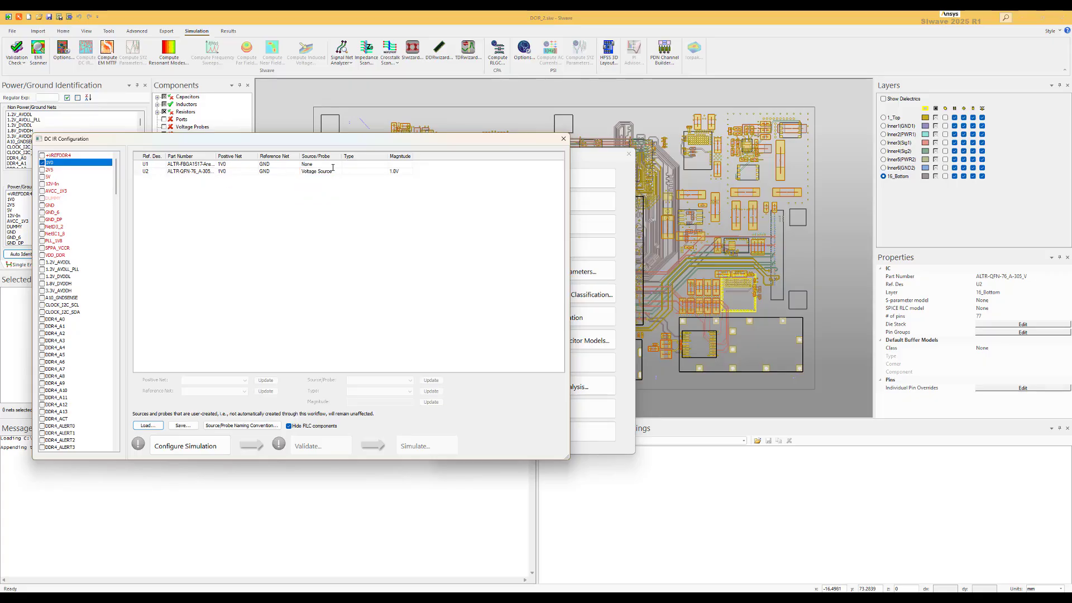
left_click(337, 164)
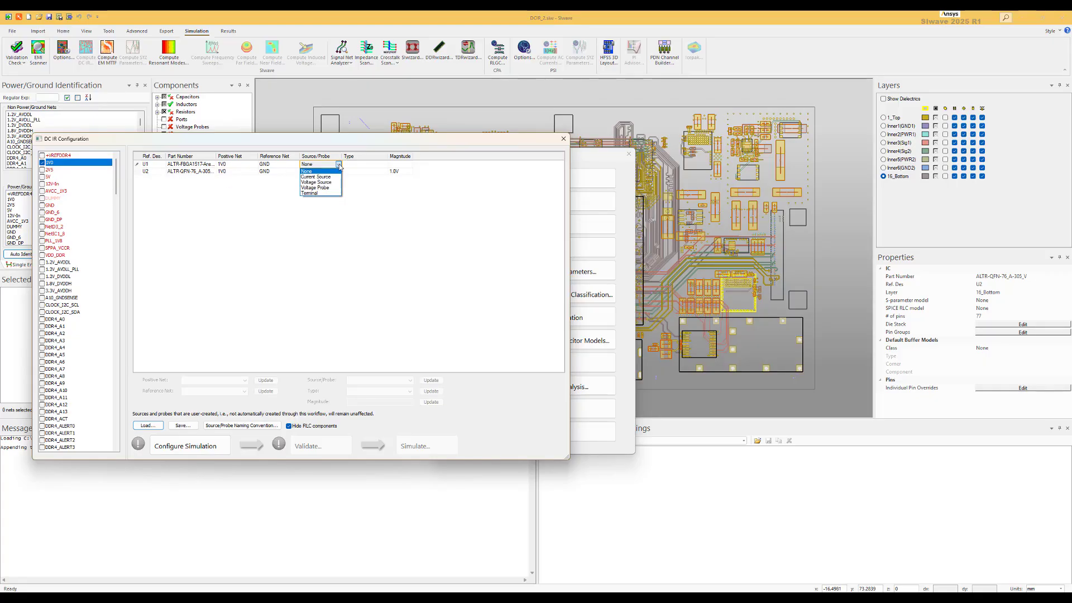
left_click(315, 177)
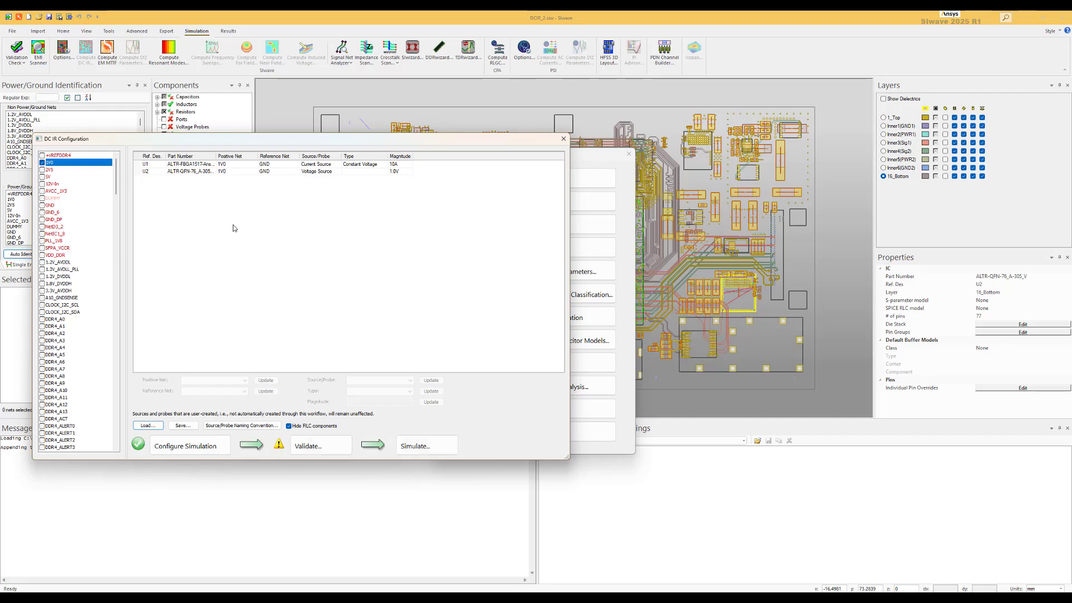
mouse_move(209, 181)
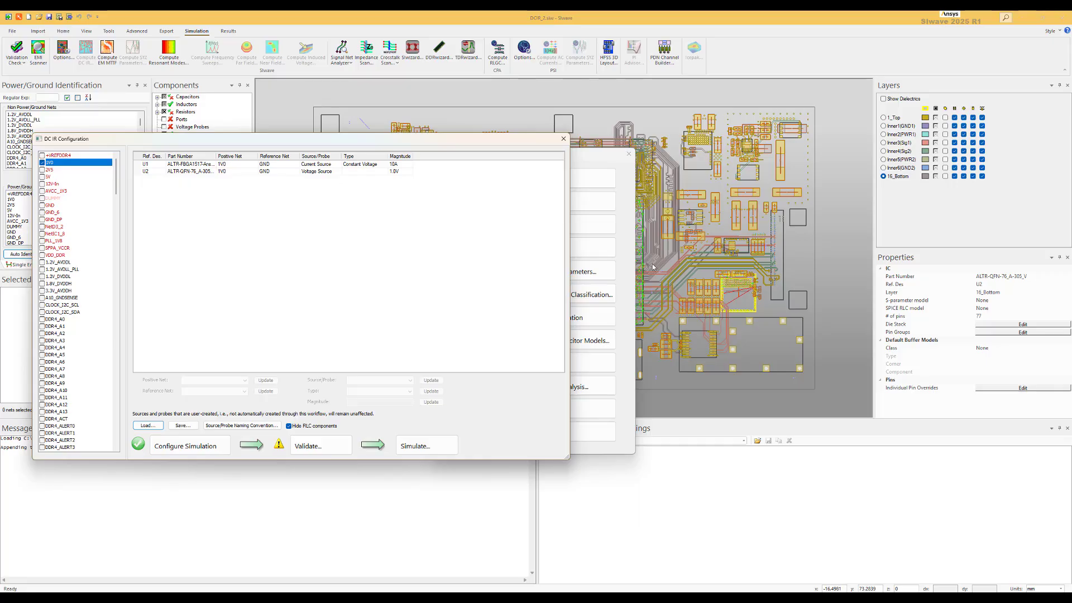
mouse_move(256, 336)
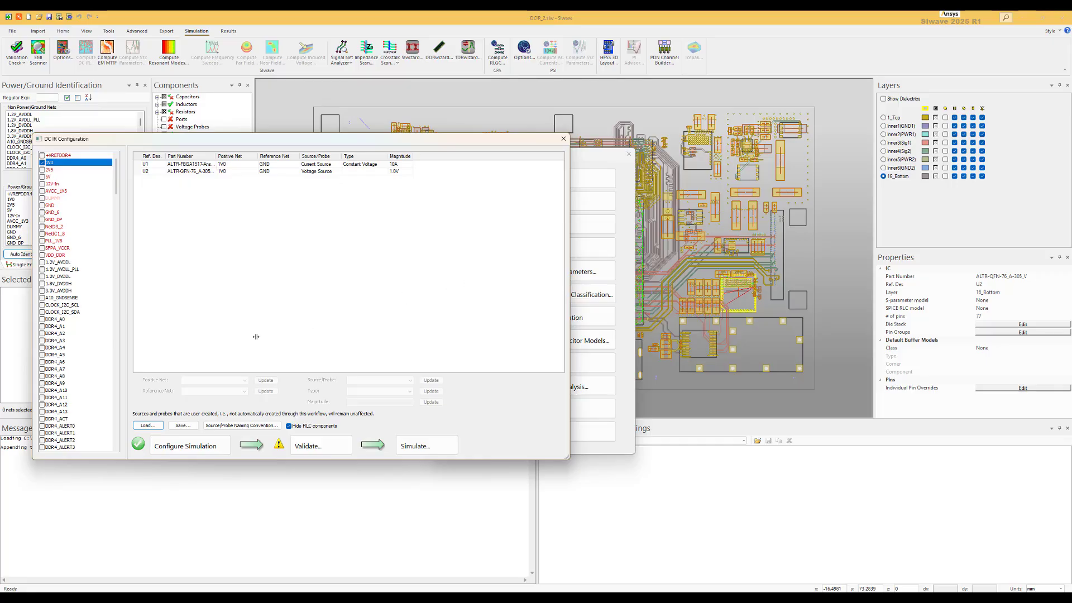
mouse_move(216, 431)
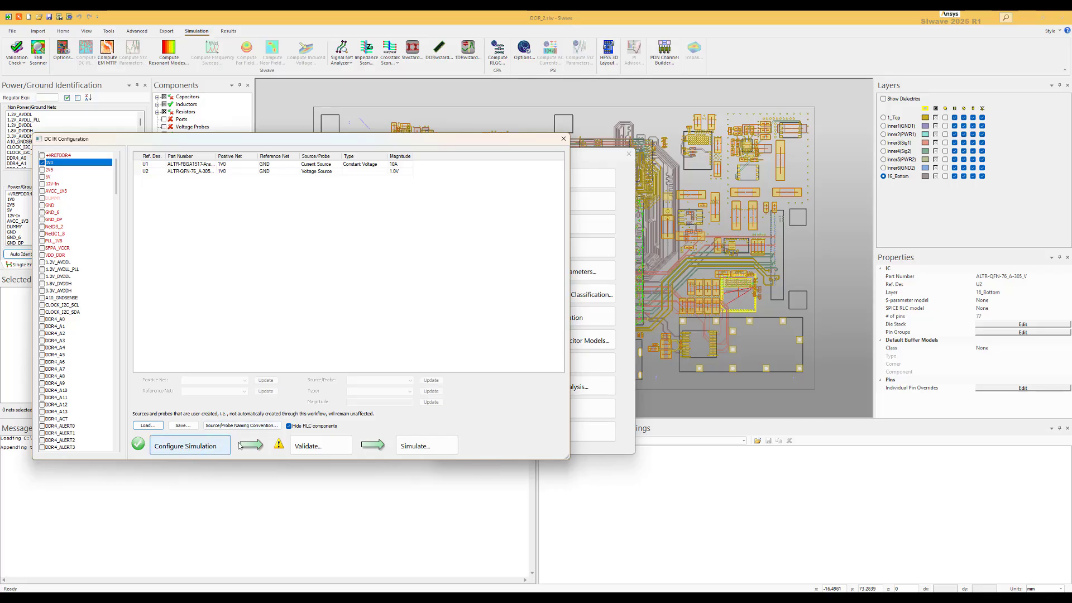
mouse_move(316, 446)
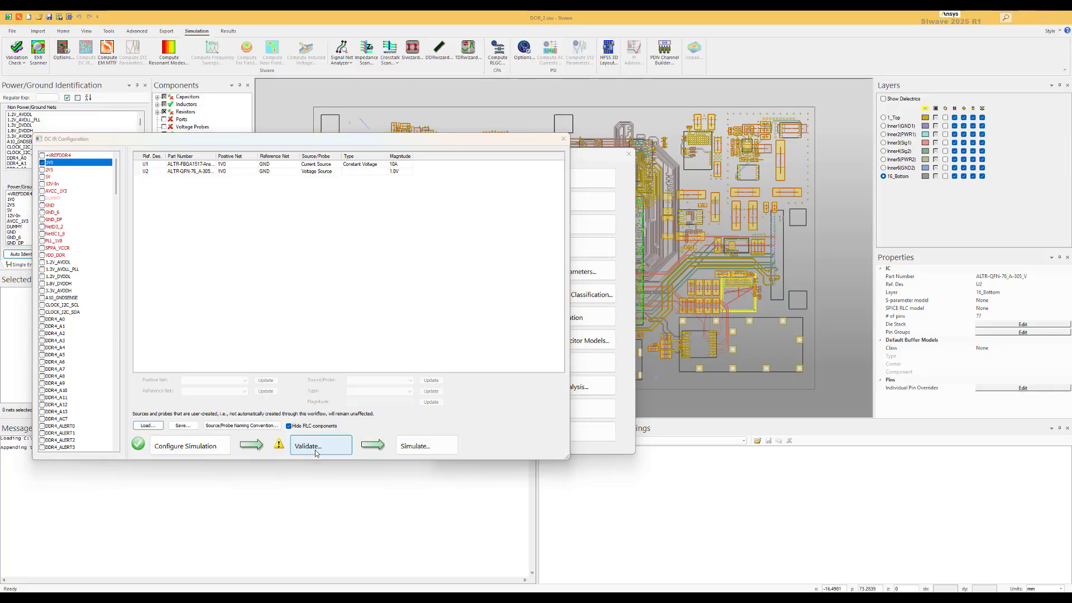
Step: Run the design validation check with default options and accept the zero-error results
left_click(314, 446)
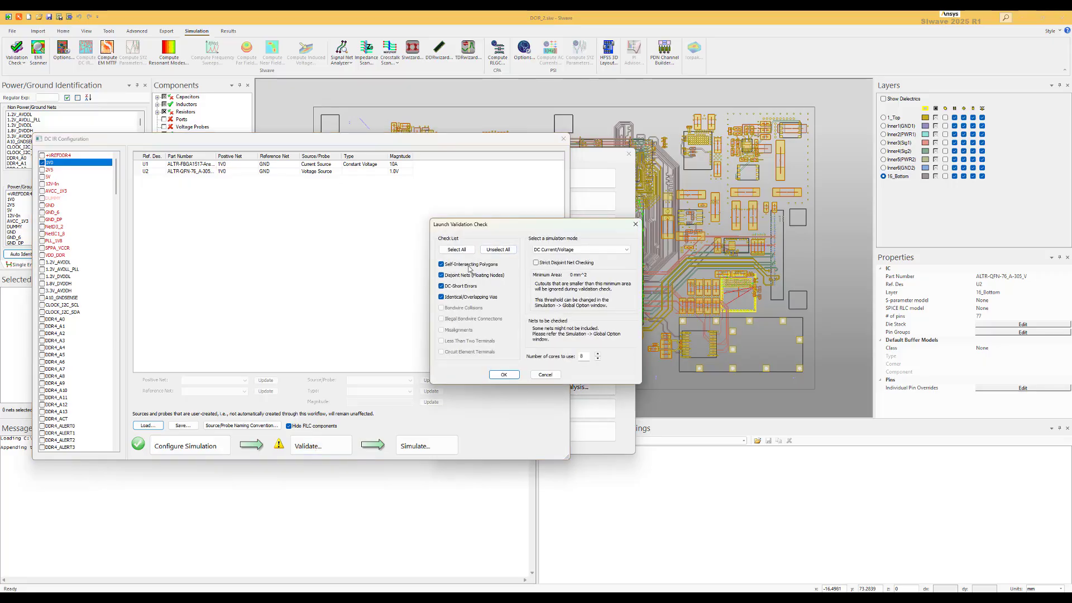
mouse_move(458, 289)
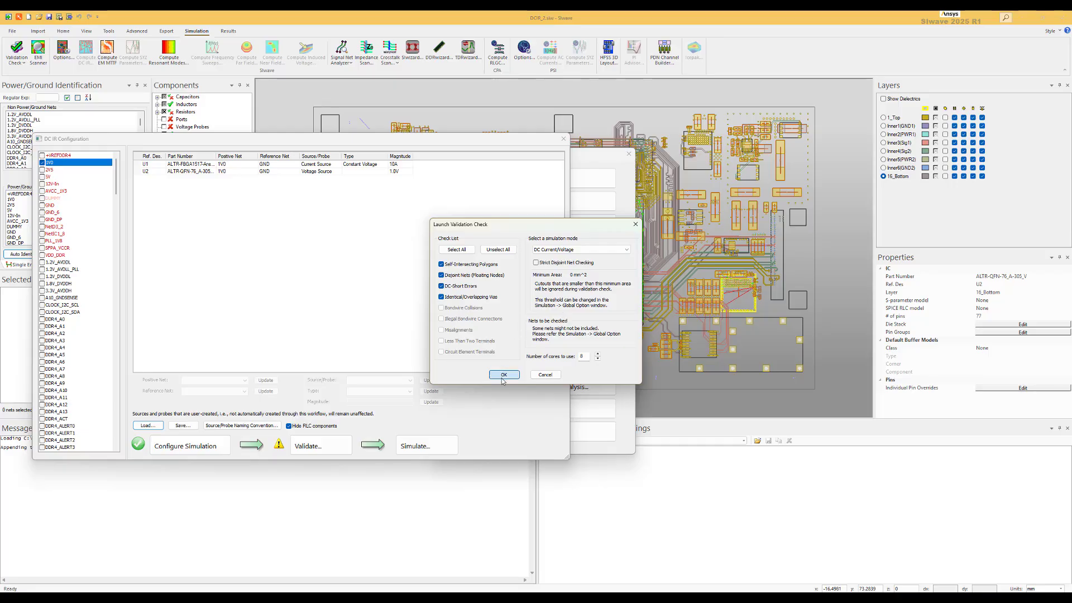
left_click(504, 374)
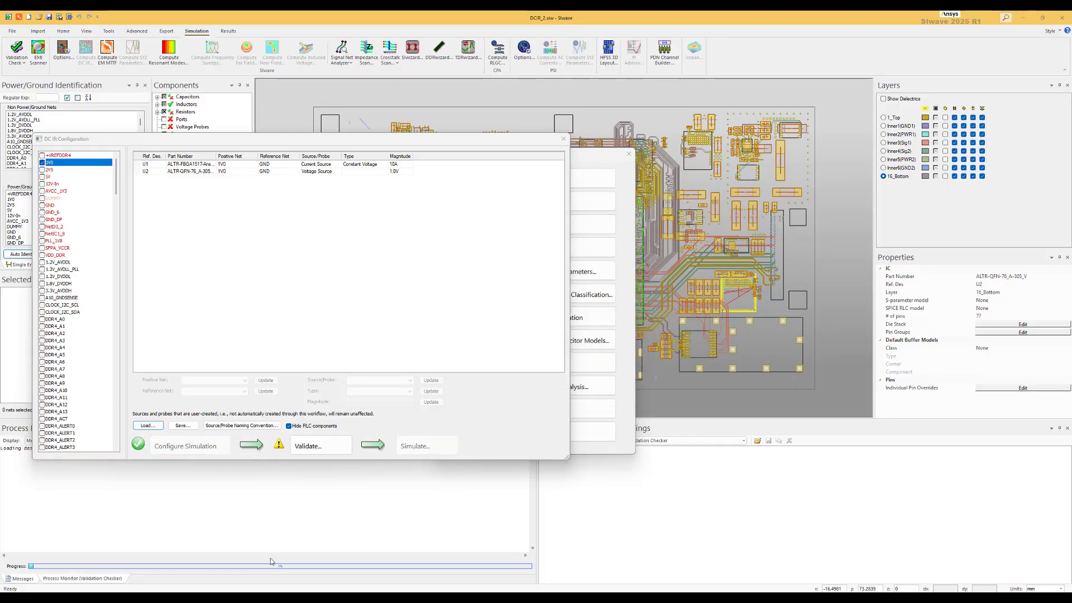
left_click(313, 446)
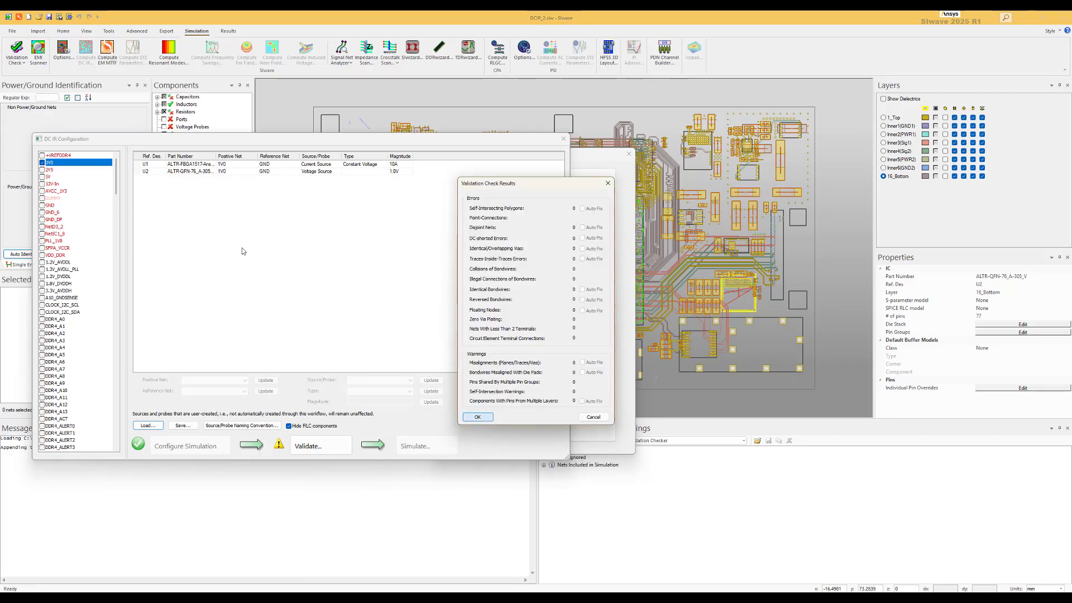
left_click(476, 416)
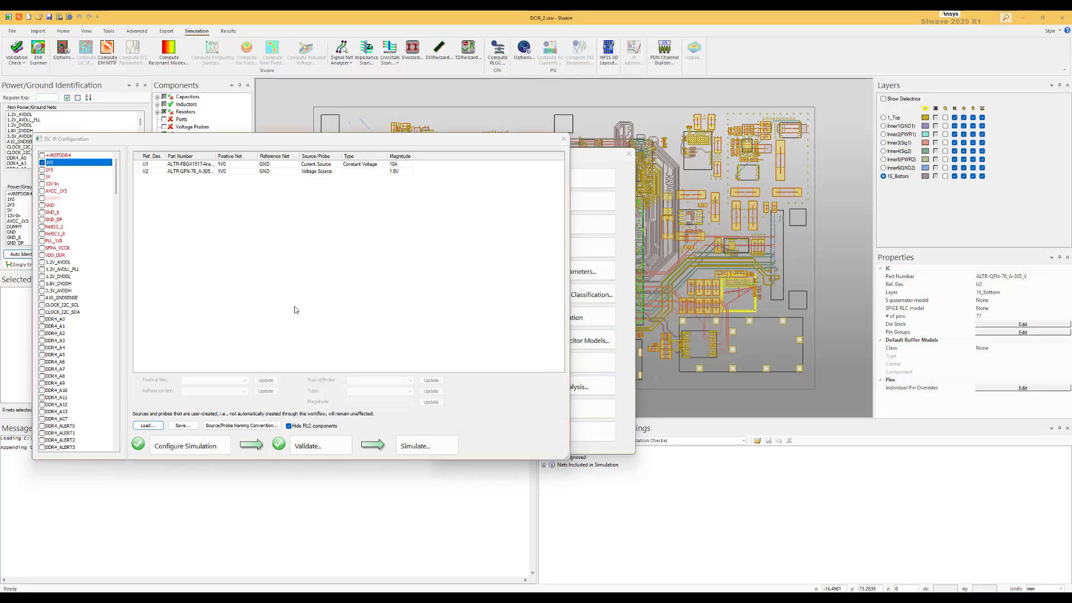
mouse_move(220, 247)
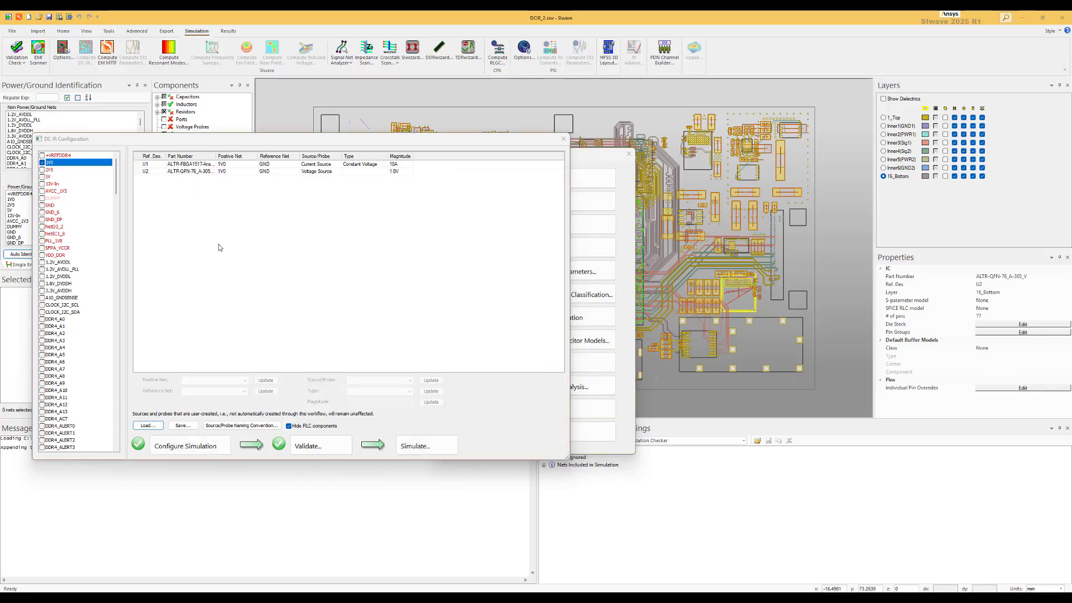
mouse_move(543, 179)
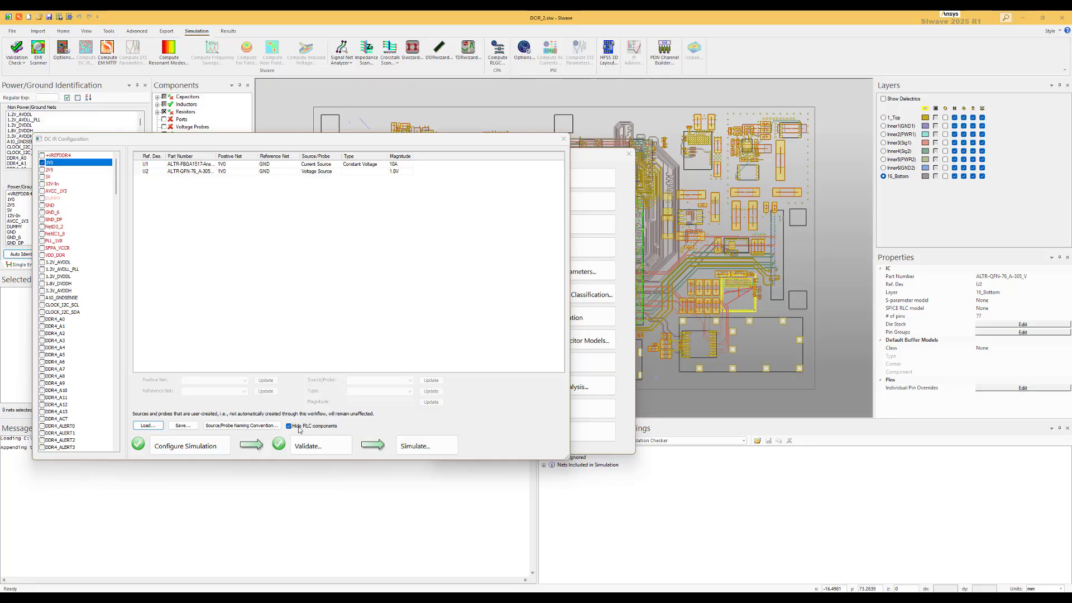
left_click(288, 425)
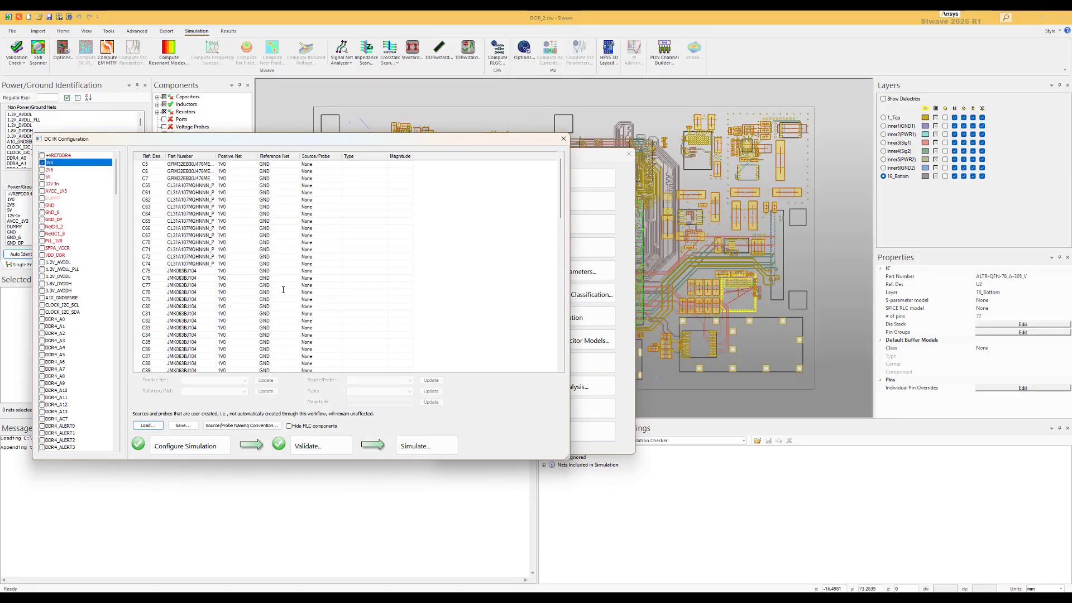
left_click(288, 425)
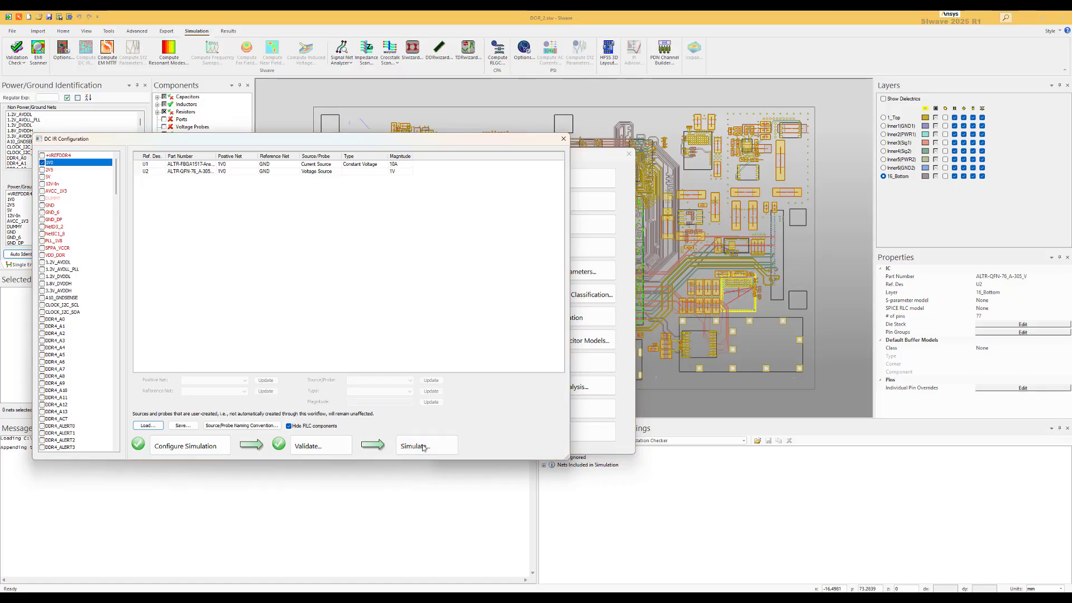
Step: Open the DC IR Sim 1 run setup and review the ideal ground node table with GND negative nodes
left_click(424, 445)
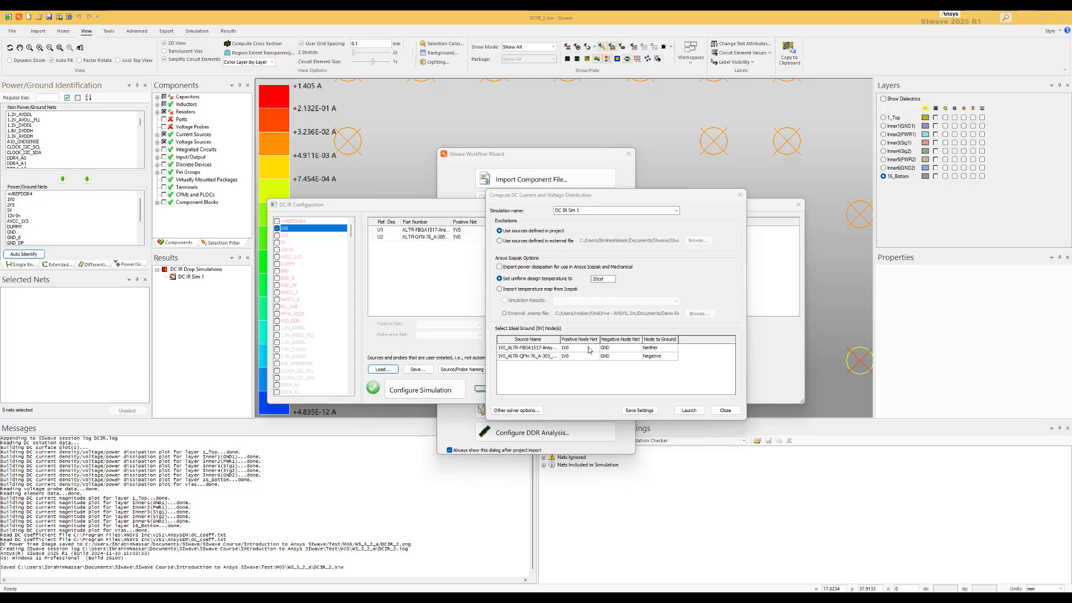
mouse_move(516, 338)
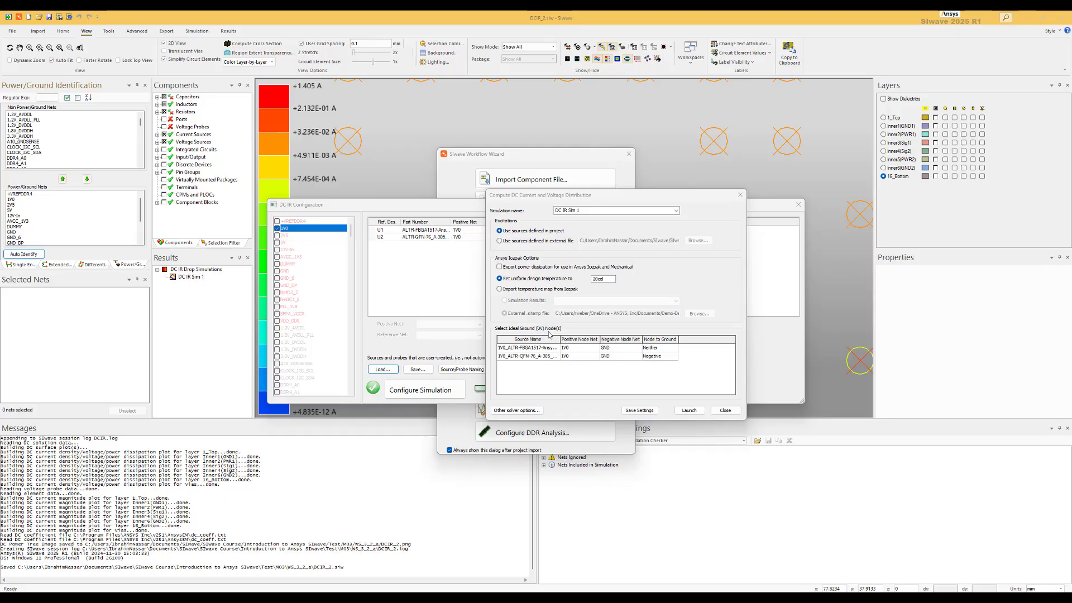
left_click(656, 355)
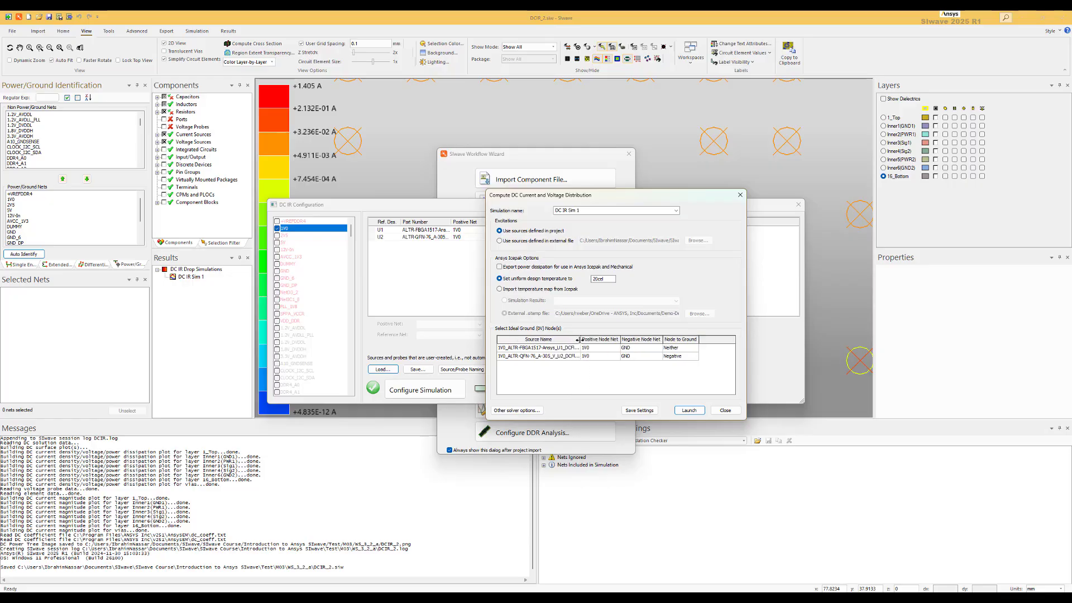
mouse_move(602, 379)
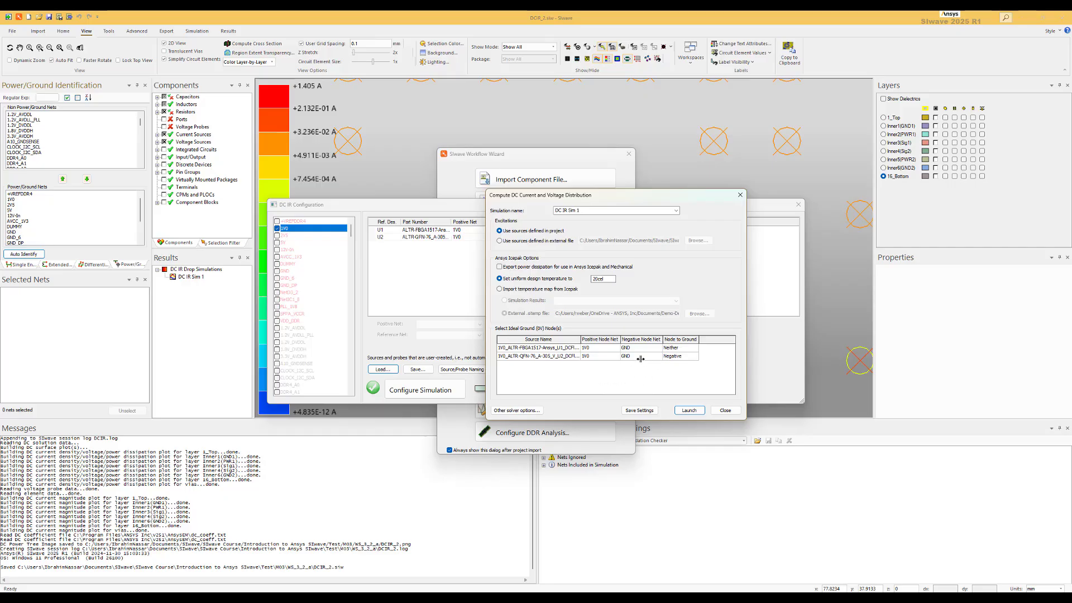
mouse_move(632, 376)
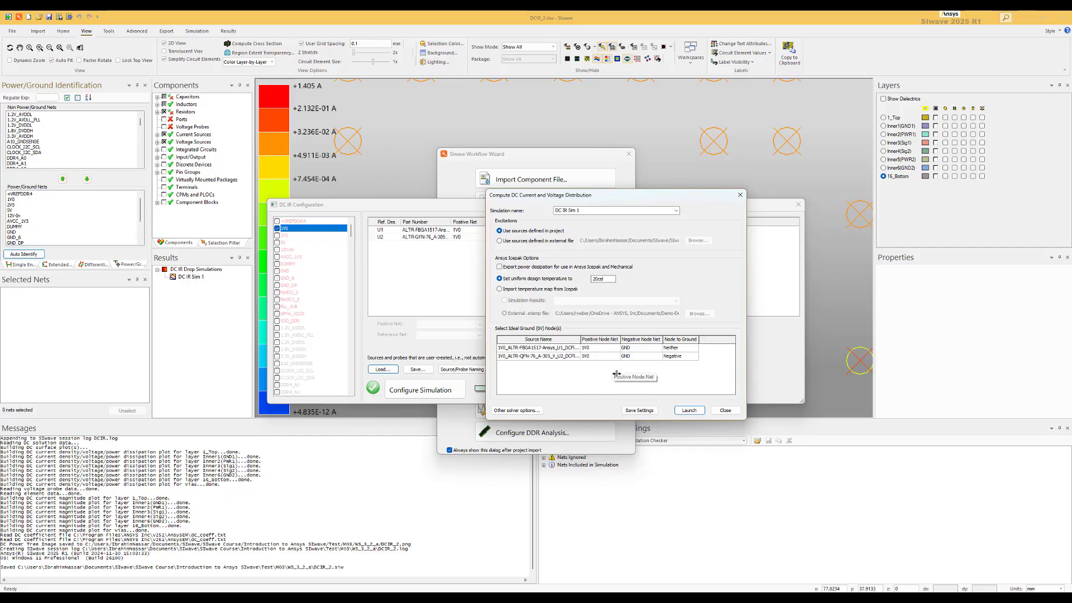
mouse_move(519, 410)
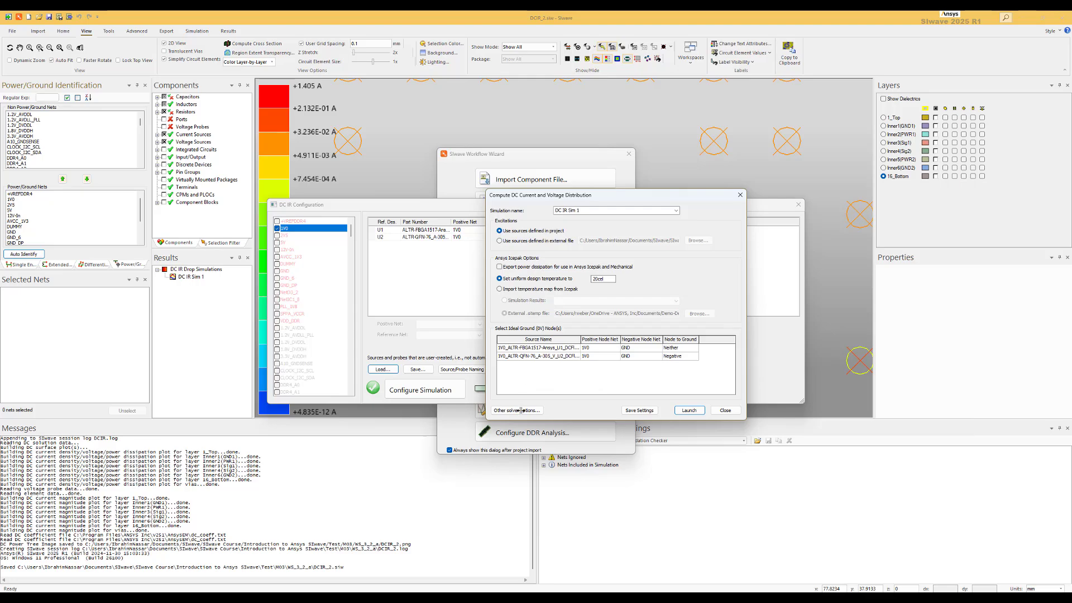
Step: Review the DC Advanced and Multiprocessing solver options and accept them unchanged
left_click(516, 410)
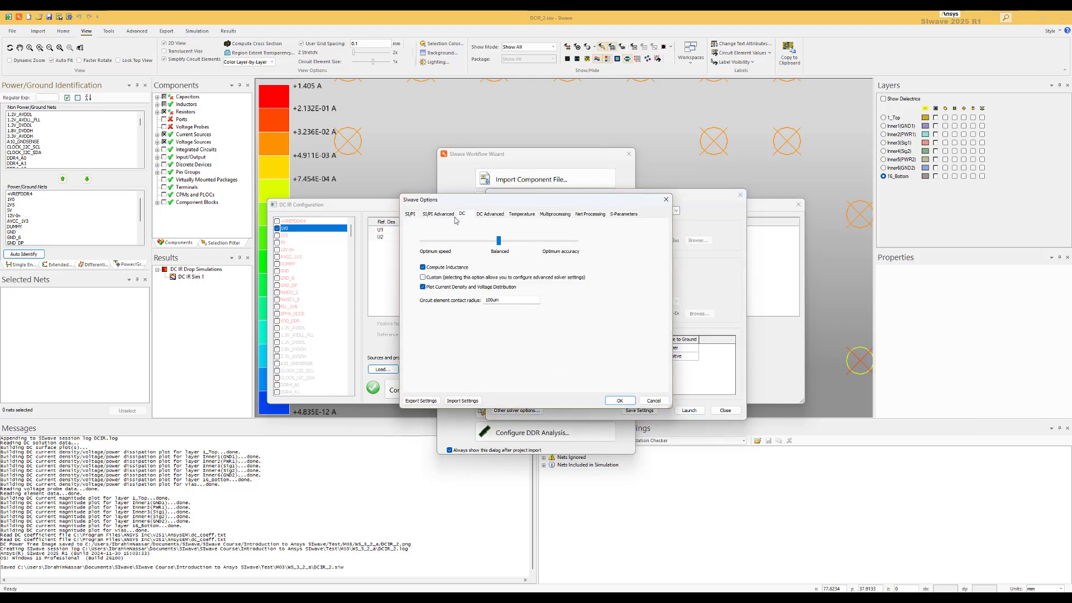
mouse_move(506, 251)
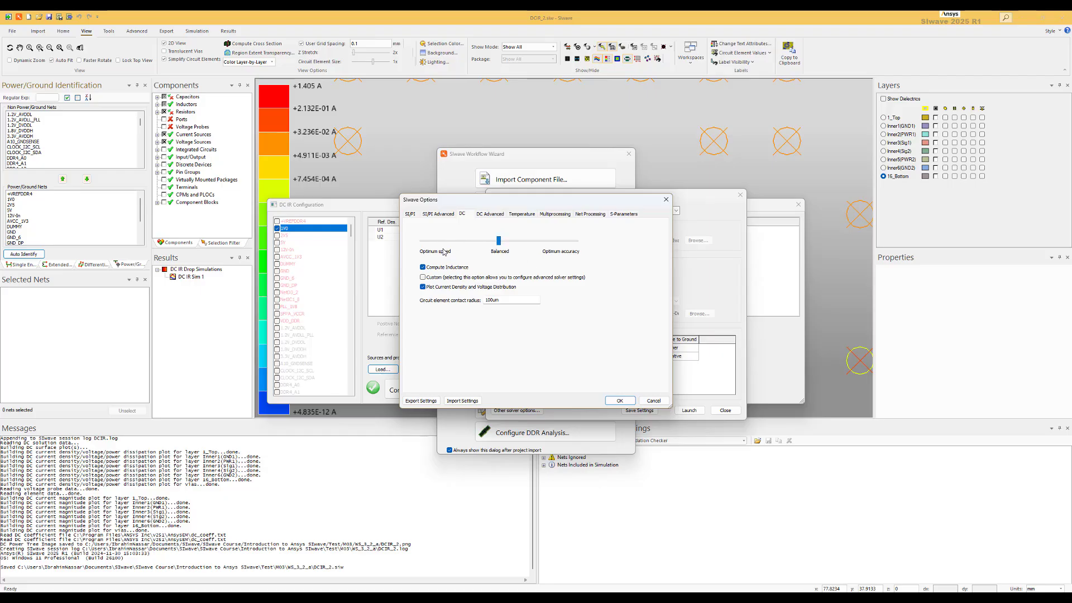
mouse_move(498, 219)
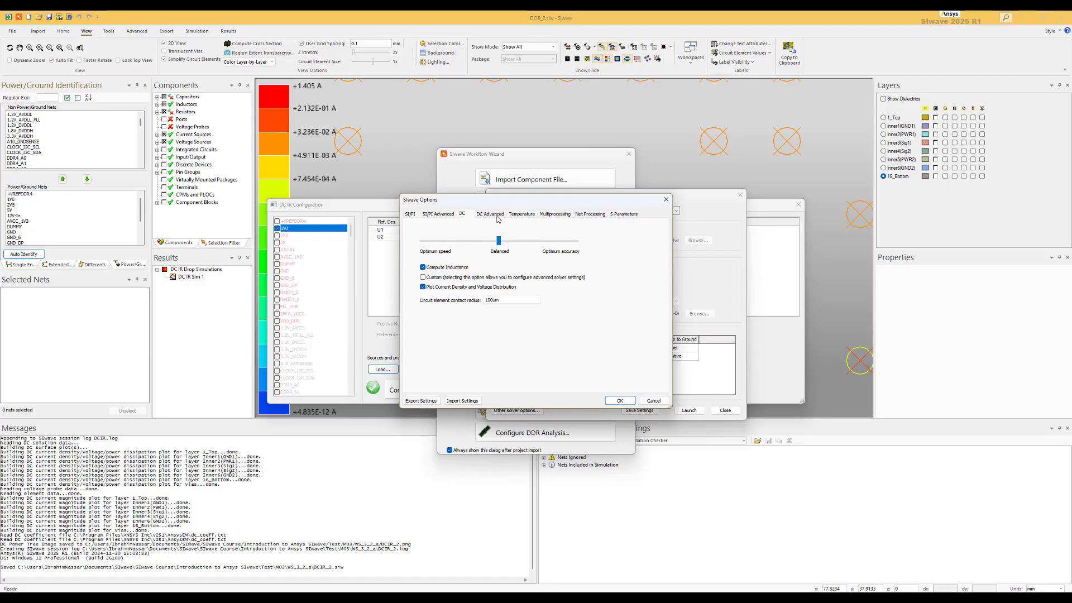
mouse_move(459, 308)
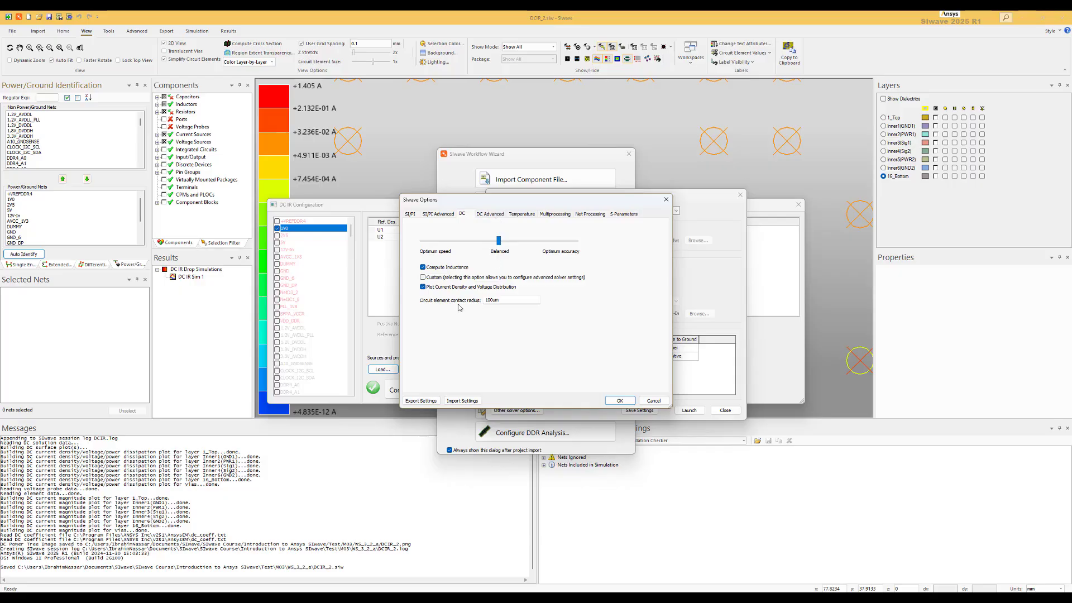
left_click(489, 213)
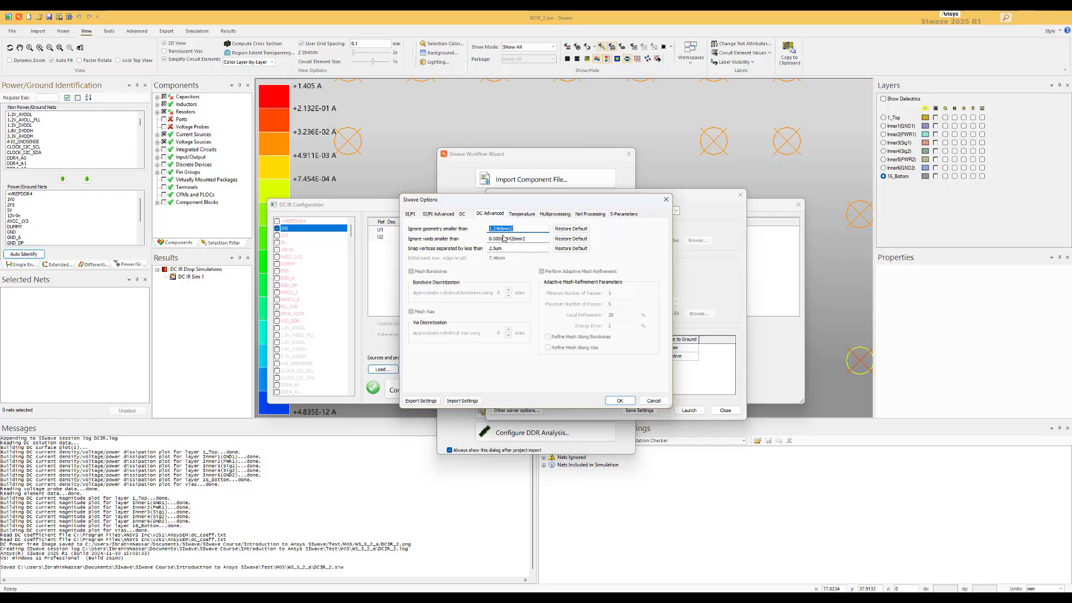
left_click(555, 213)
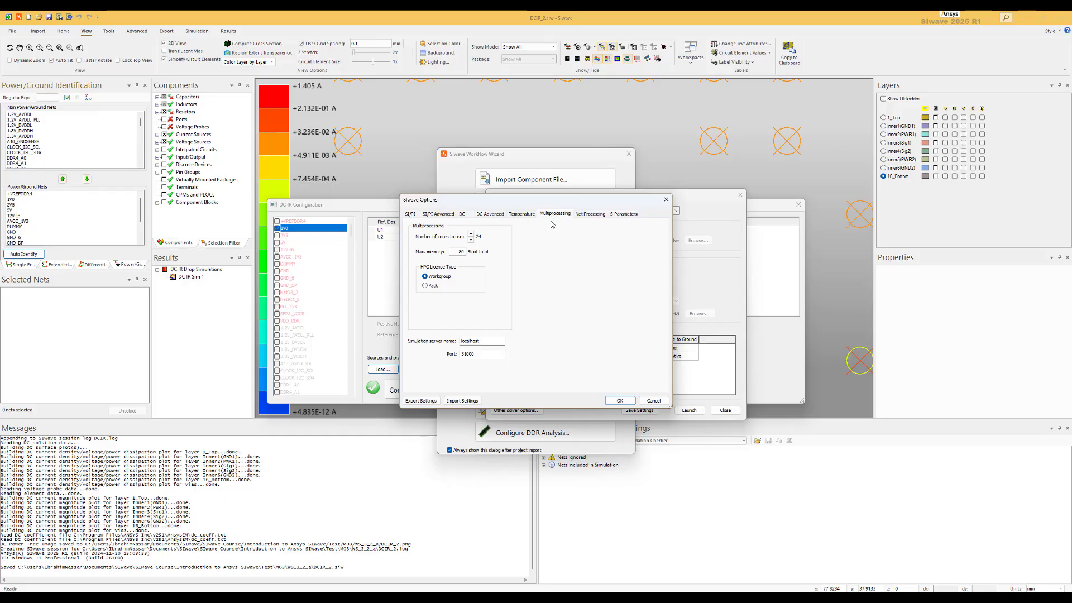
mouse_move(454, 250)
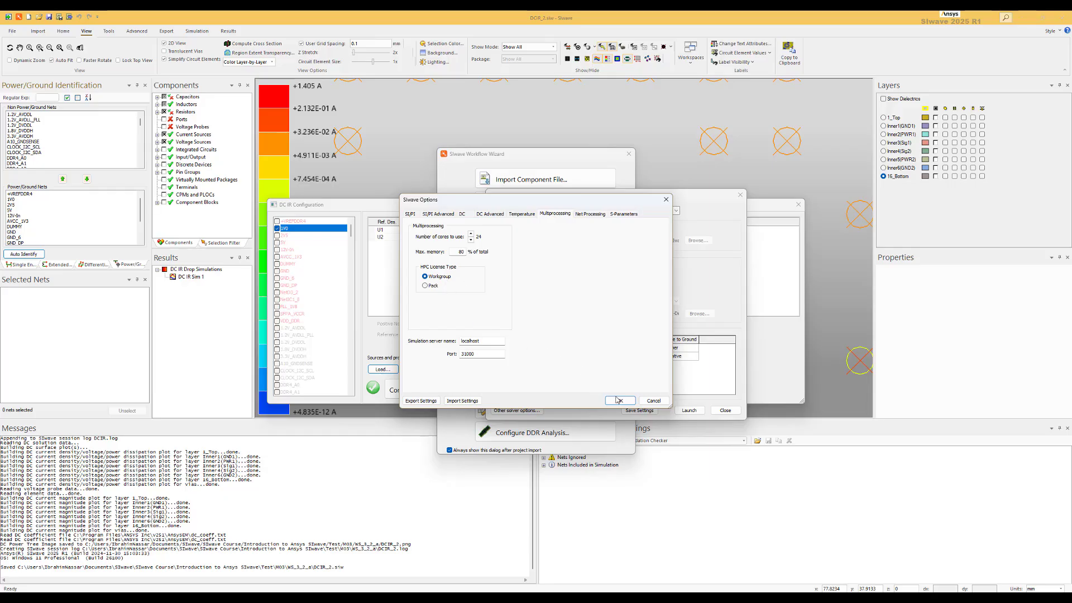
left_click(619, 400)
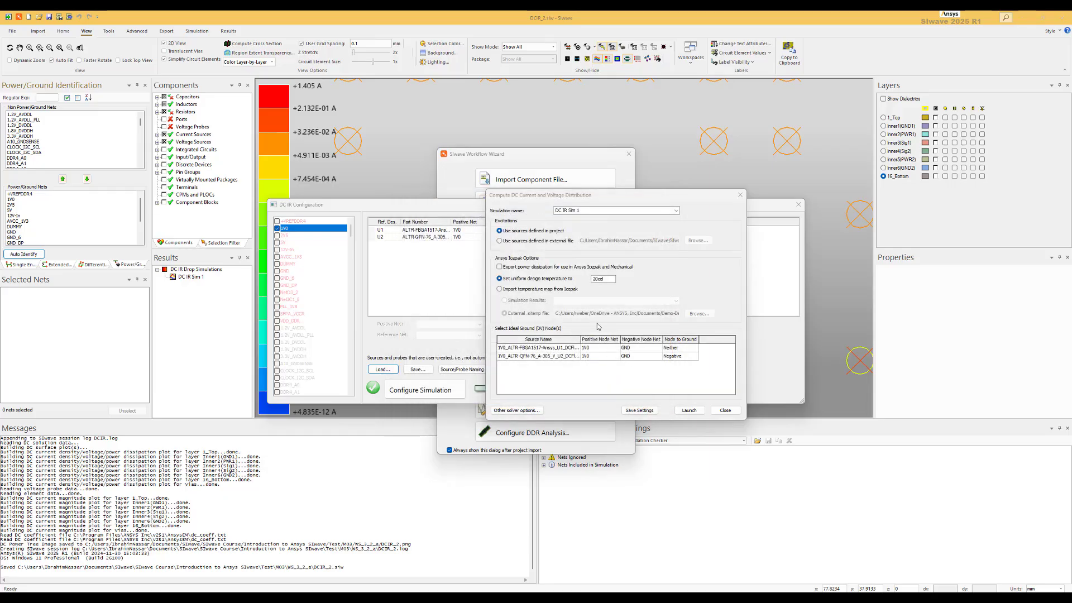
mouse_move(689, 395)
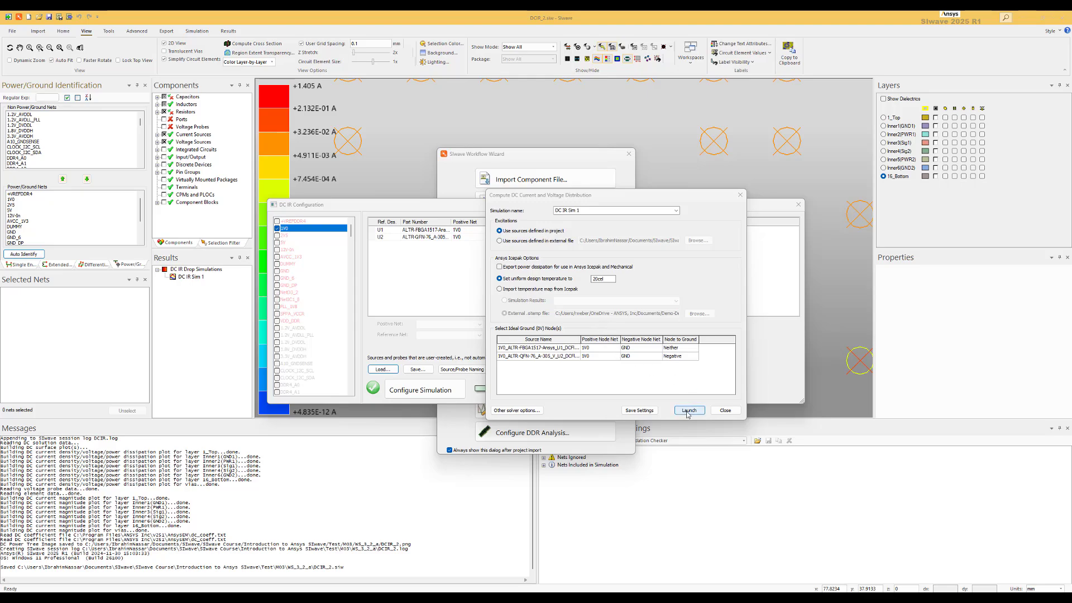
Step: Launch DC IR Sim 1 and select its entry under DC IR Drop Simulations in the Results tree
left_click(689, 410)
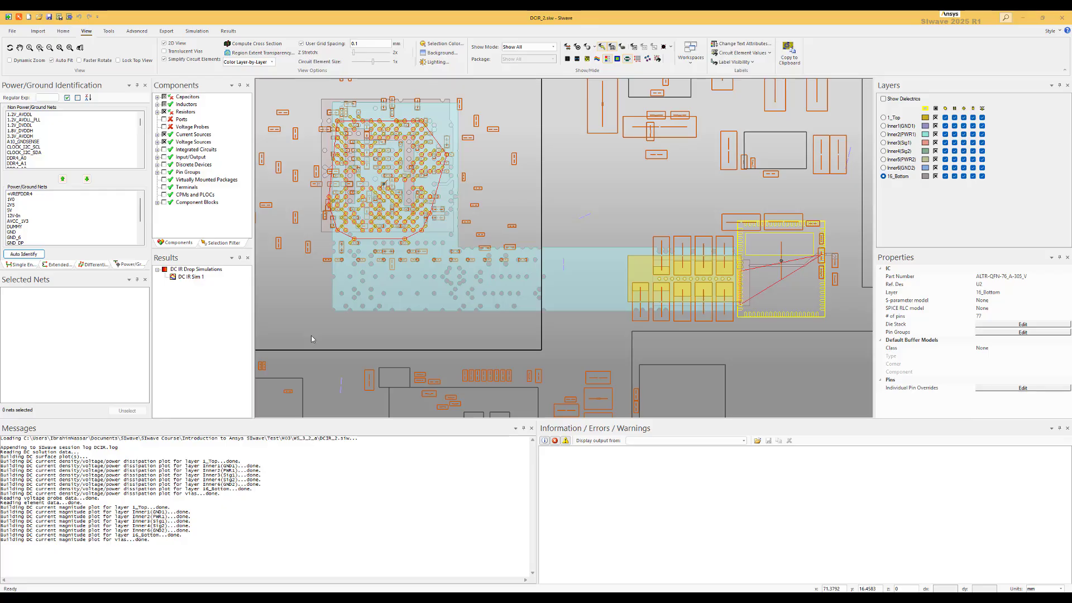
mouse_move(314, 356)
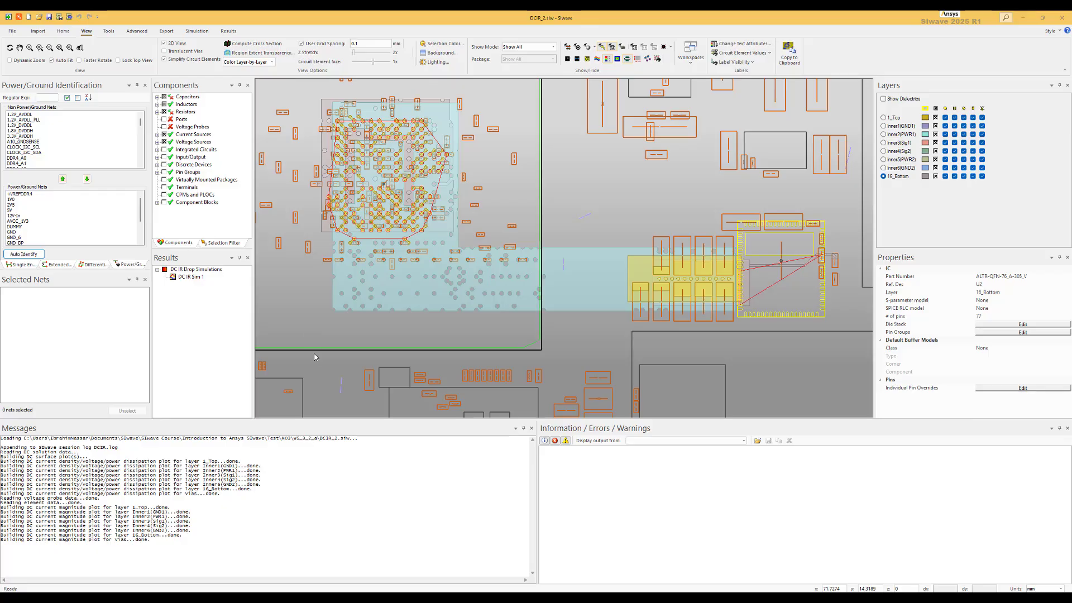
mouse_move(258, 275)
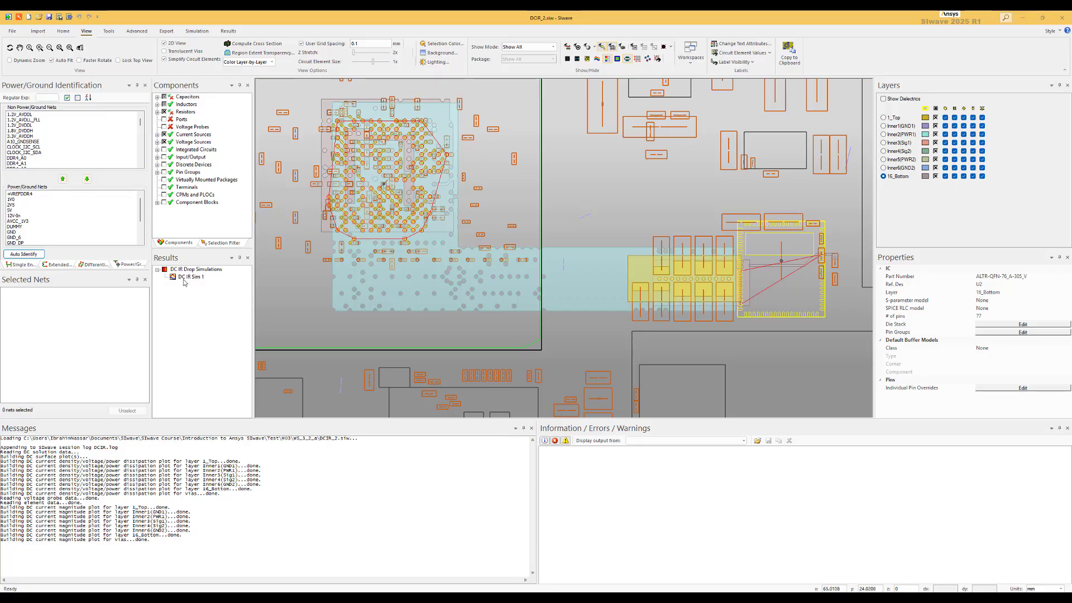
mouse_move(203, 276)
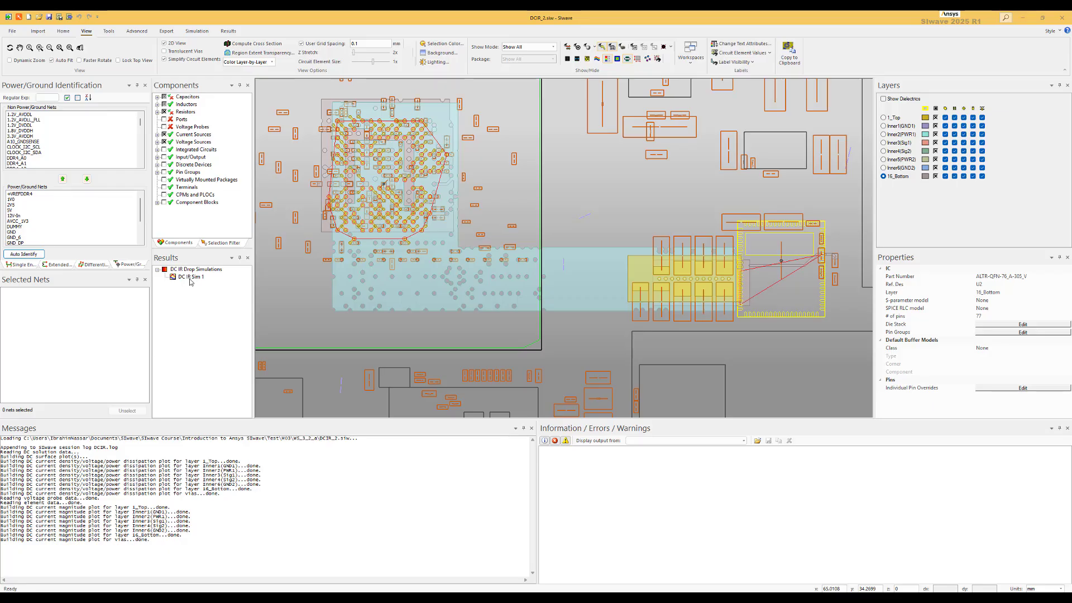
left_click(190, 277)
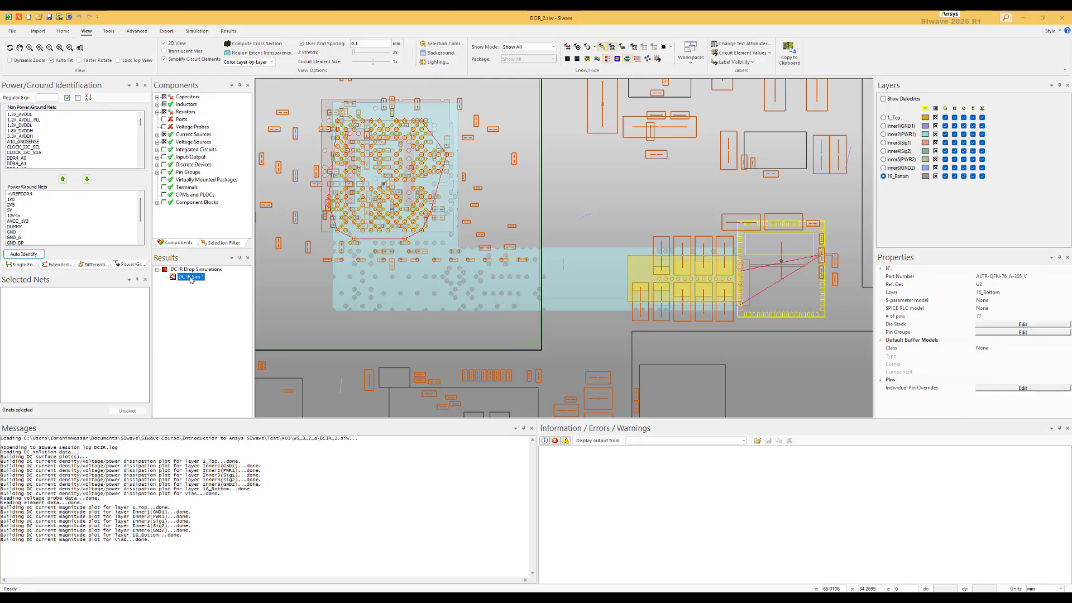
Step: Show the context menu of actions for the DC IR Sim 1 result
right_click(188, 277)
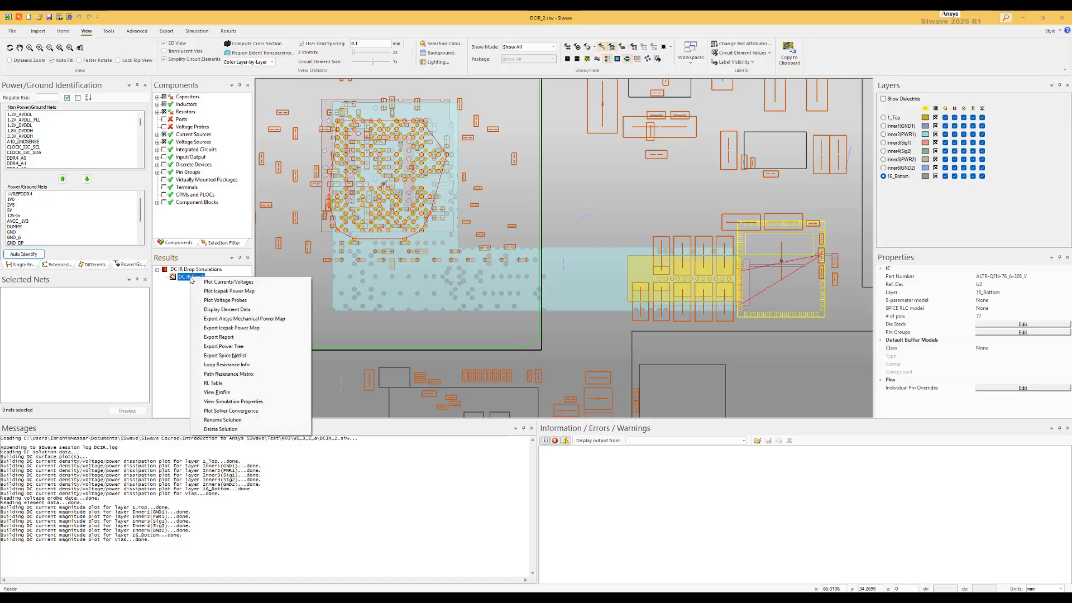
left_click(502, 220)
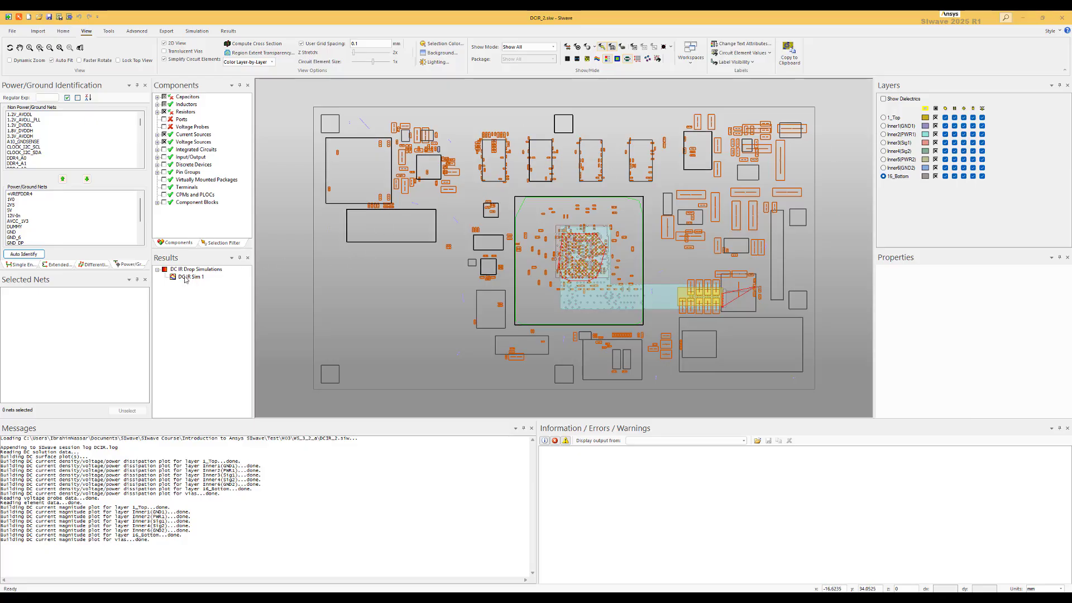
right_click(188, 277)
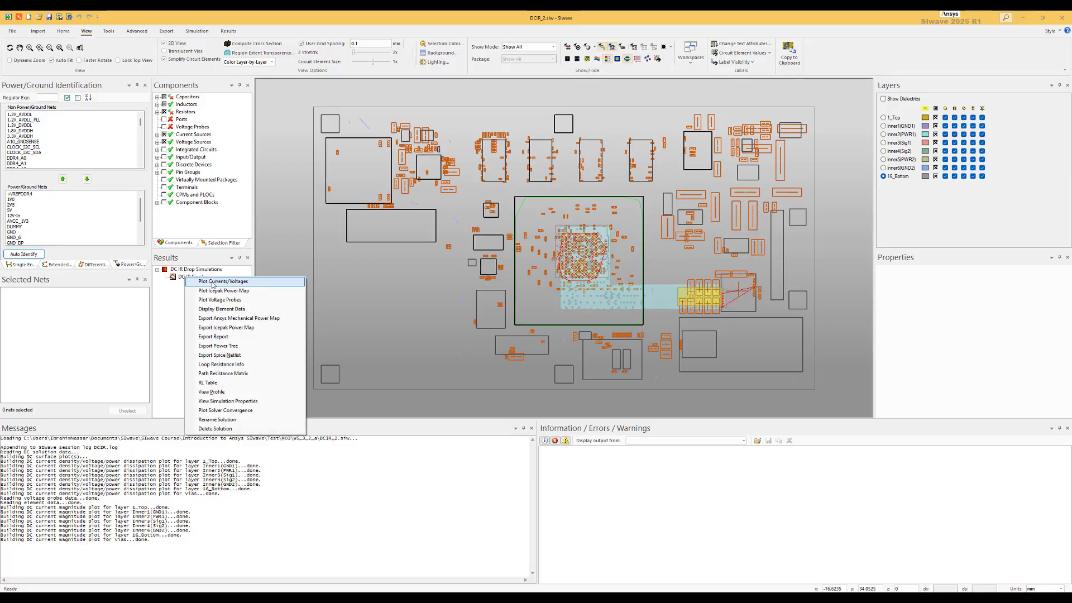
Step: In Plot Currents/Voltages, plot voltage on Inner2(PWR1) only, not on 1_Top
left_click(220, 281)
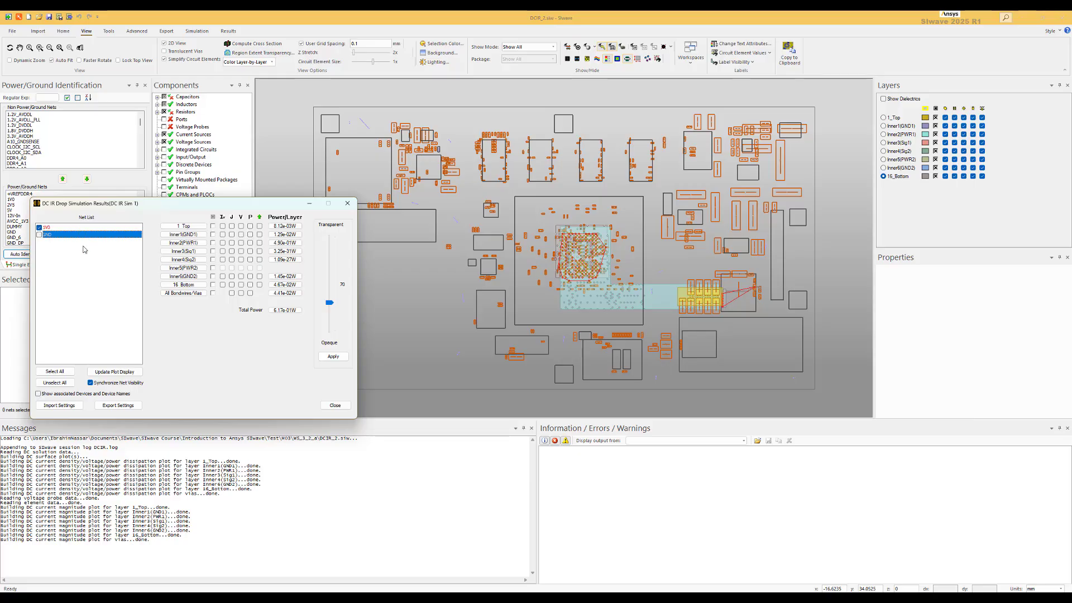
mouse_move(243, 229)
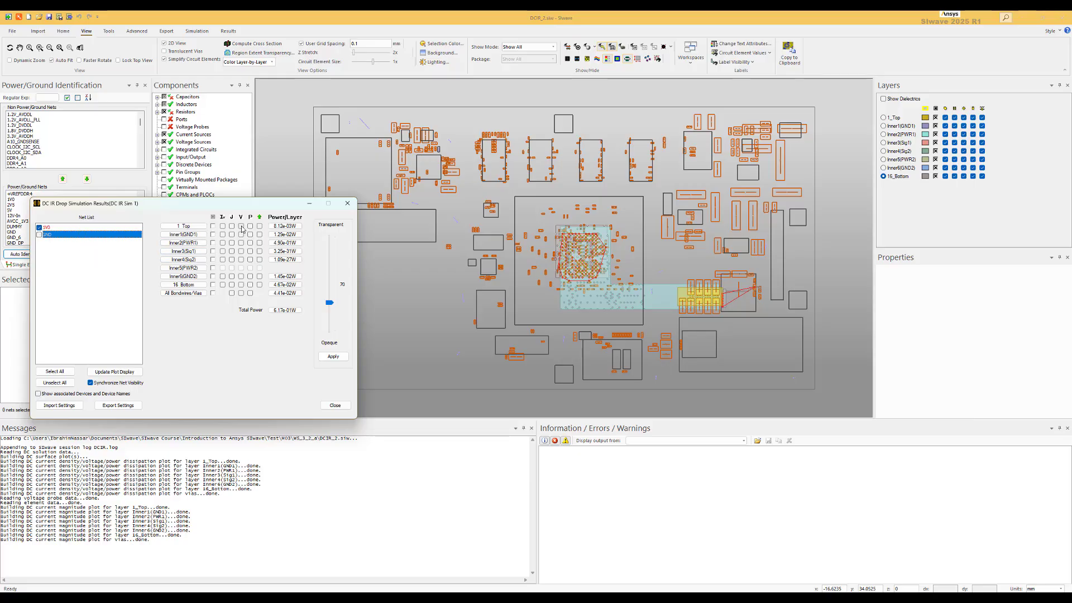
left_click(241, 225)
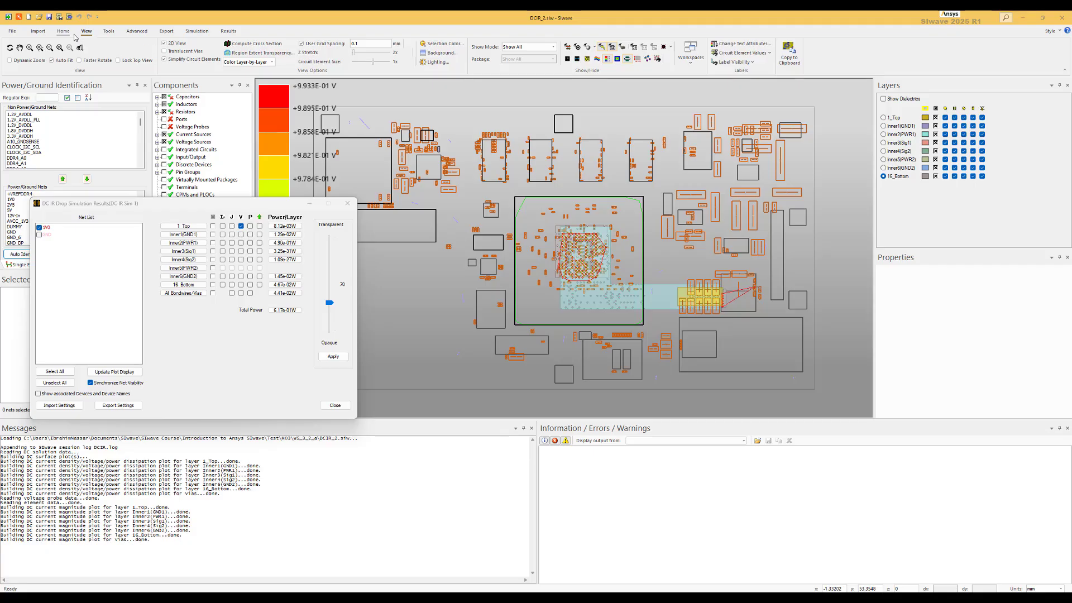
mouse_move(618, 77)
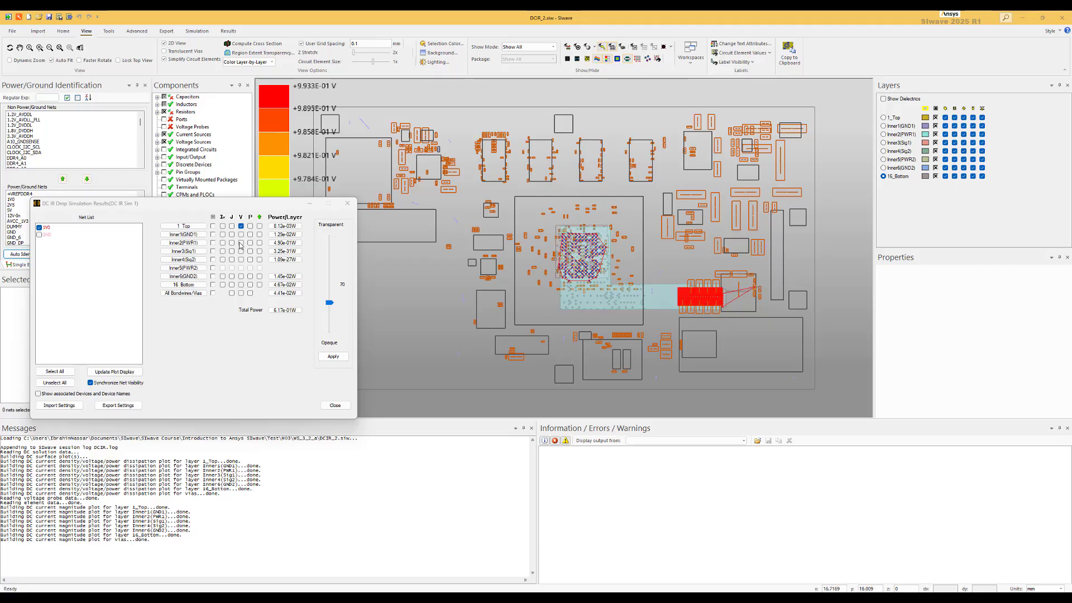
left_click(241, 242)
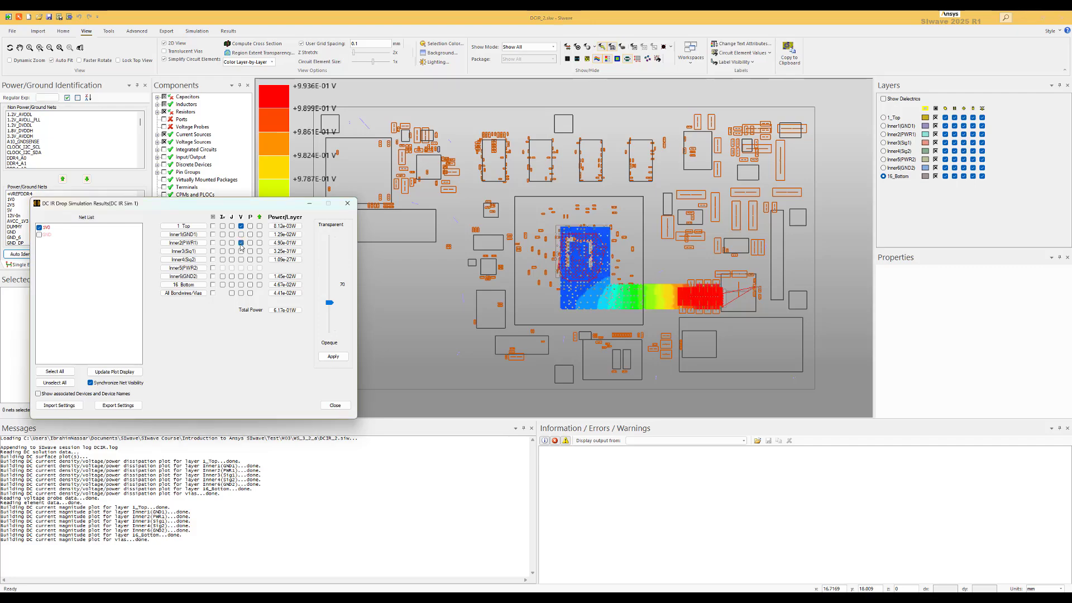
left_click(241, 225)
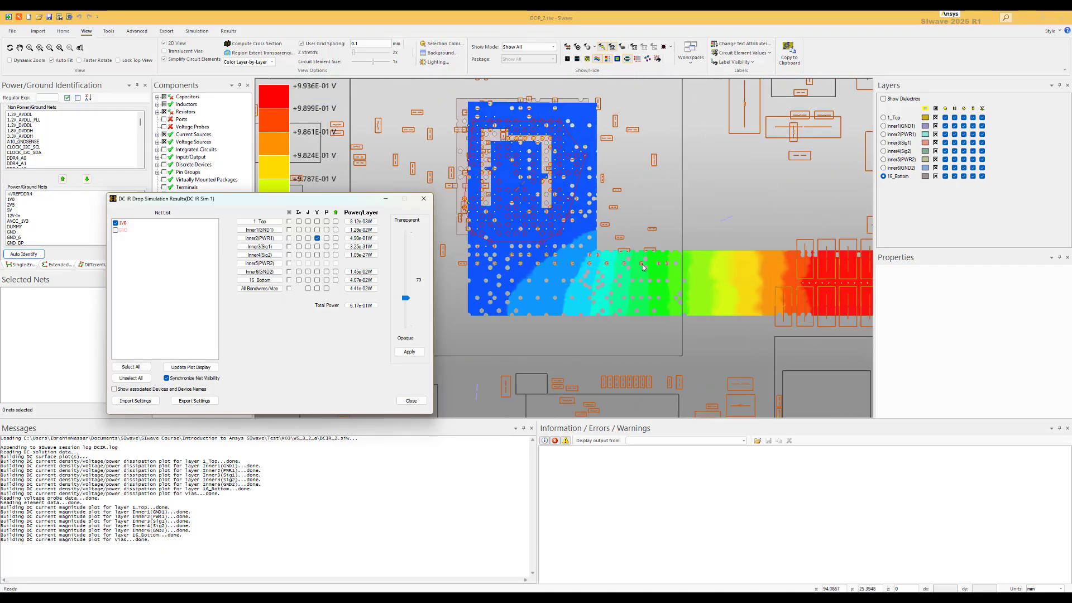
mouse_move(470, 295)
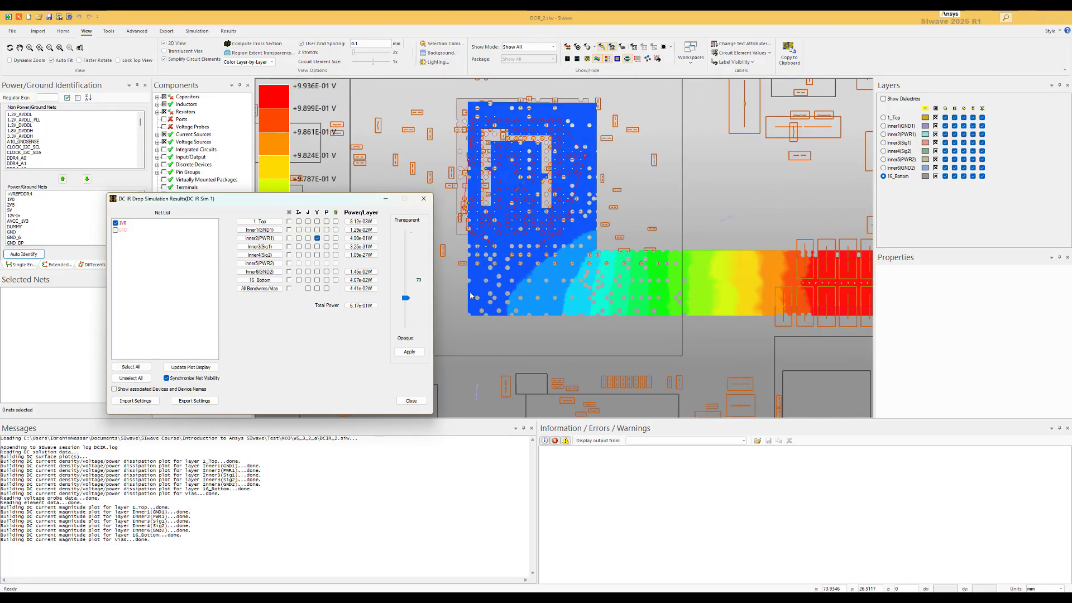
Step: Switch the plot from Inner2(PWR1) voltage to current density J and update the display
left_click(316, 238)
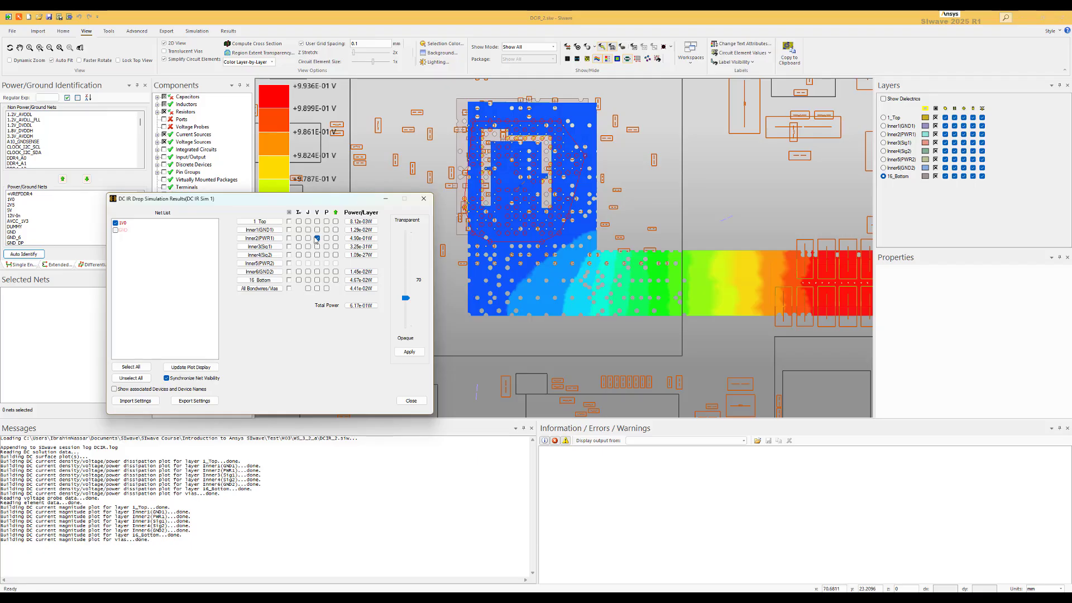
left_click(308, 221)
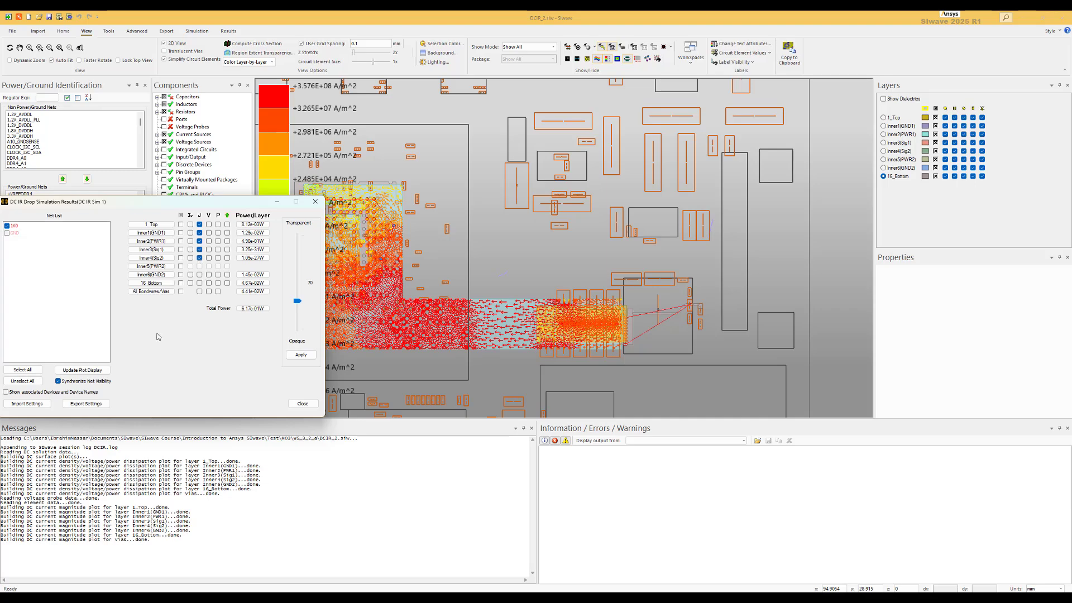
mouse_move(226, 206)
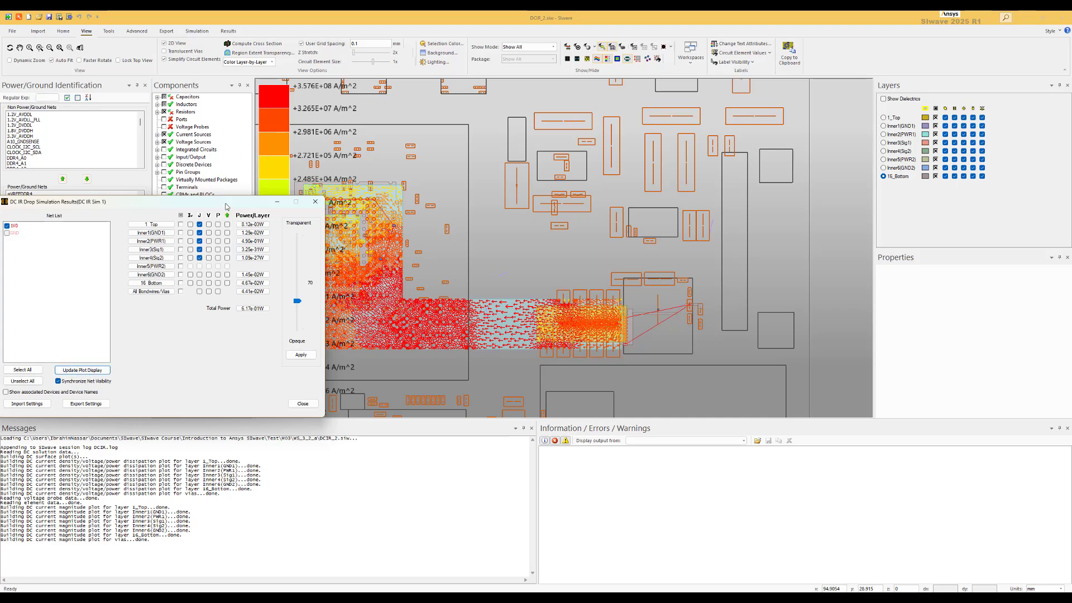
left_click(302, 403)
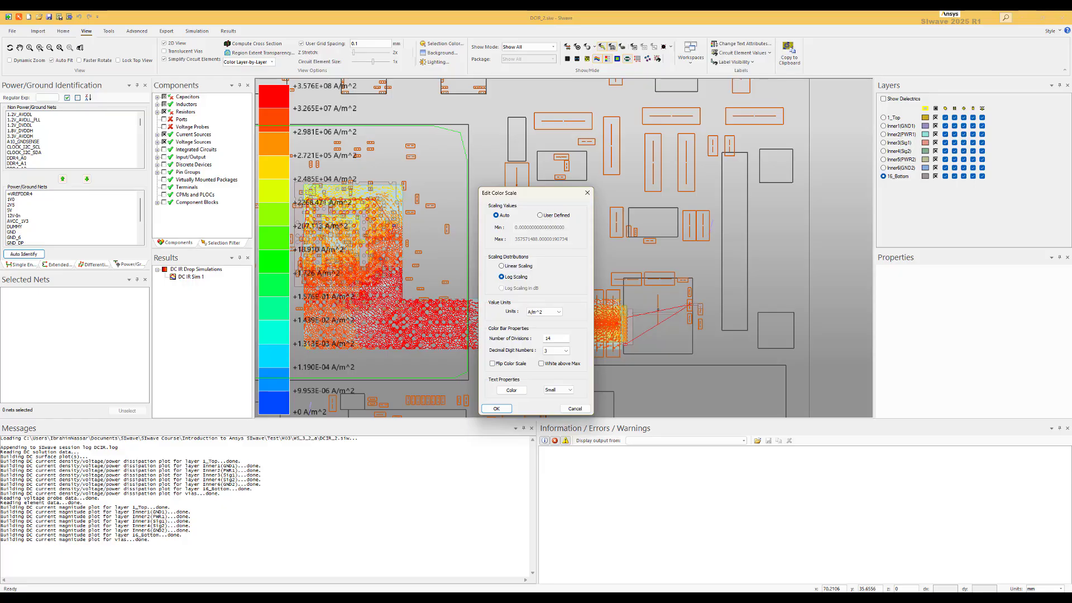
mouse_move(93, 369)
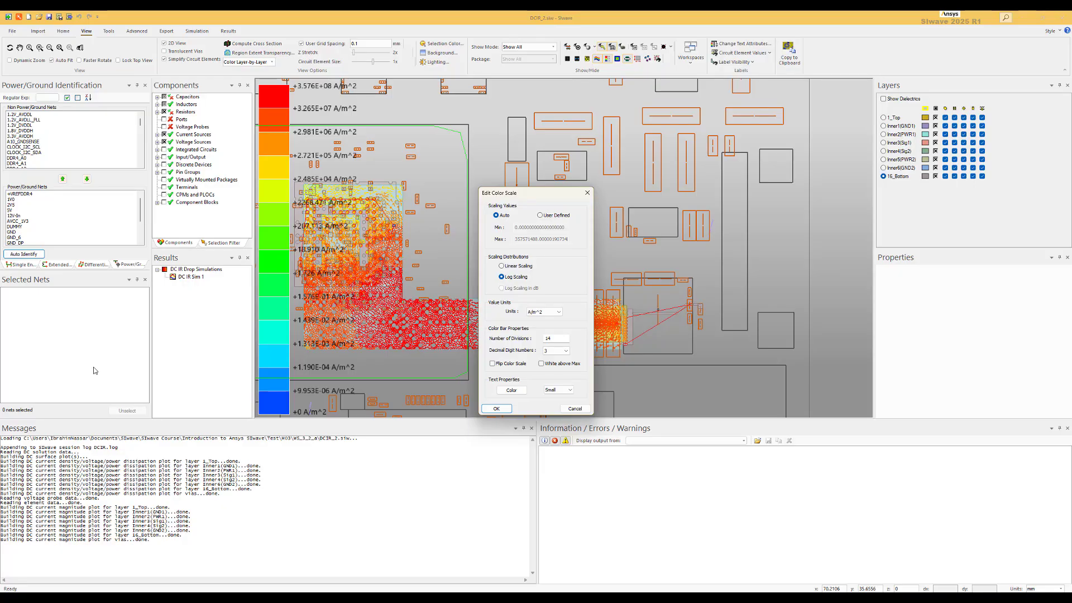
Step: Confirm the colour scale, reopen the plot settings and hide layer geometry leaving the via current plot
left_click(497, 408)
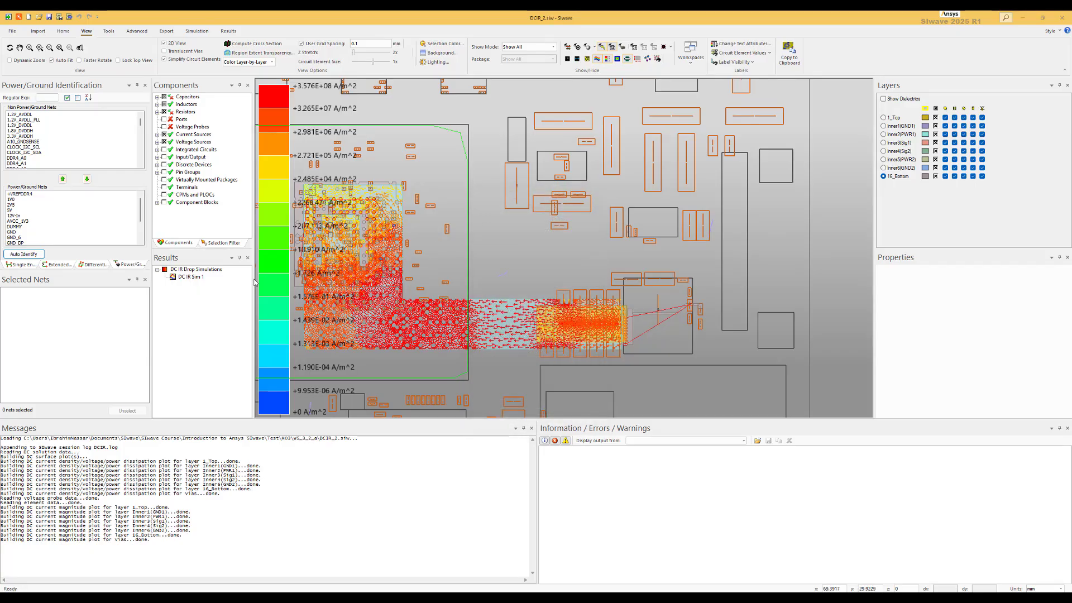
right_click(188, 277)
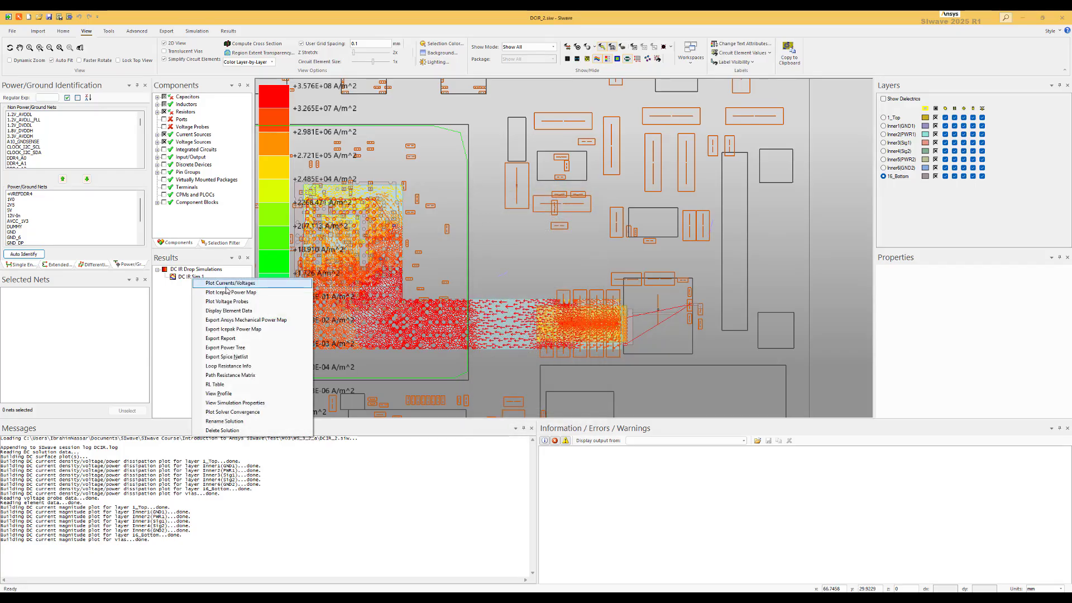
left_click(230, 283)
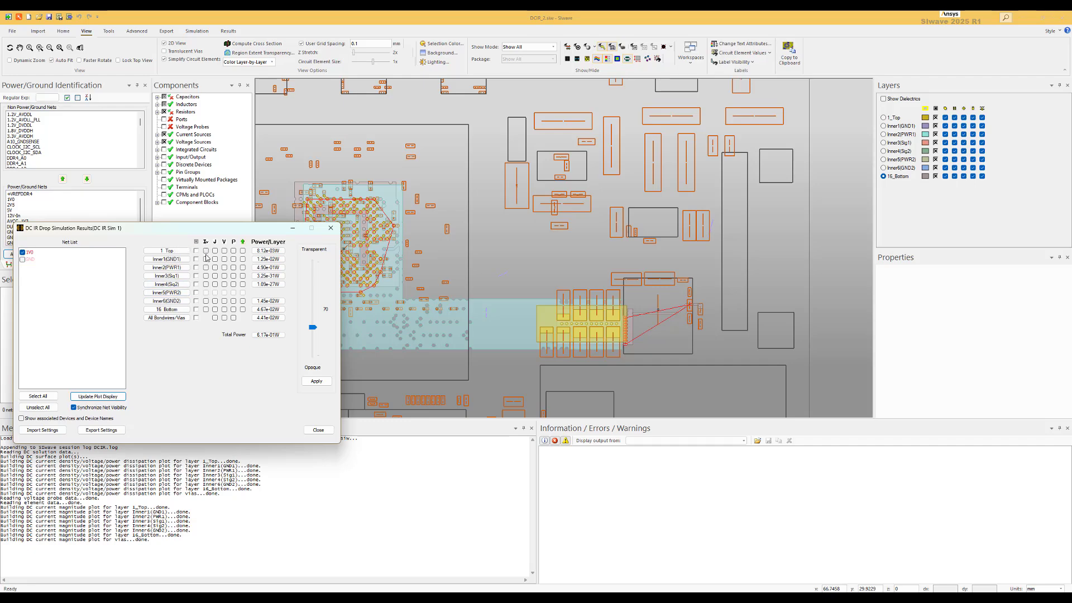
left_click(206, 267)
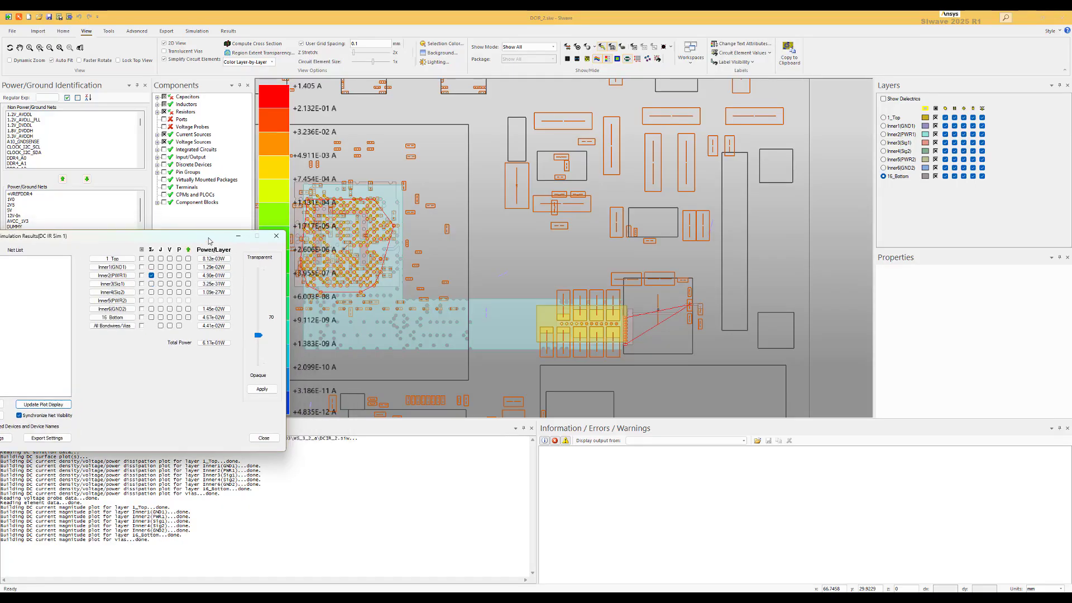
mouse_move(934, 108)
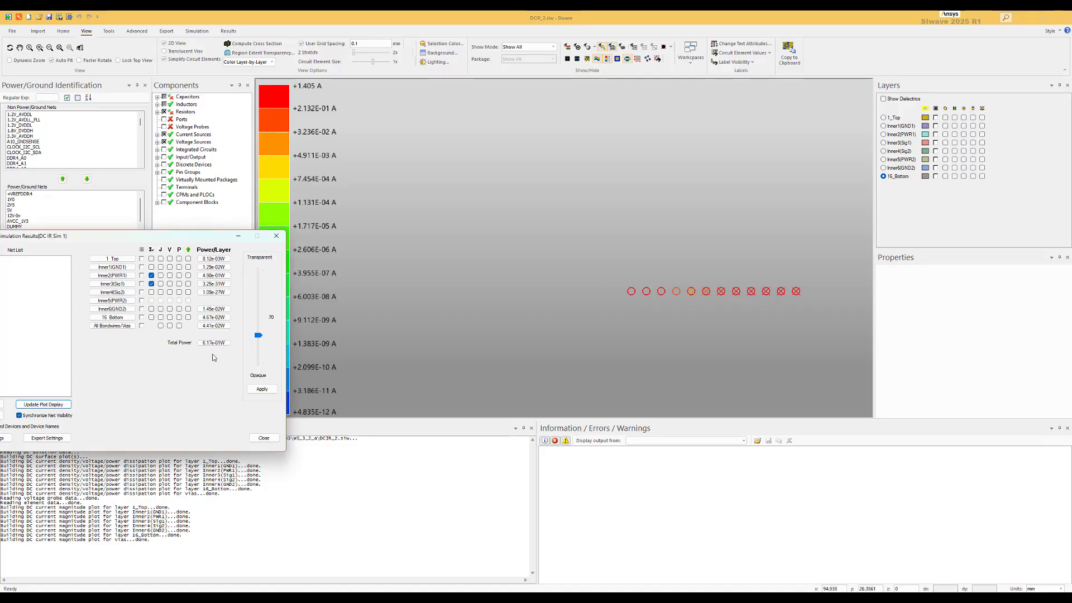
mouse_move(559, 328)
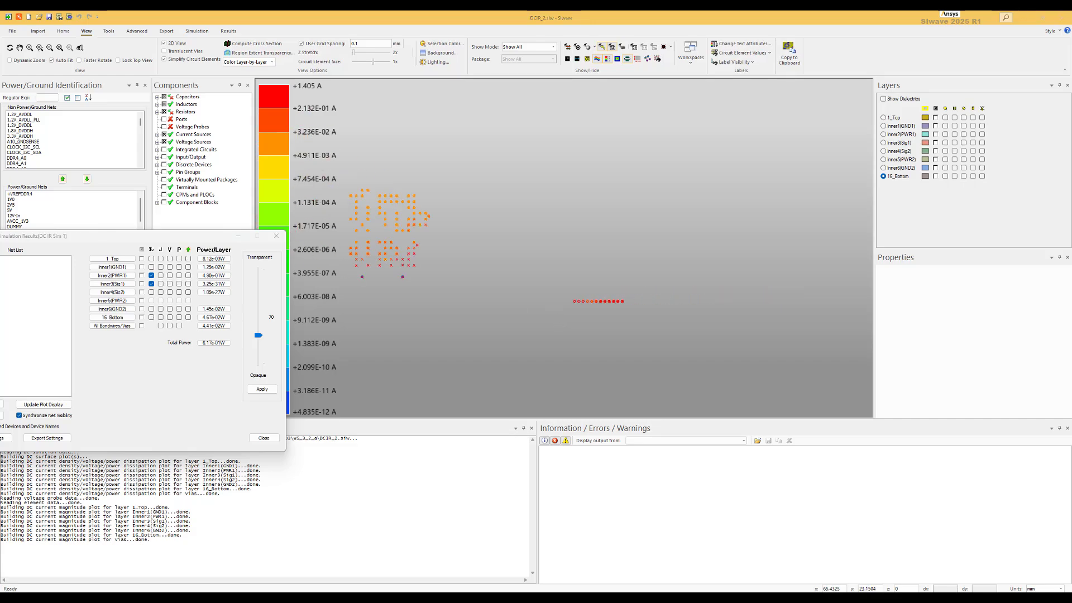
mouse_move(240, 248)
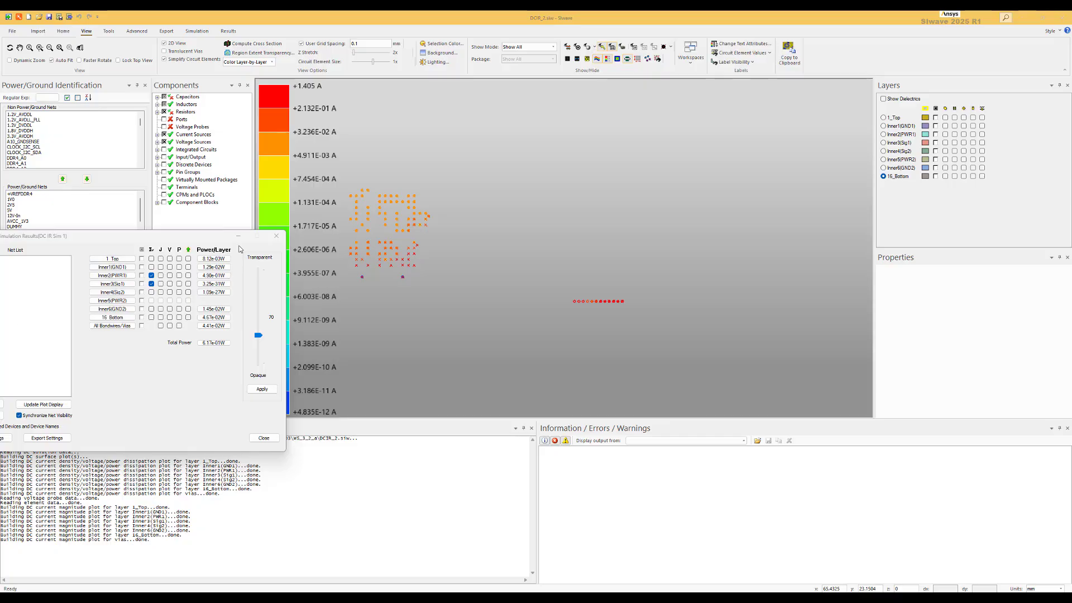
Step: Show DC IR Sim 1 element data, review the Vias table columns and zoom to a listed via
left_click(263, 437)
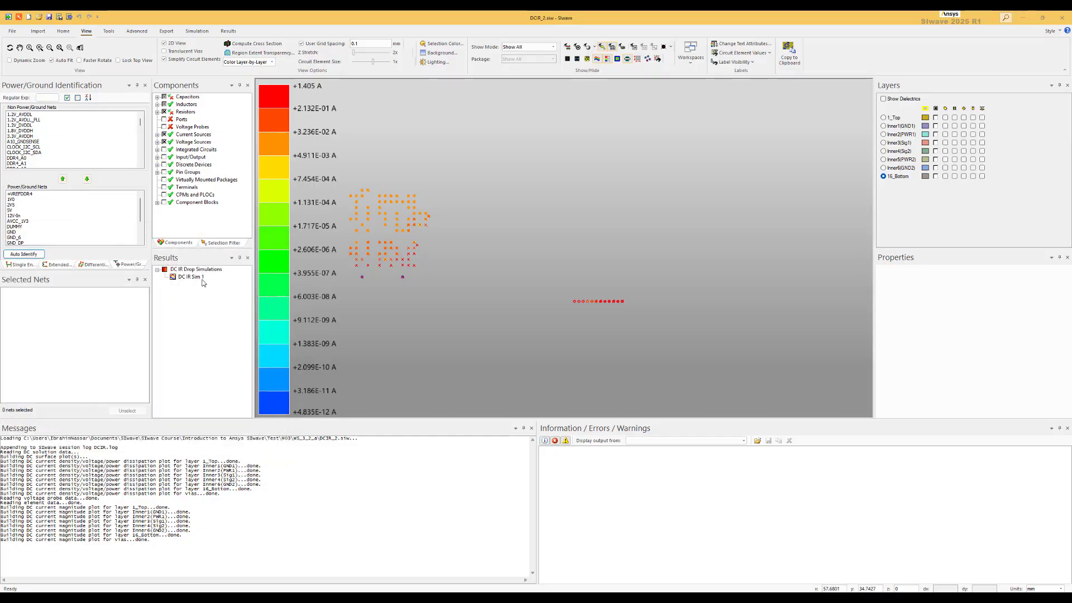
right_click(184, 277)
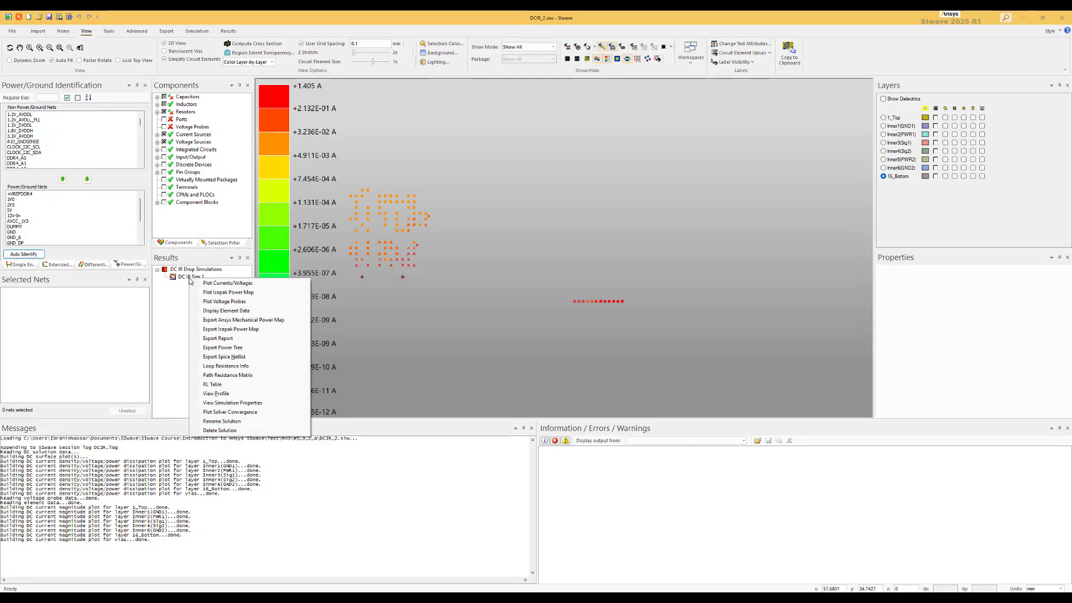
left_click(226, 311)
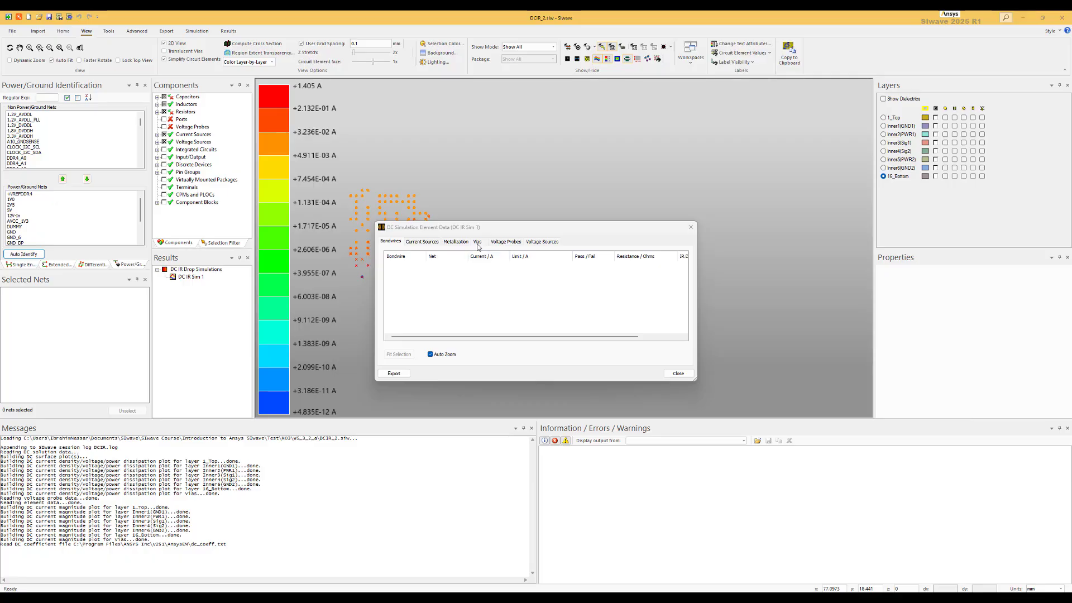
left_click(476, 241)
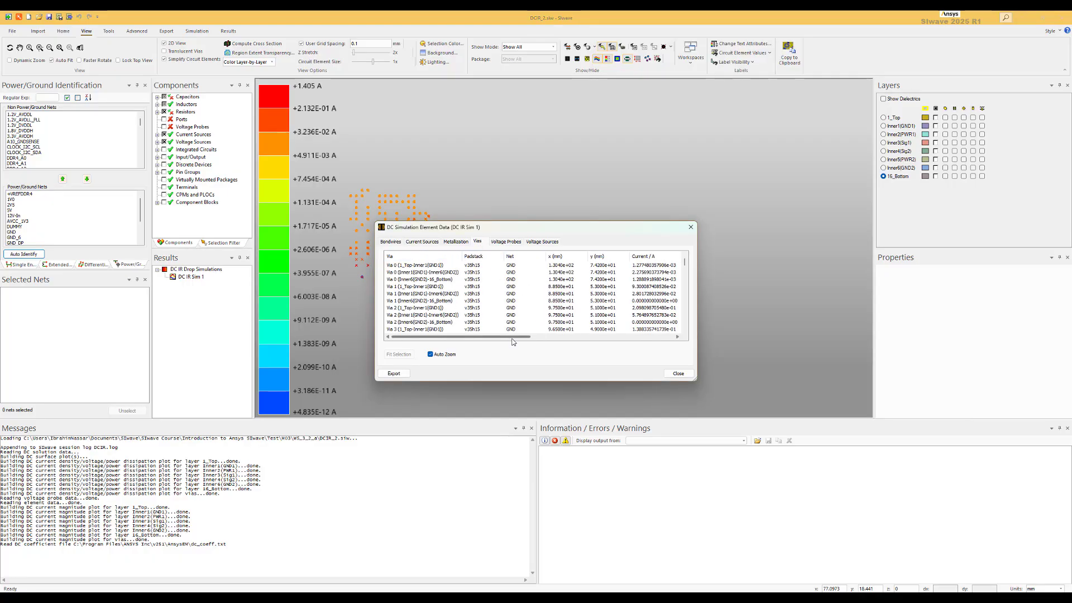
scroll("right", 3)
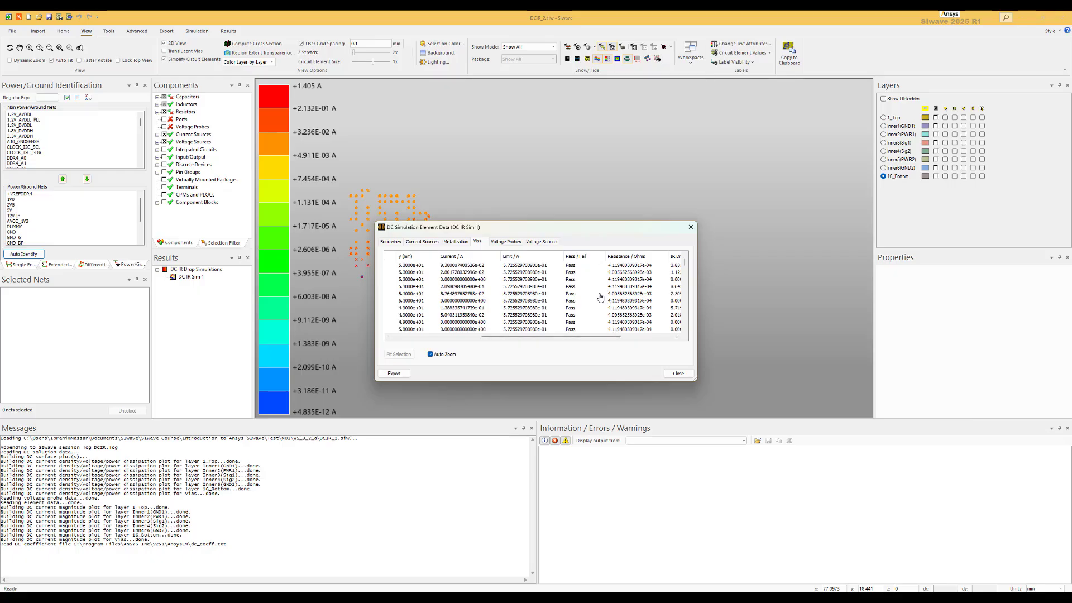
scroll("right", 3)
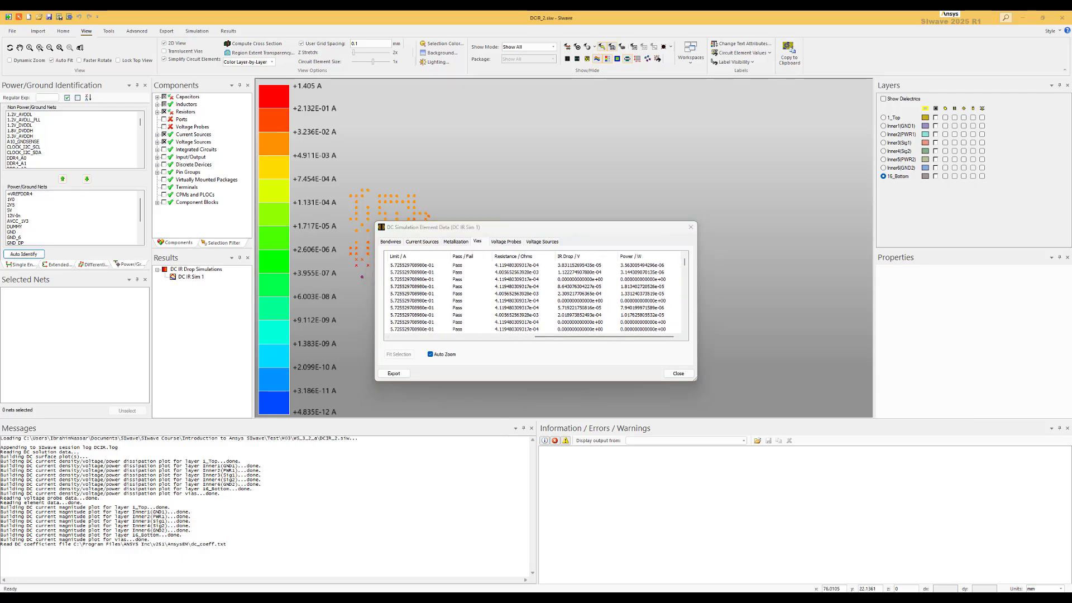
left_click(677, 372)
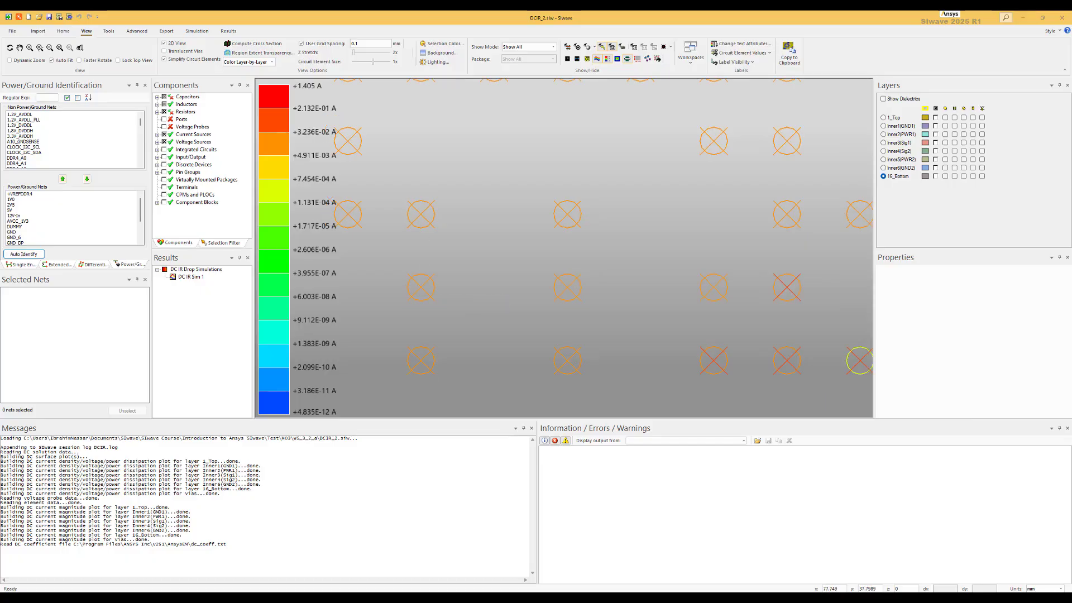
mouse_move(386, 313)
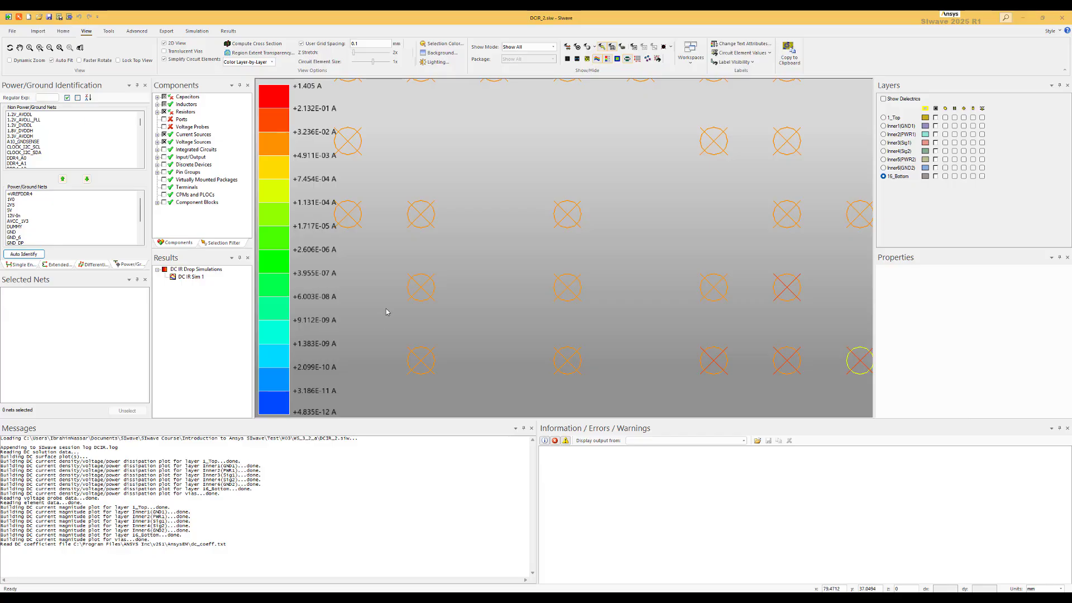
mouse_move(502, 277)
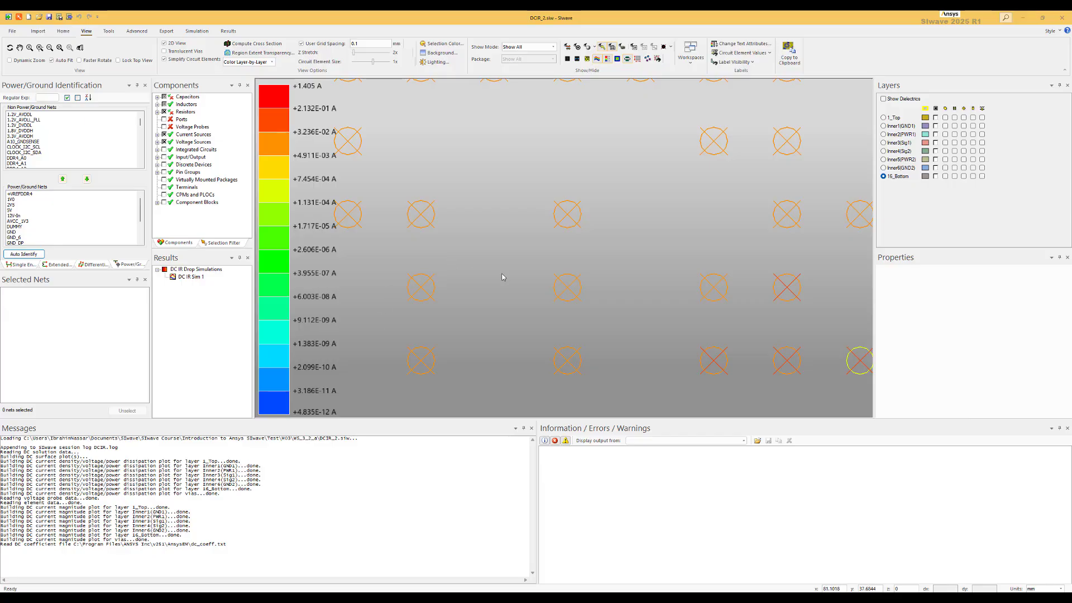
mouse_move(451, 273)
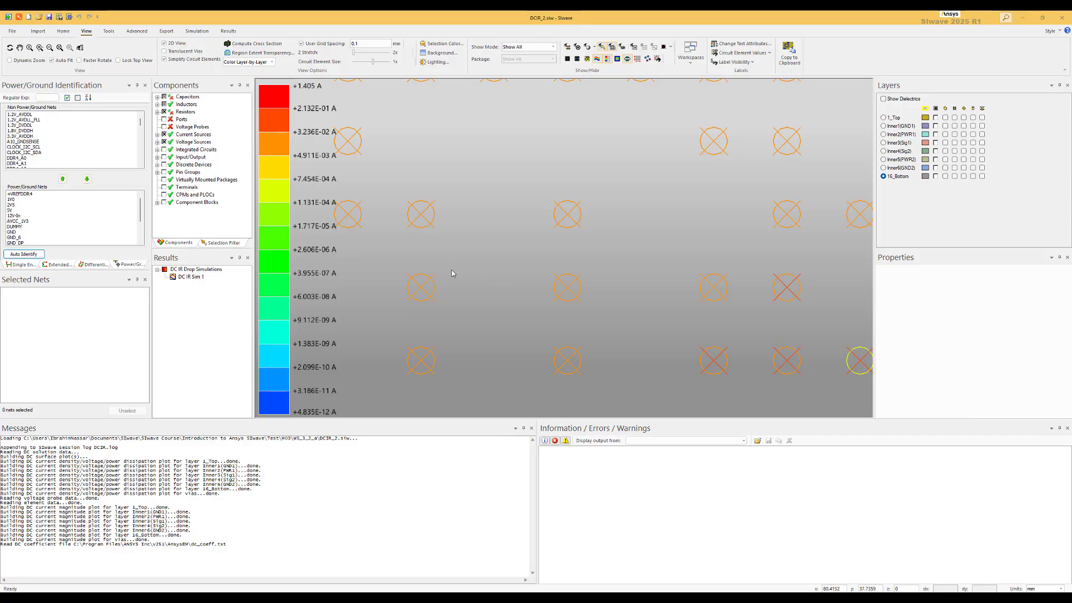
mouse_move(461, 305)
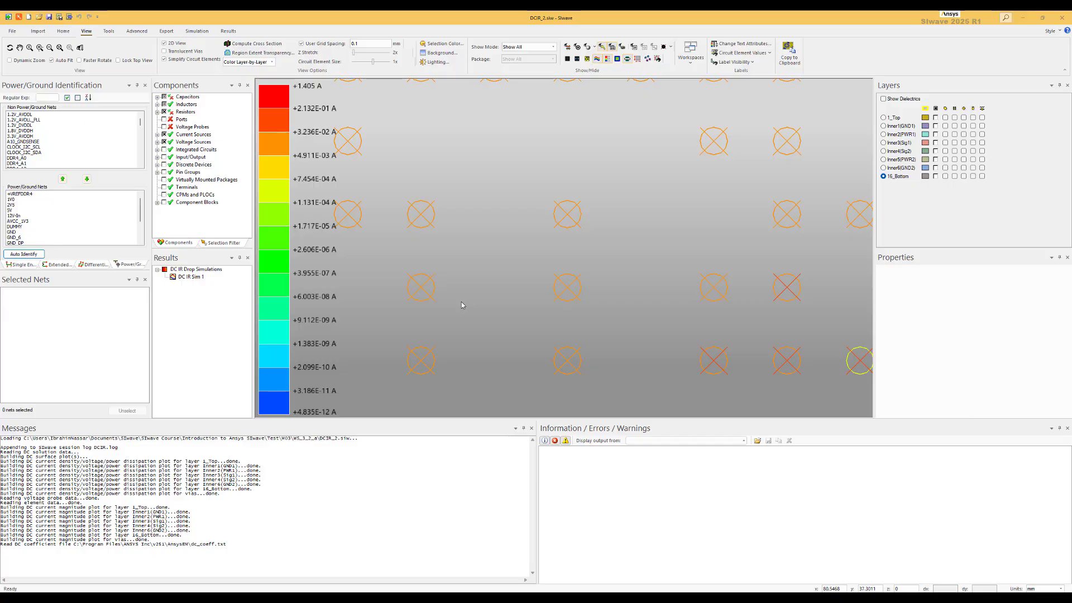
mouse_move(461, 305)
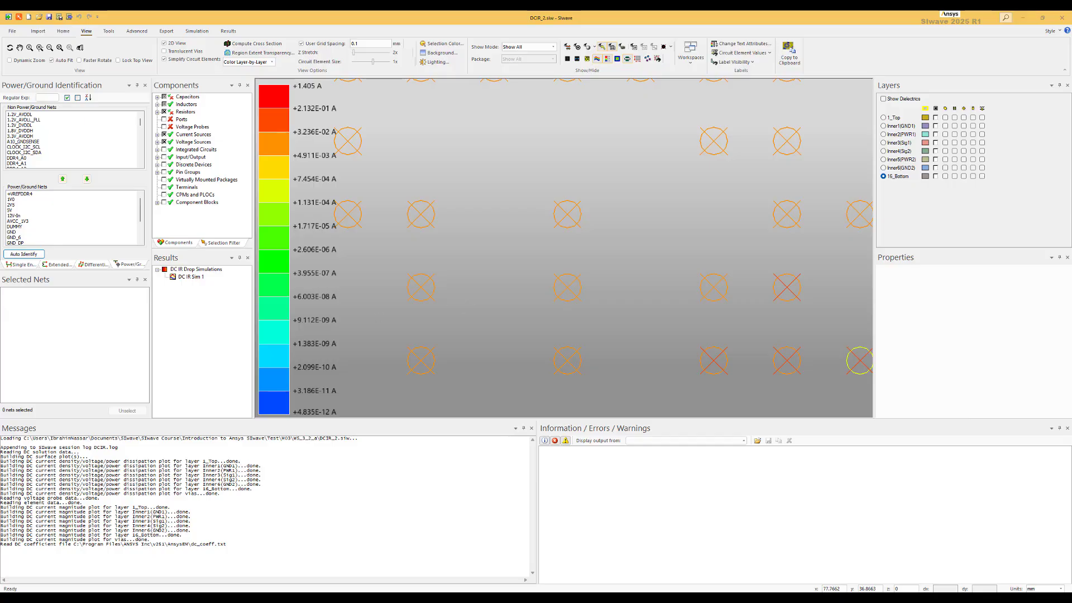
Step: Show the Loop Resistance Info for DC IR Sim 1 and return to its actions menu
right_click(190, 277)
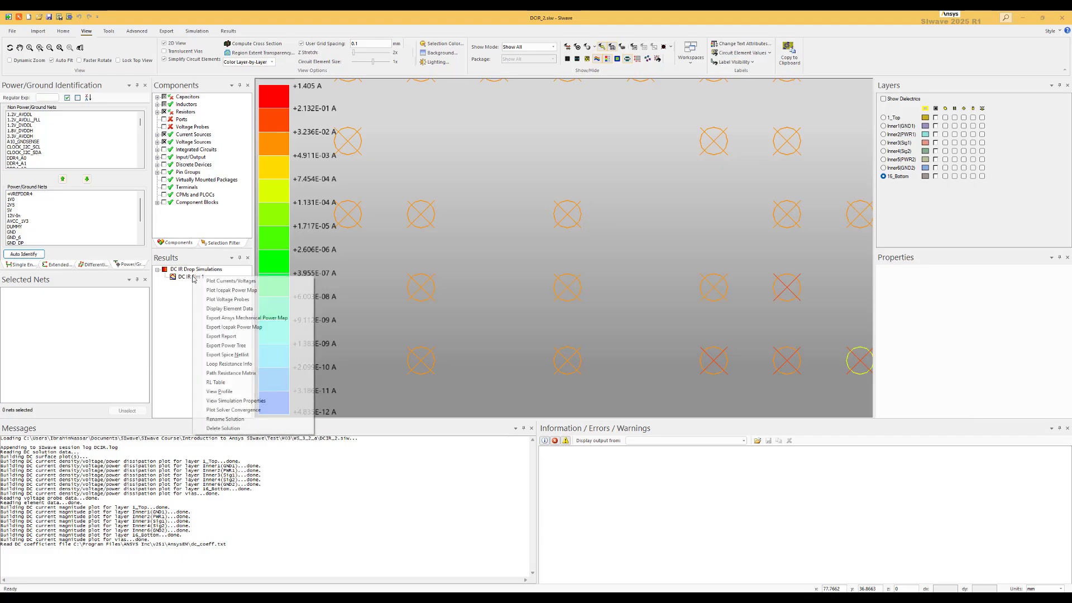
mouse_move(228, 364)
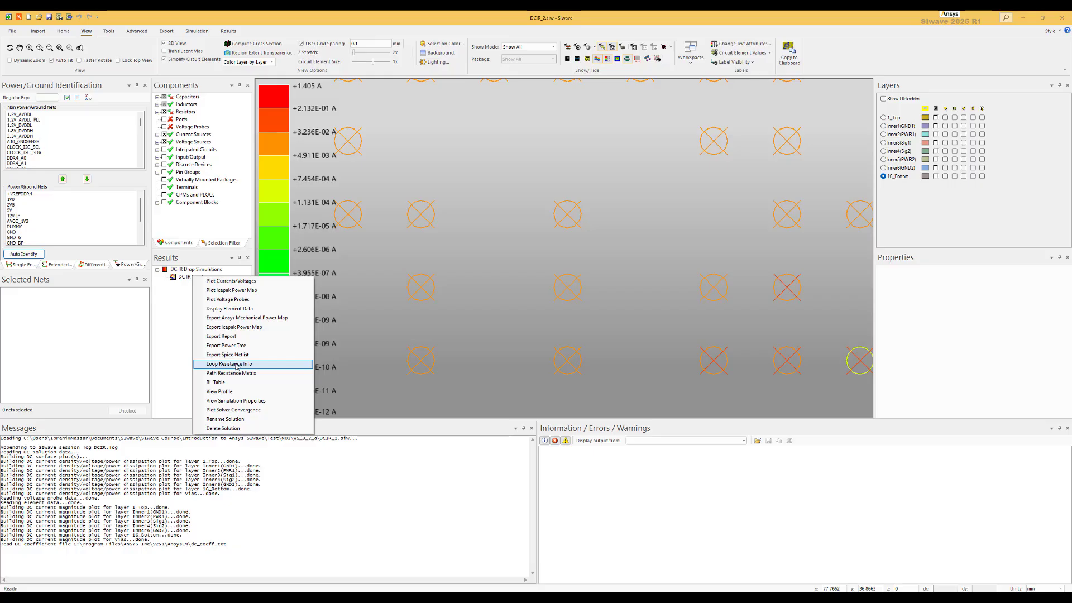
left_click(228, 363)
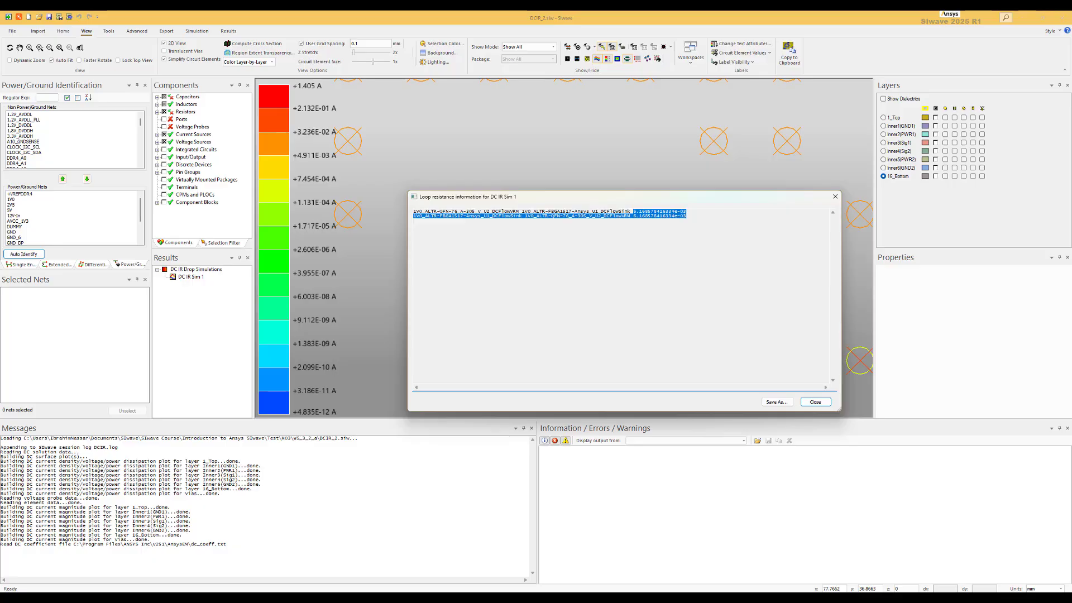
mouse_move(830, 202)
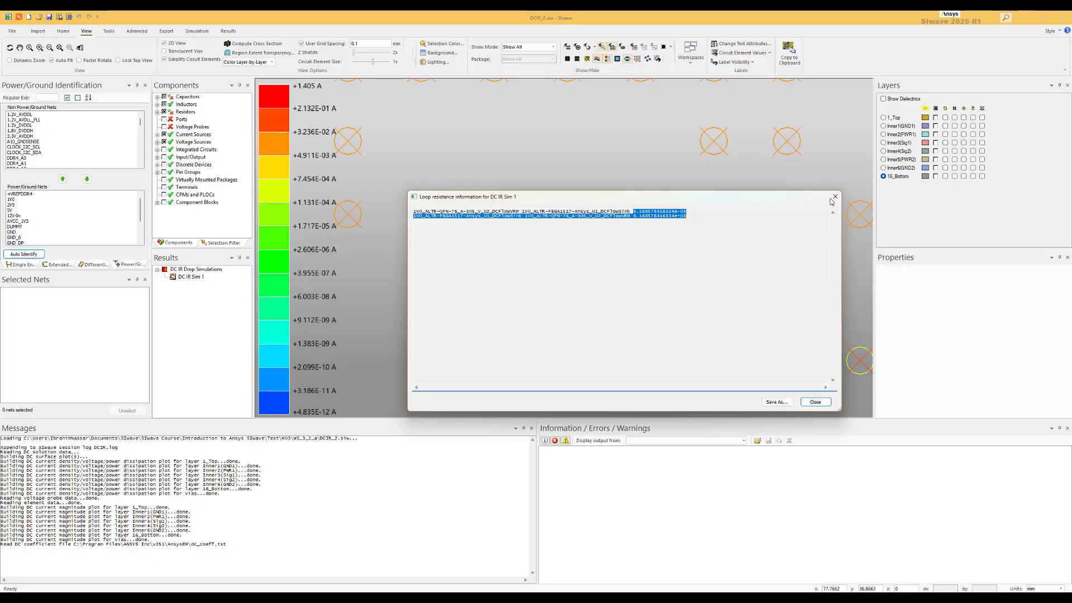
right_click(190, 275)
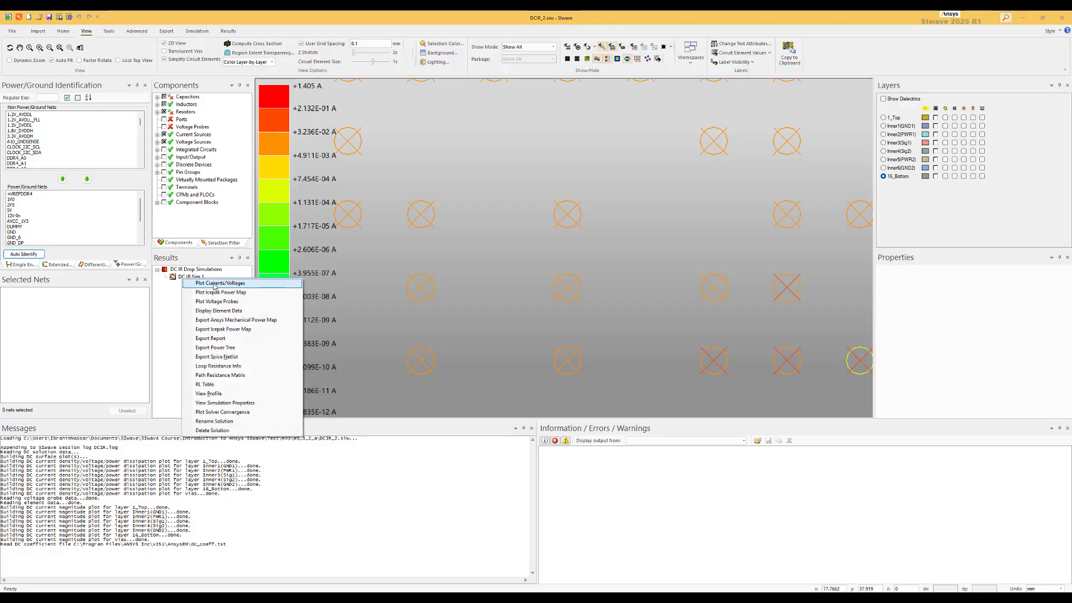
mouse_move(215, 356)
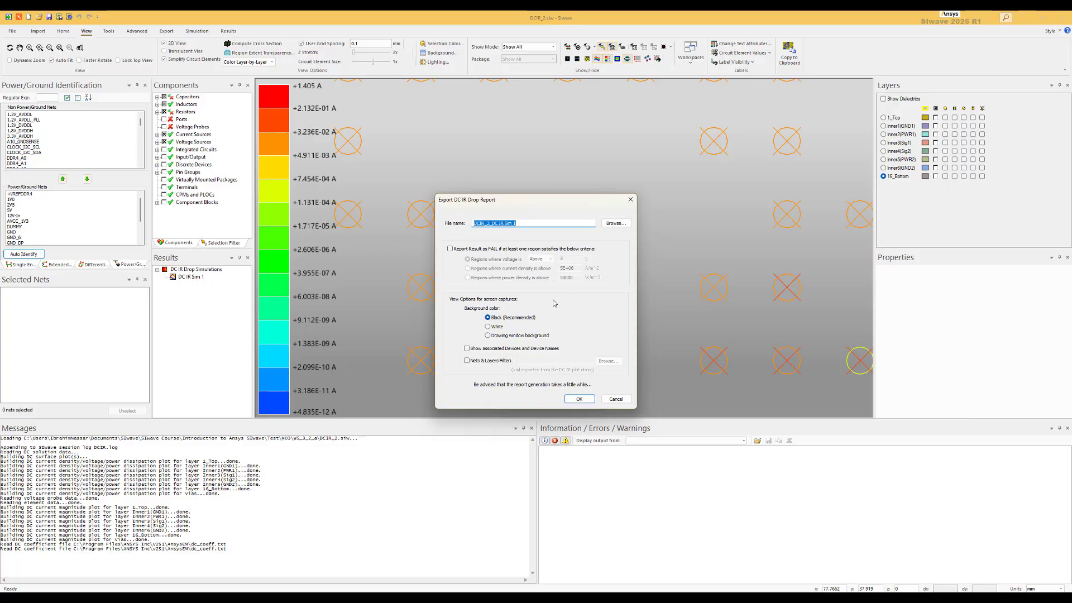
mouse_move(554, 303)
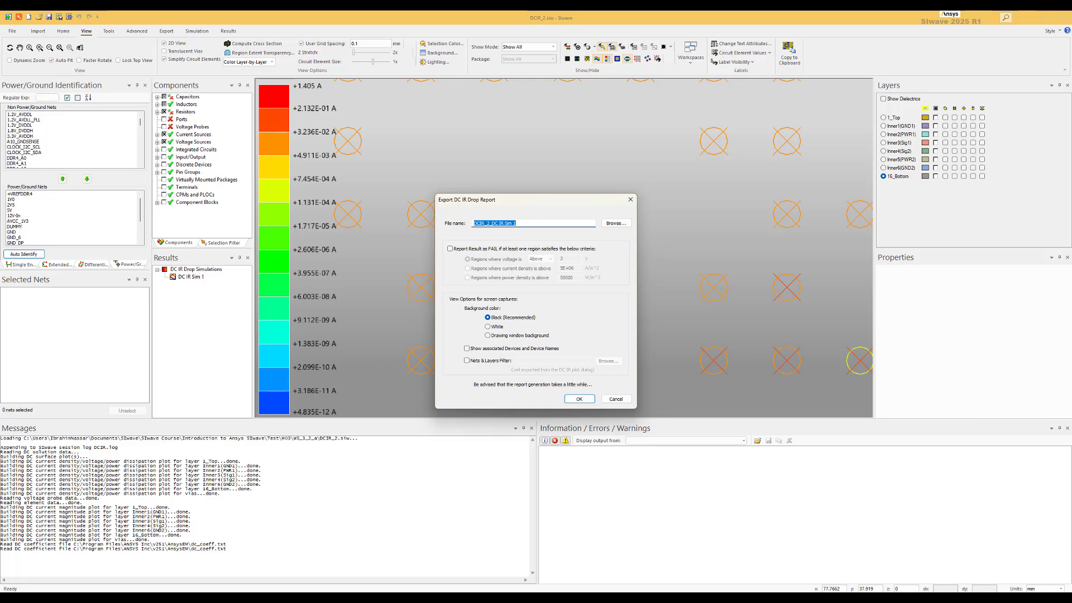
Step: Export the DC IR Drop Report with the default file name and black background
left_click(614, 399)
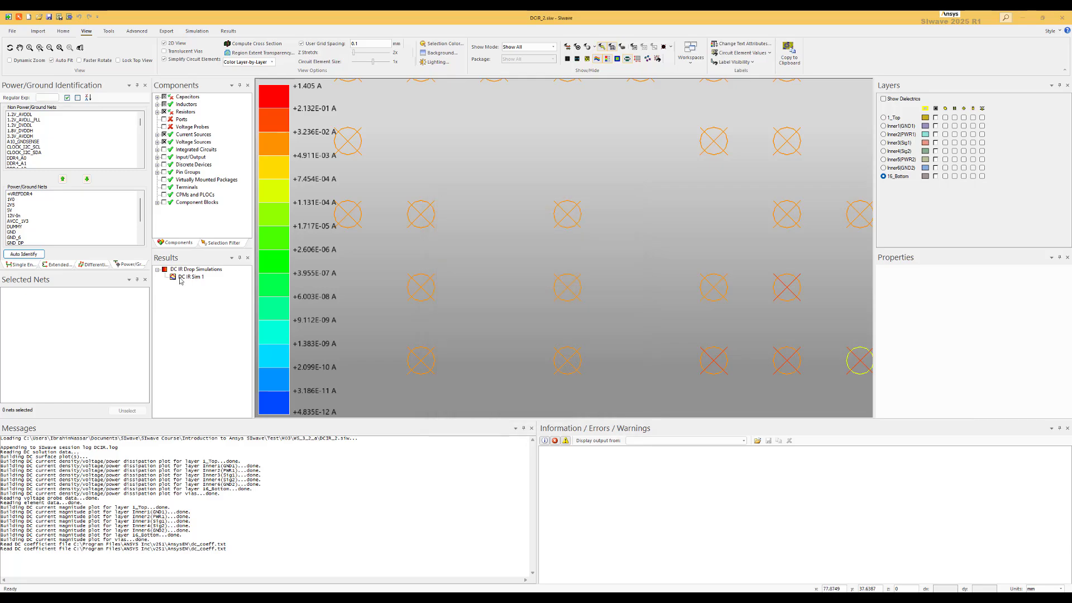
Step: Export the DC power tree for DC IR Sim 1 as a PNG and view the resulting image
right_click(191, 276)
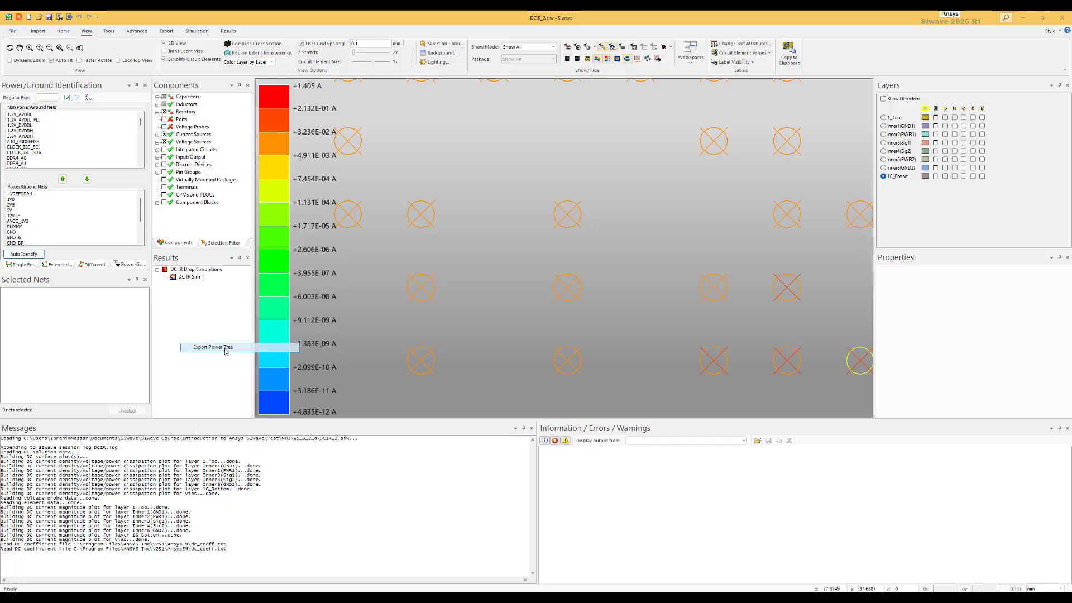
left_click(212, 348)
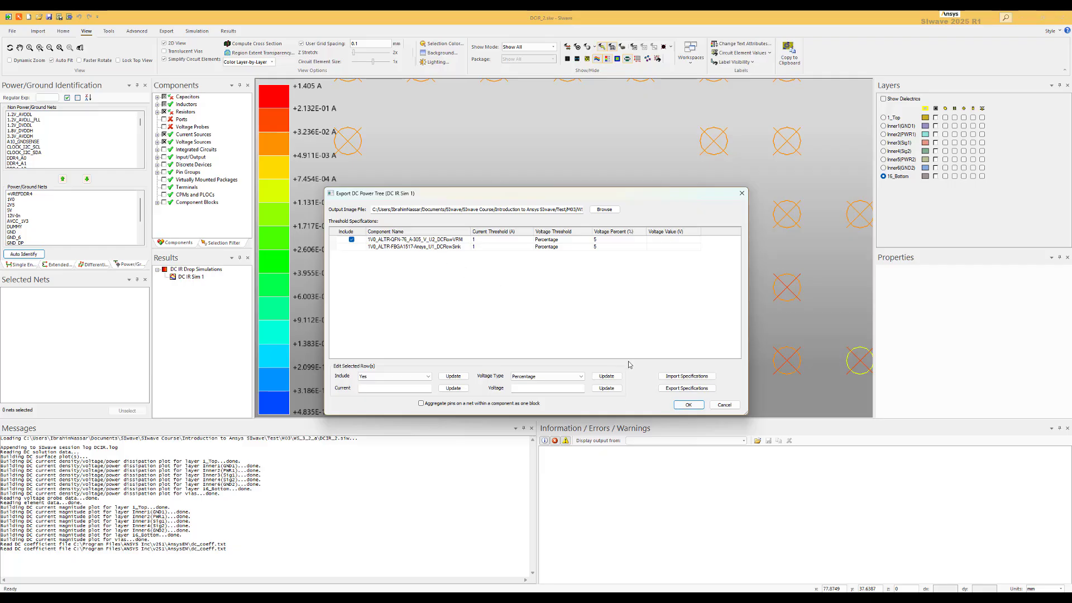
left_click(688, 404)
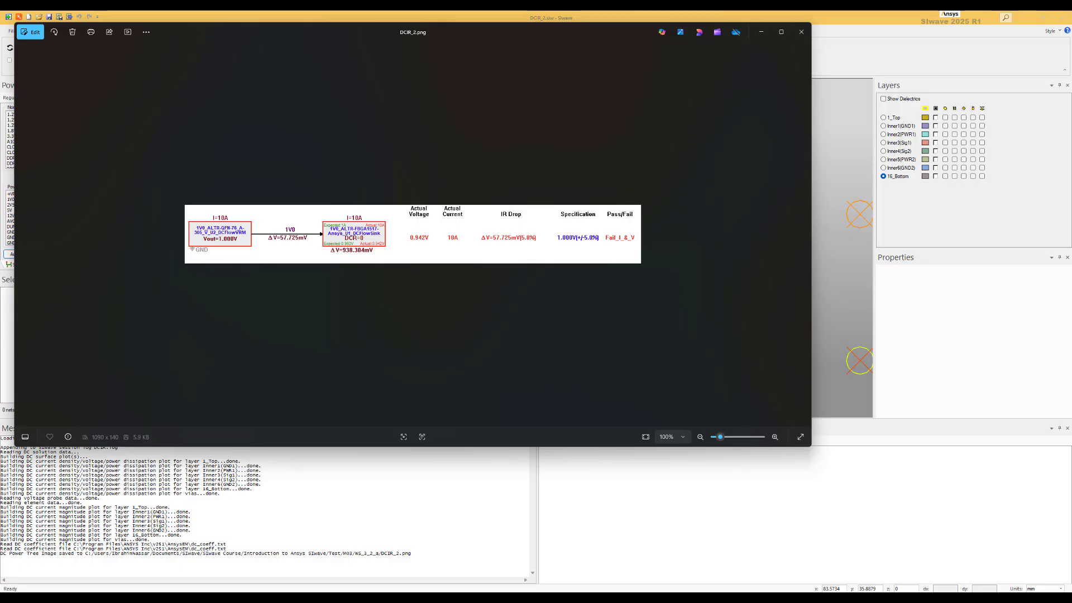
mouse_move(387, 401)
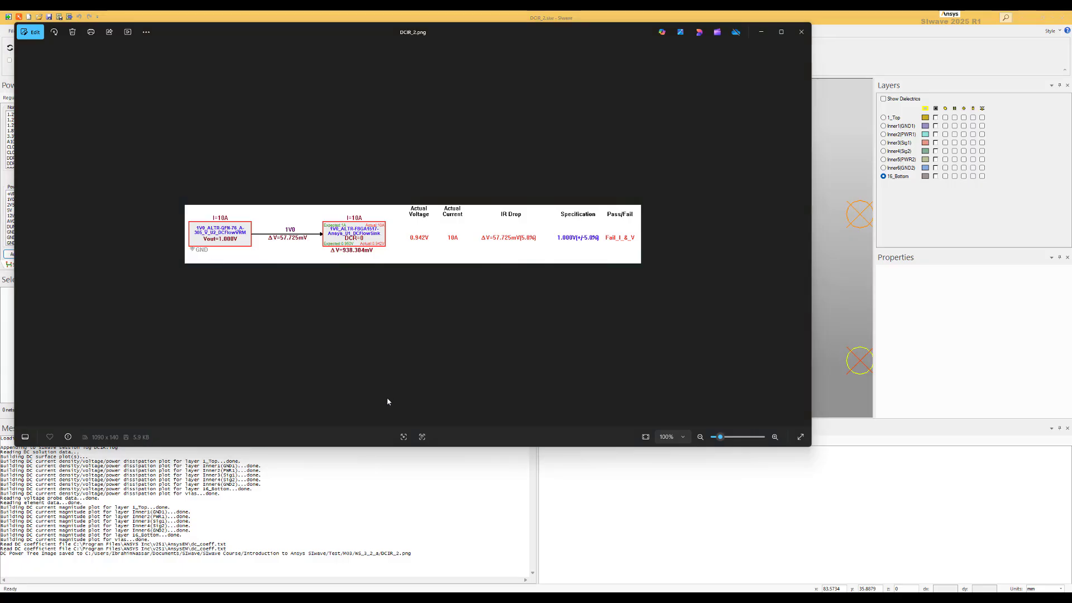